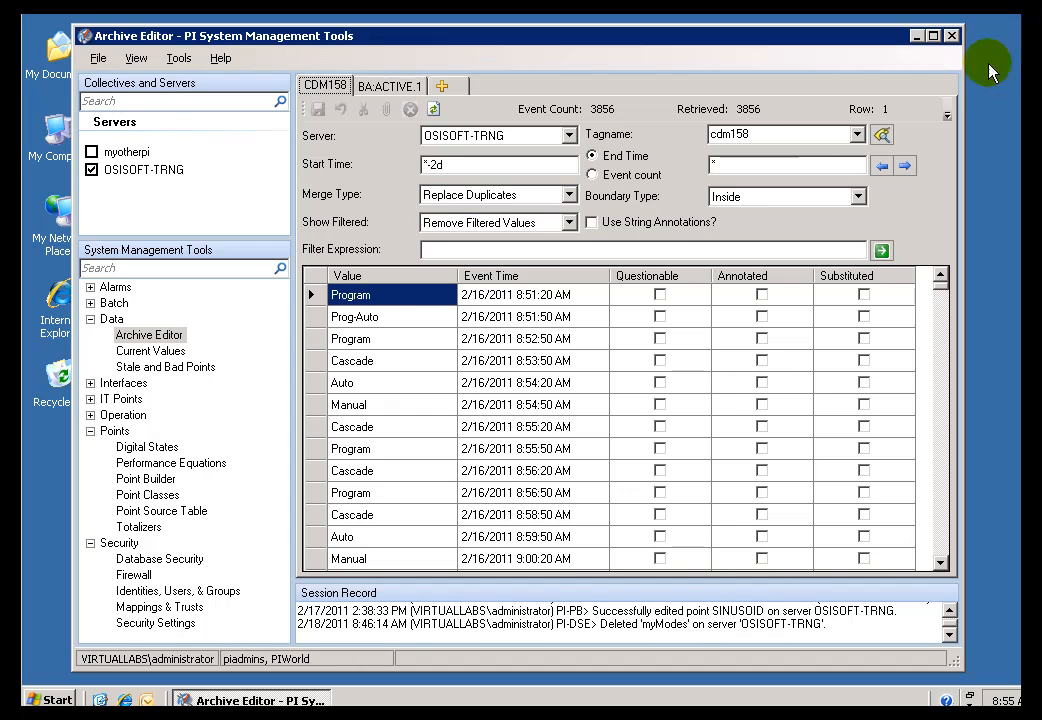
mouse_move(395, 320)
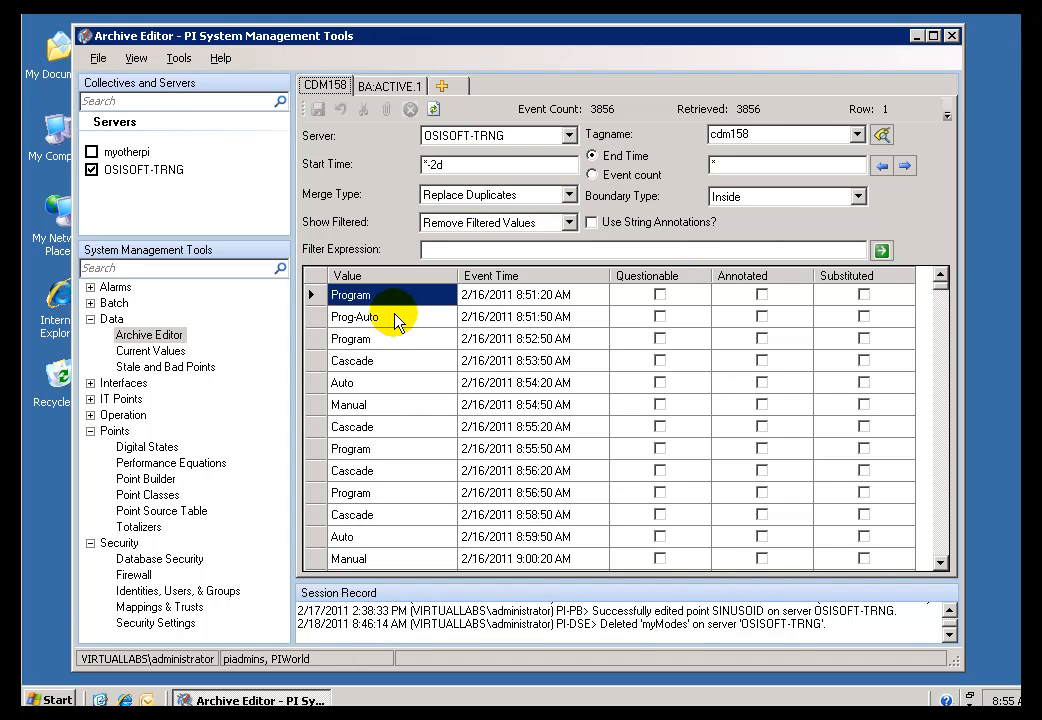
mouse_move(383, 345)
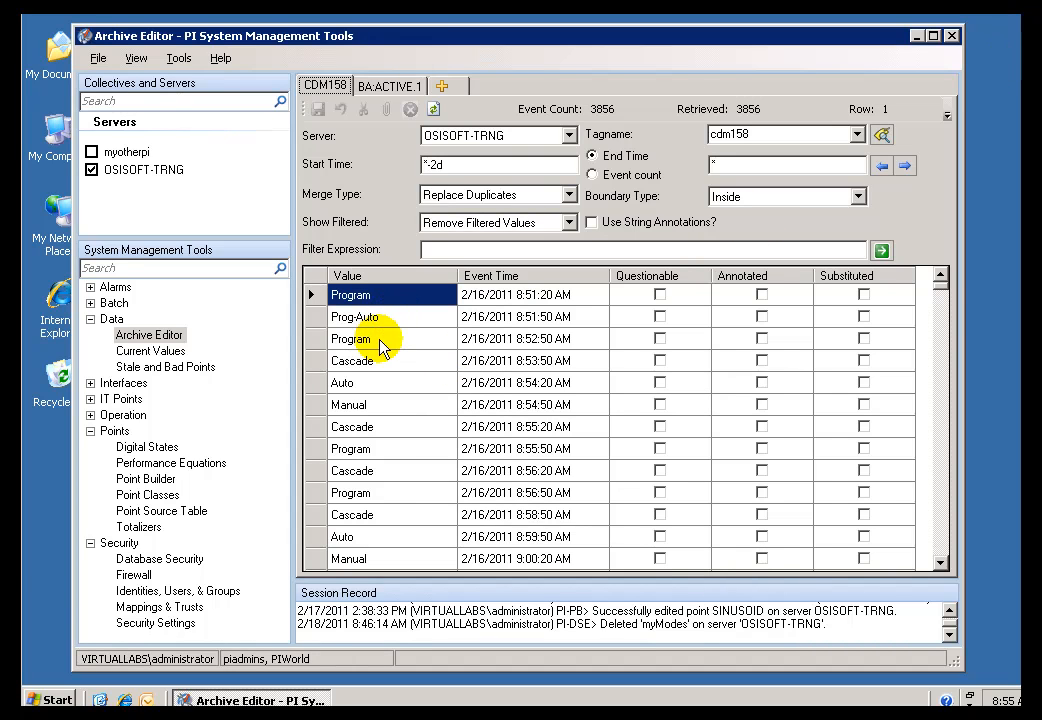
Inspect CDM158's archived Program, Auto, Cascade and Prog-Auto events from 8:51 to 8:56 AM
click(350, 338)
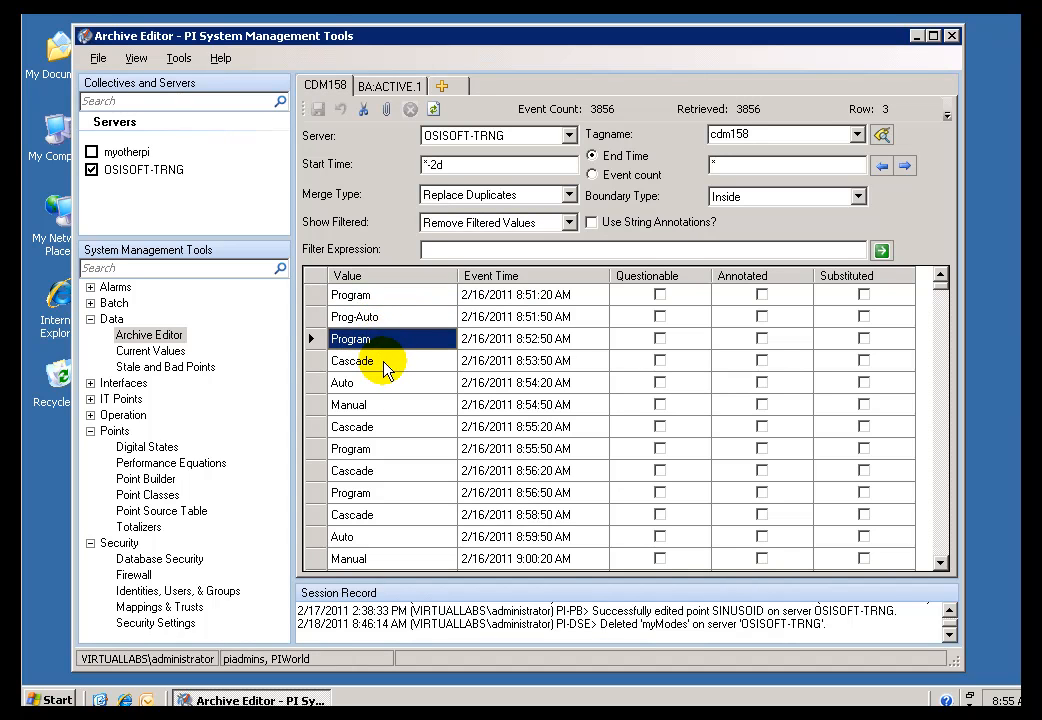
click(342, 382)
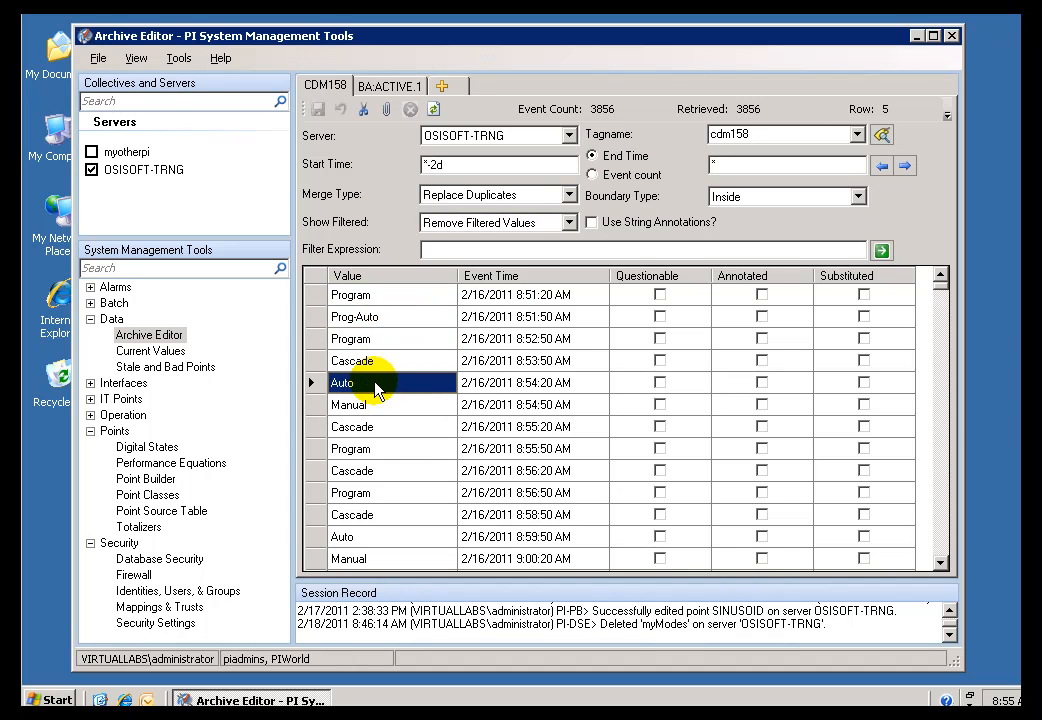
mouse_move(425, 395)
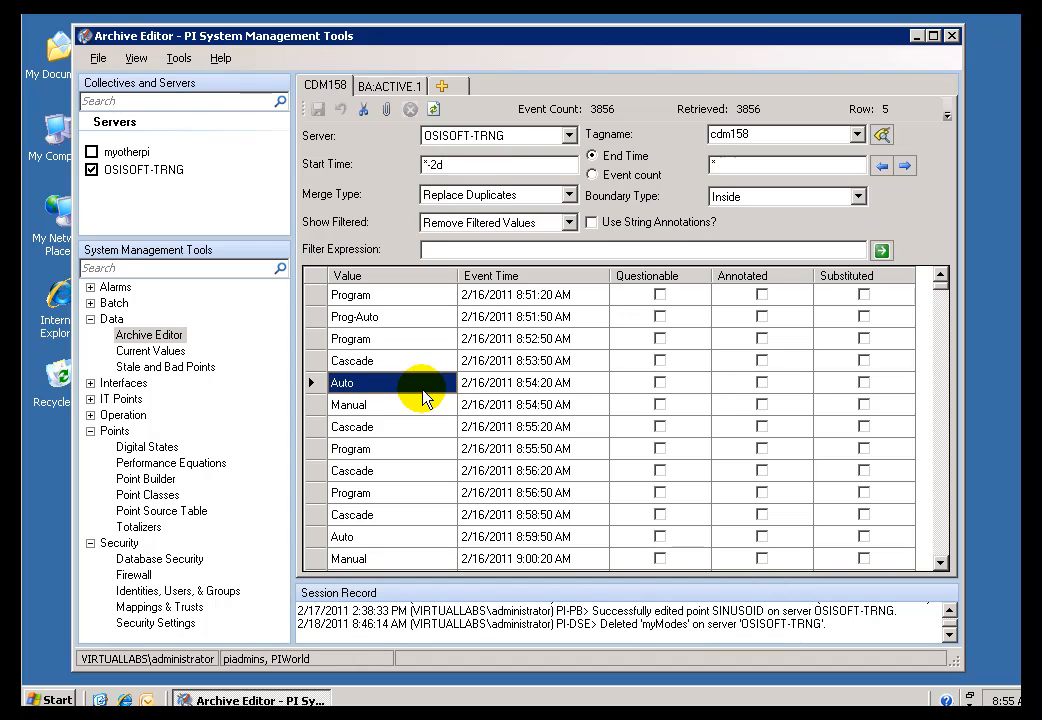
click(375, 426)
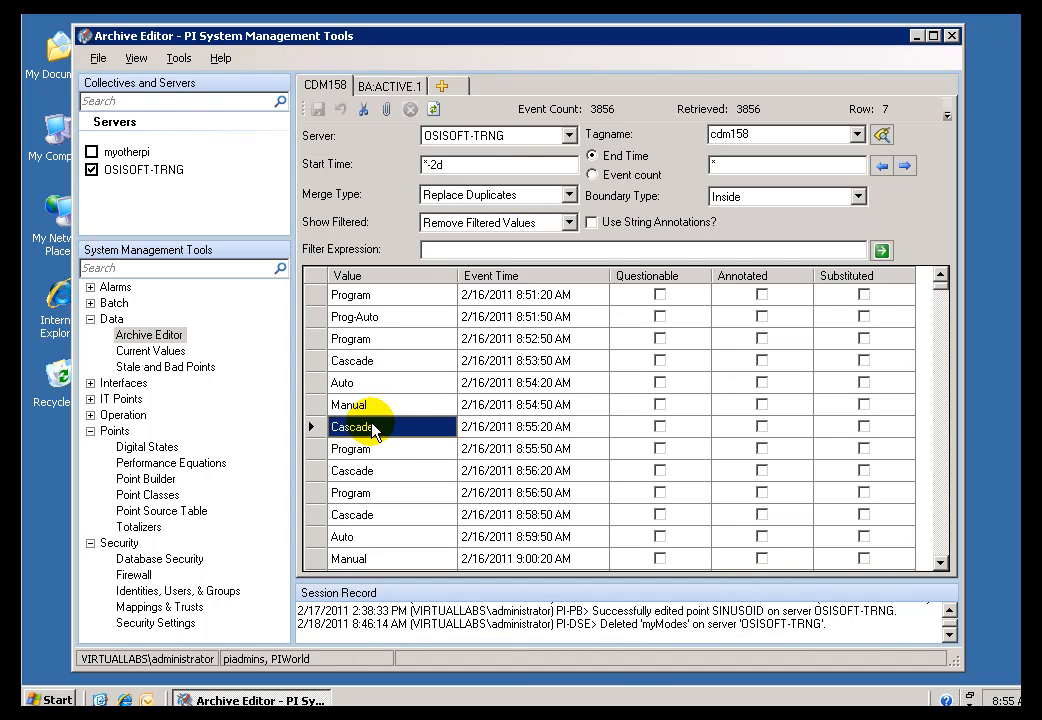
click(380, 448)
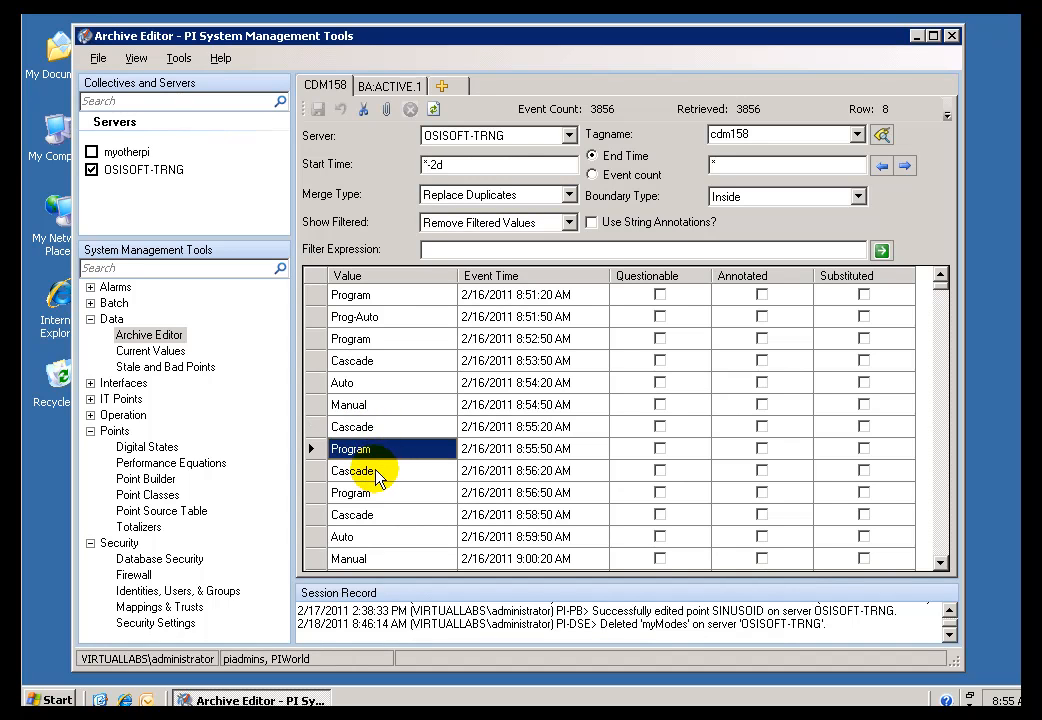
click(378, 470)
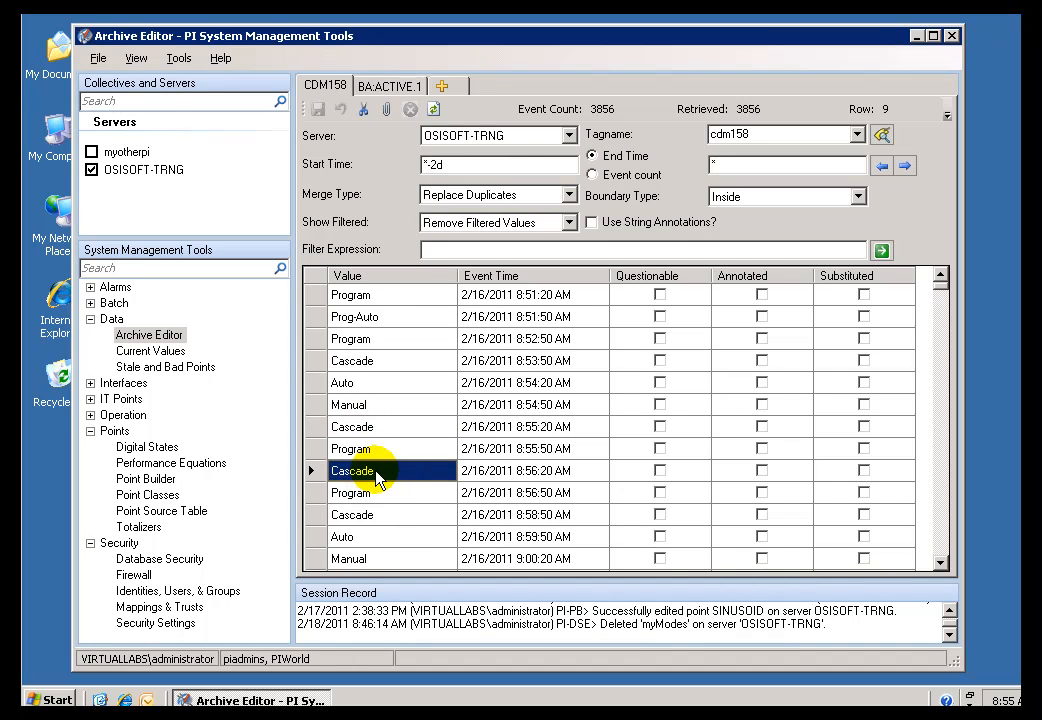
mouse_move(358, 498)
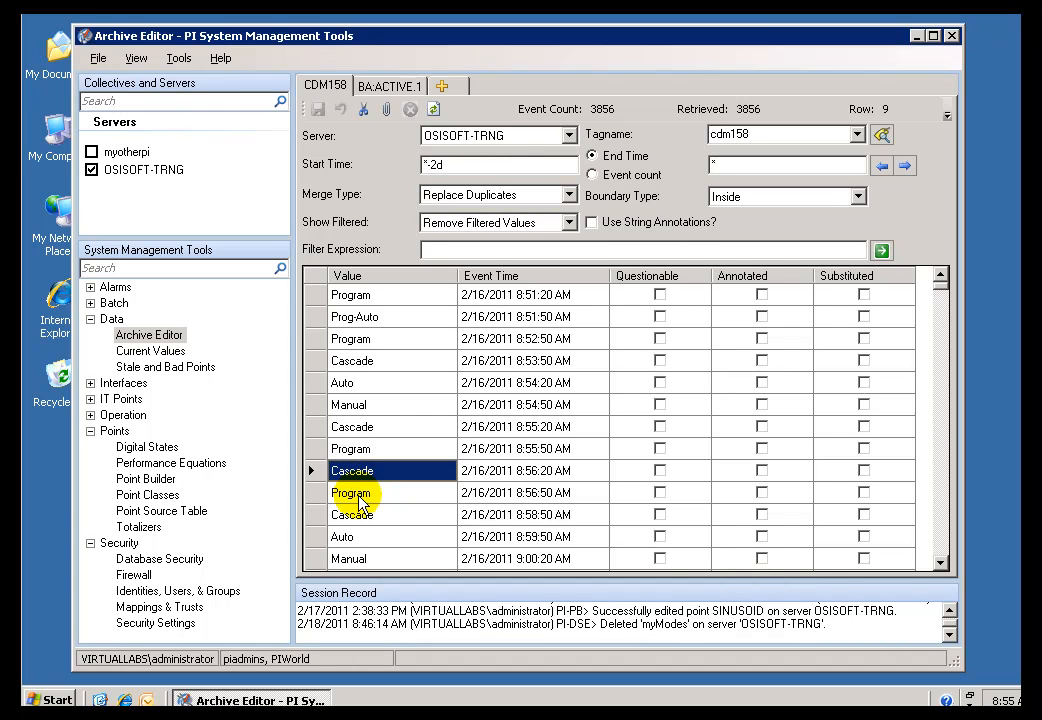
click(351, 492)
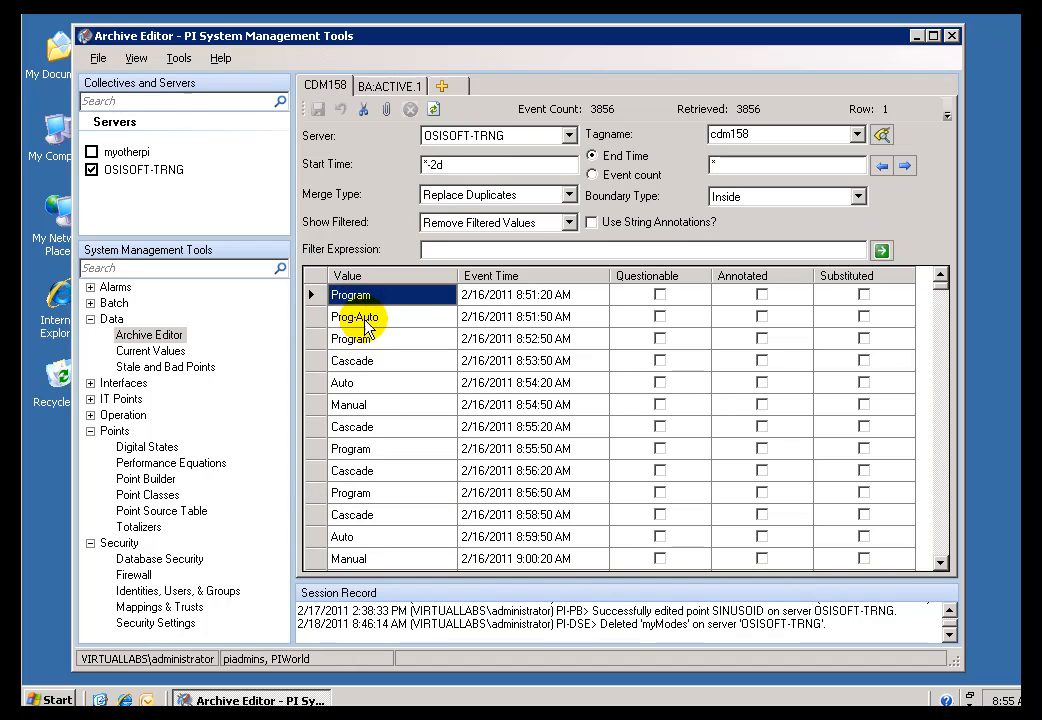
click(390, 316)
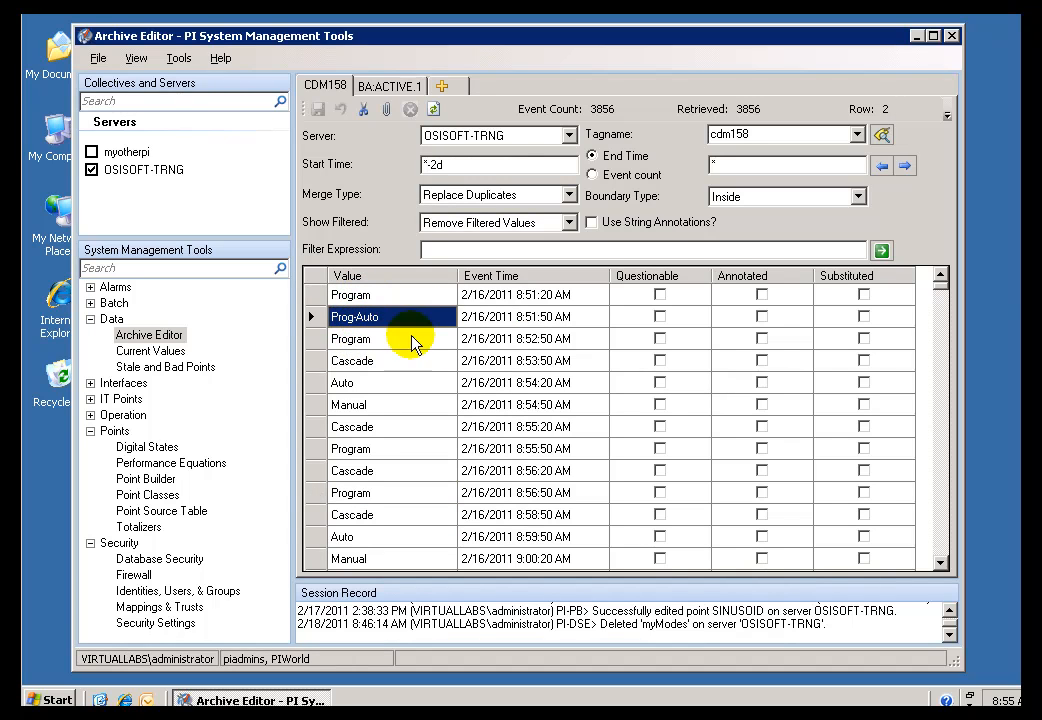
mouse_move(498, 390)
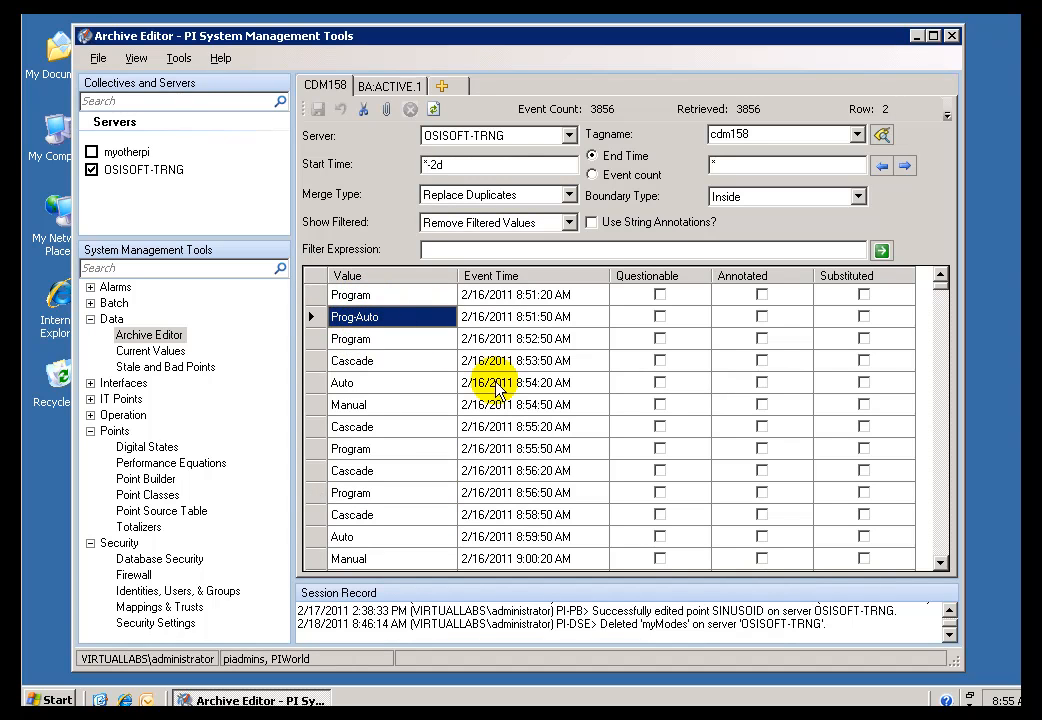
mouse_move(145, 485)
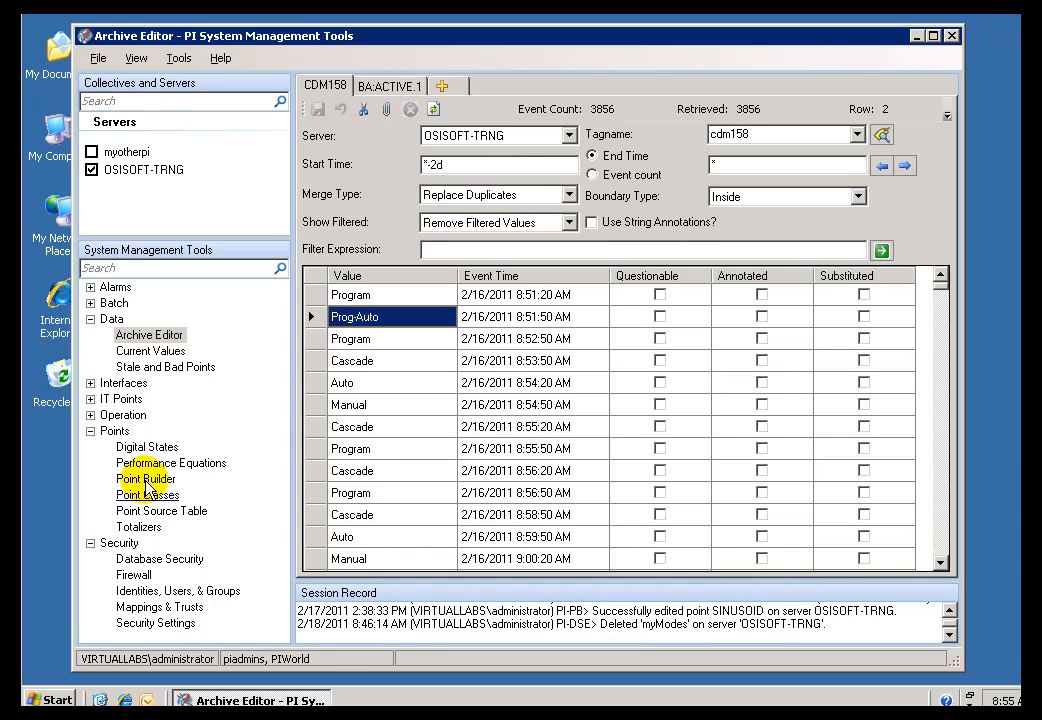
In Point Builder, check CDM158's digital set list and leave it set to Modes
click(146, 479)
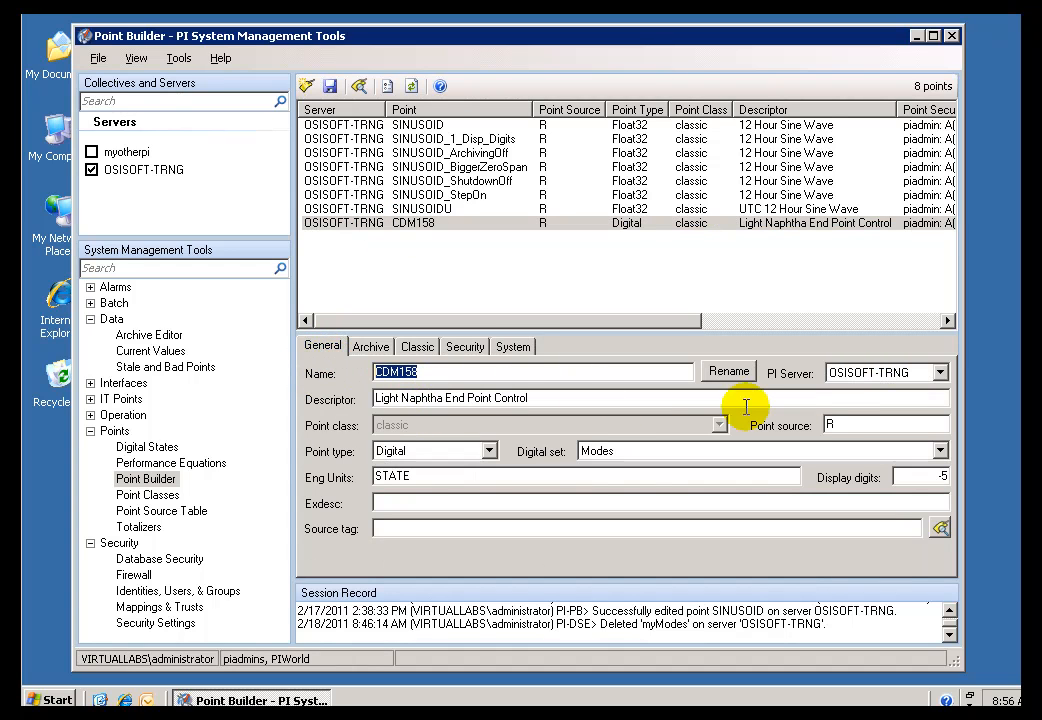
mouse_move(467, 462)
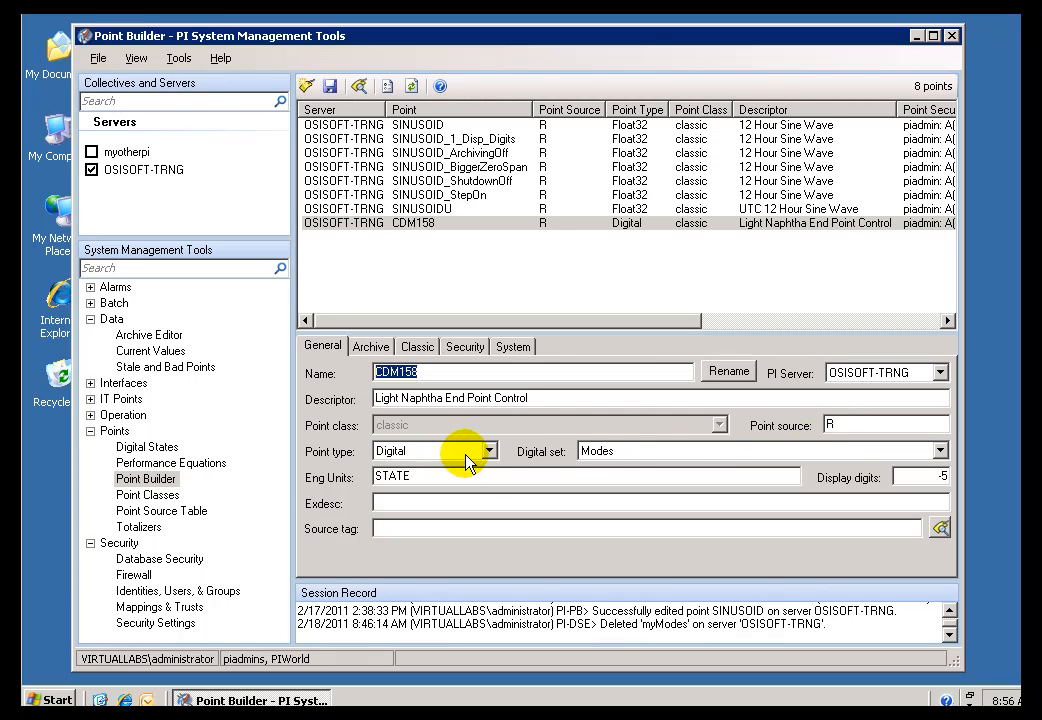
click(937, 450)
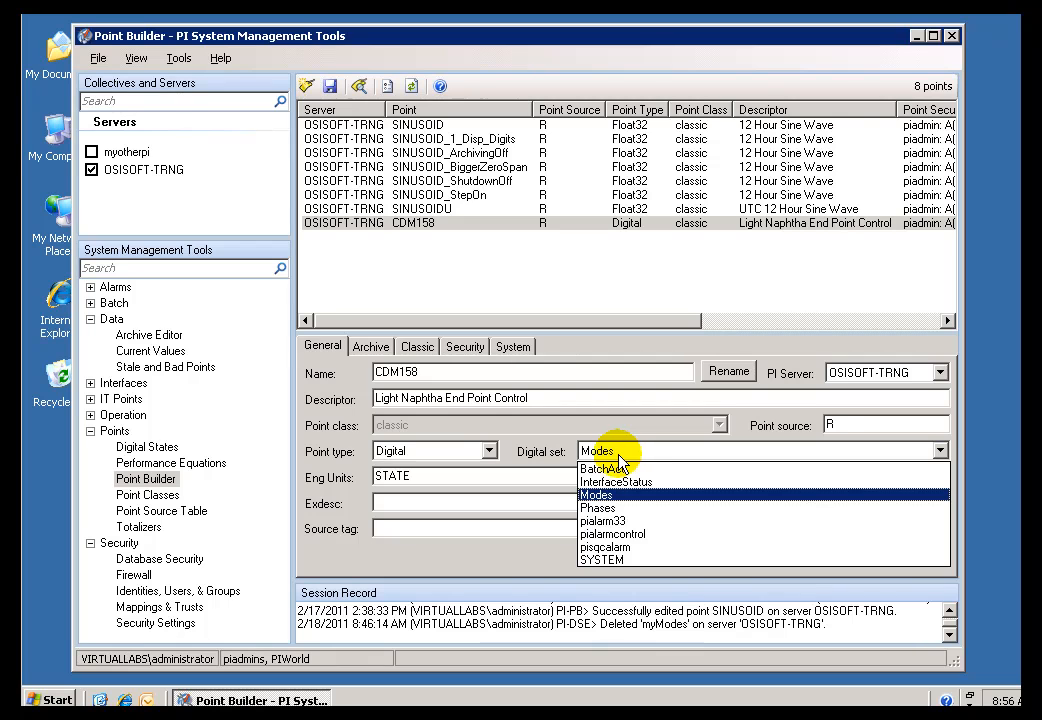
click(597, 494)
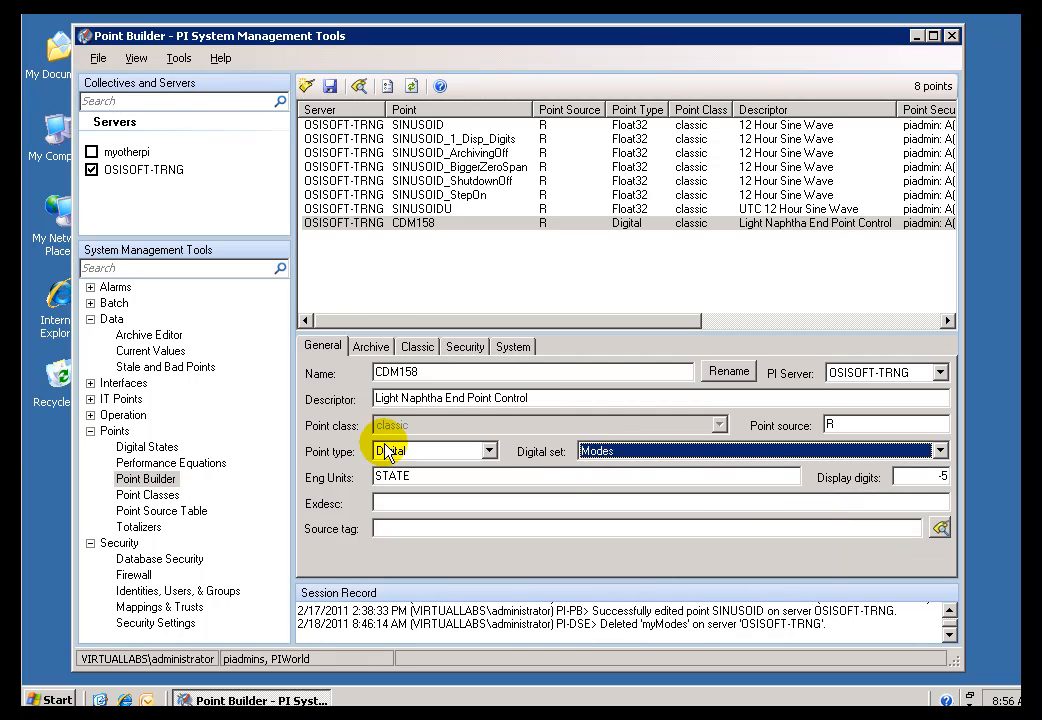
Select the Modes set under Digital States to list its five states
click(147, 446)
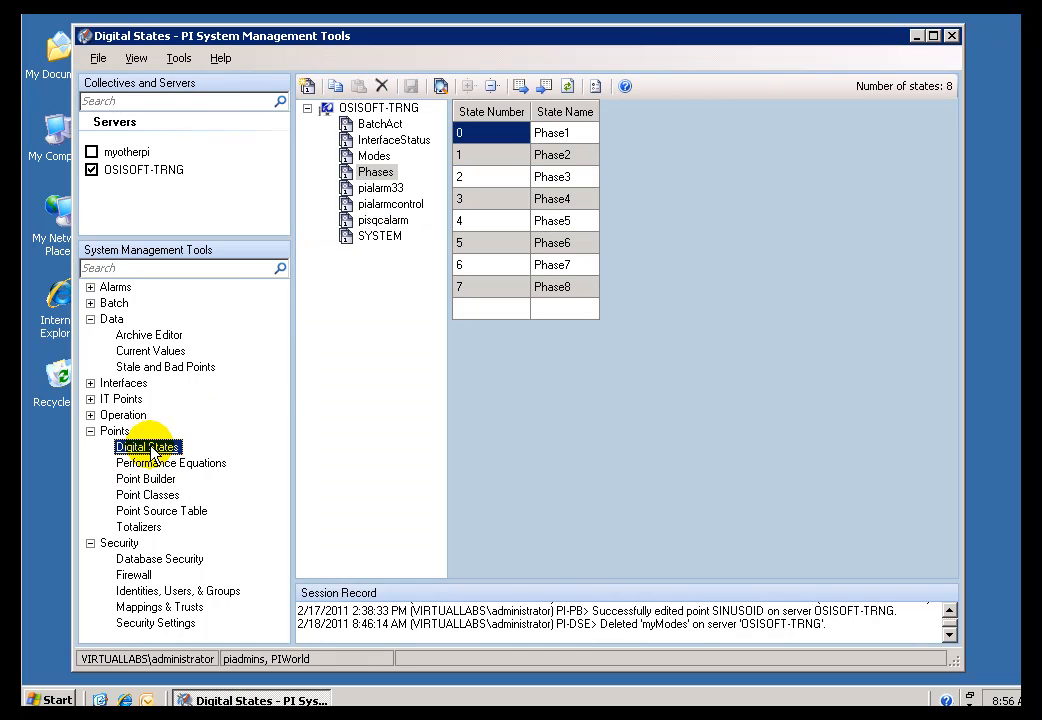
click(375, 156)
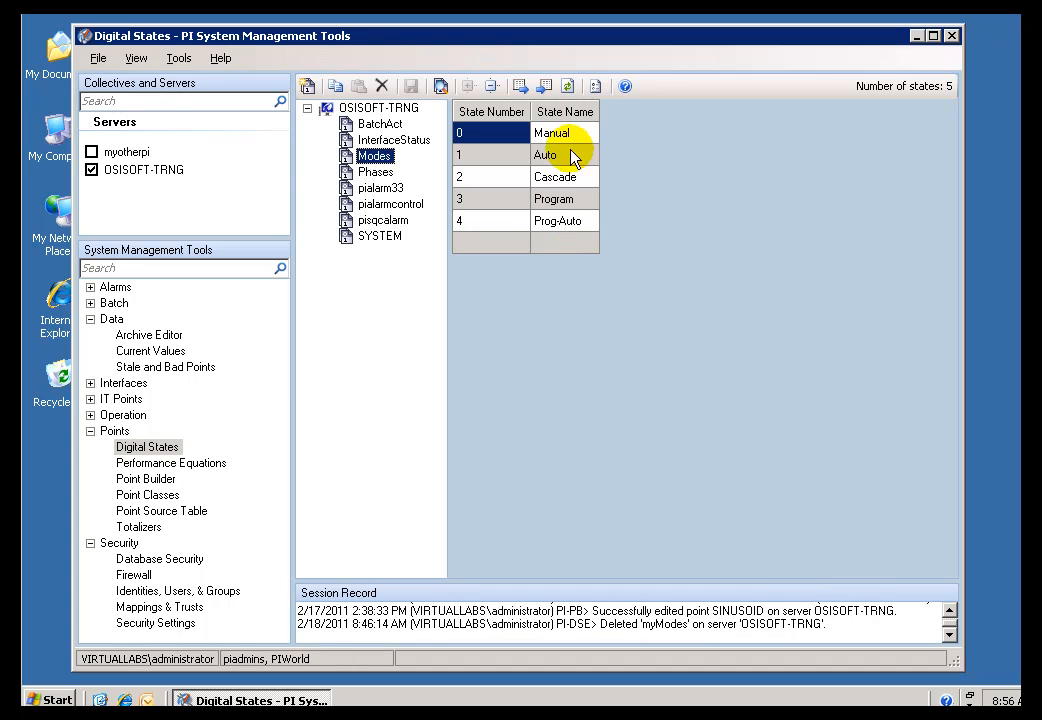
mouse_move(165, 382)
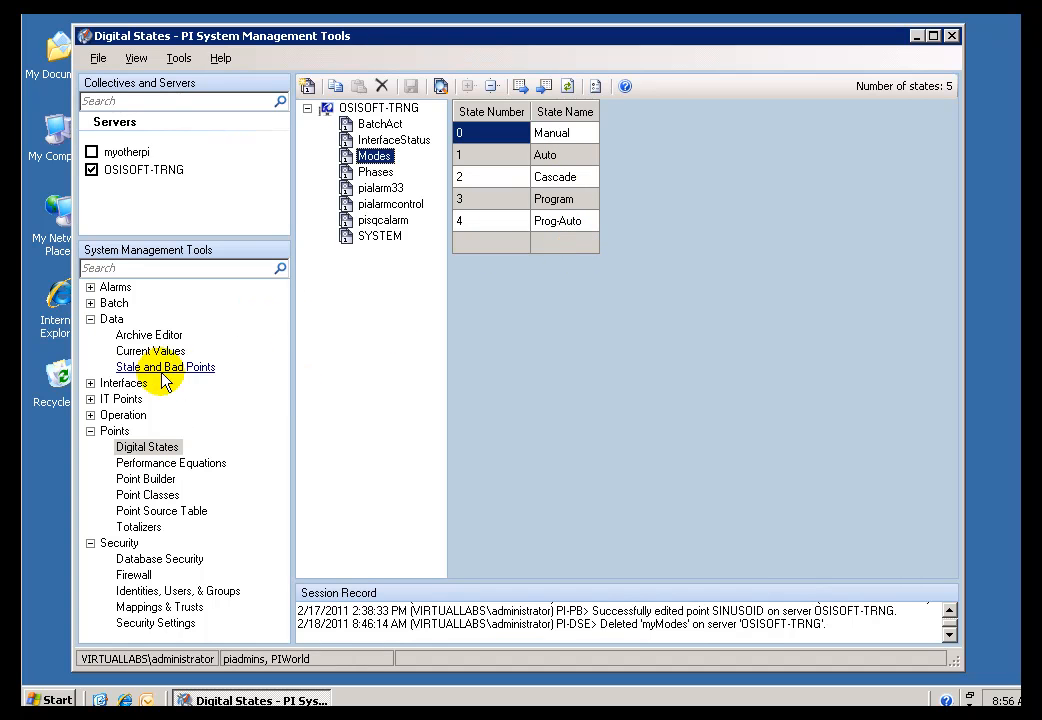
Show BA:ACTIVE.1's archive in the Archive Editor and inspect an Active event
click(149, 334)
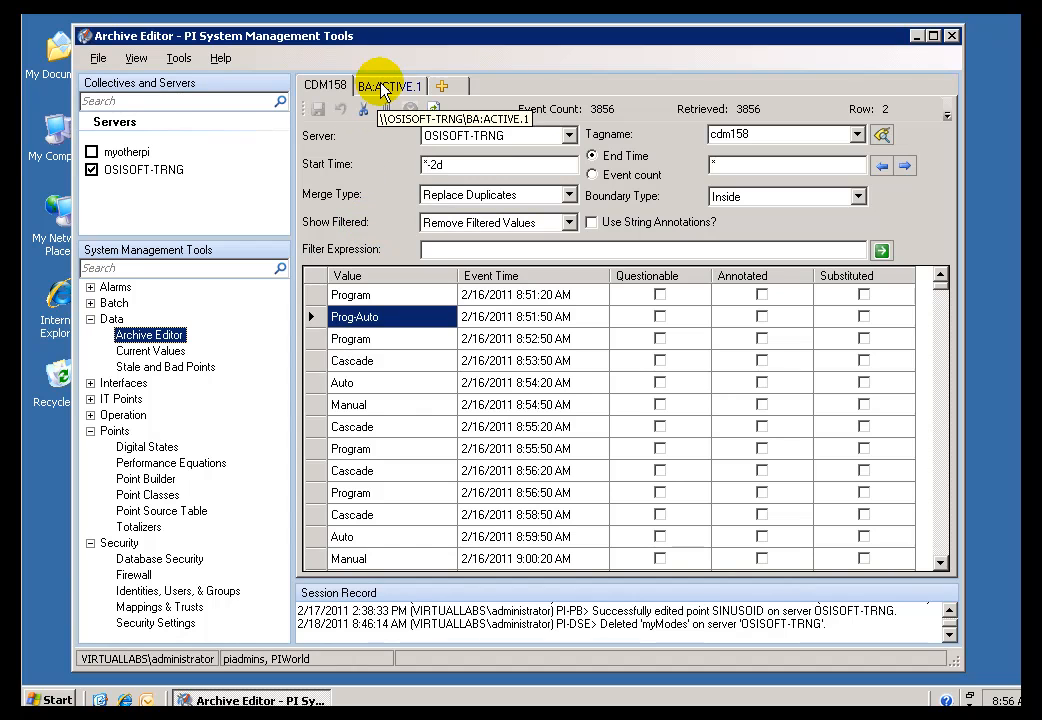
click(390, 85)
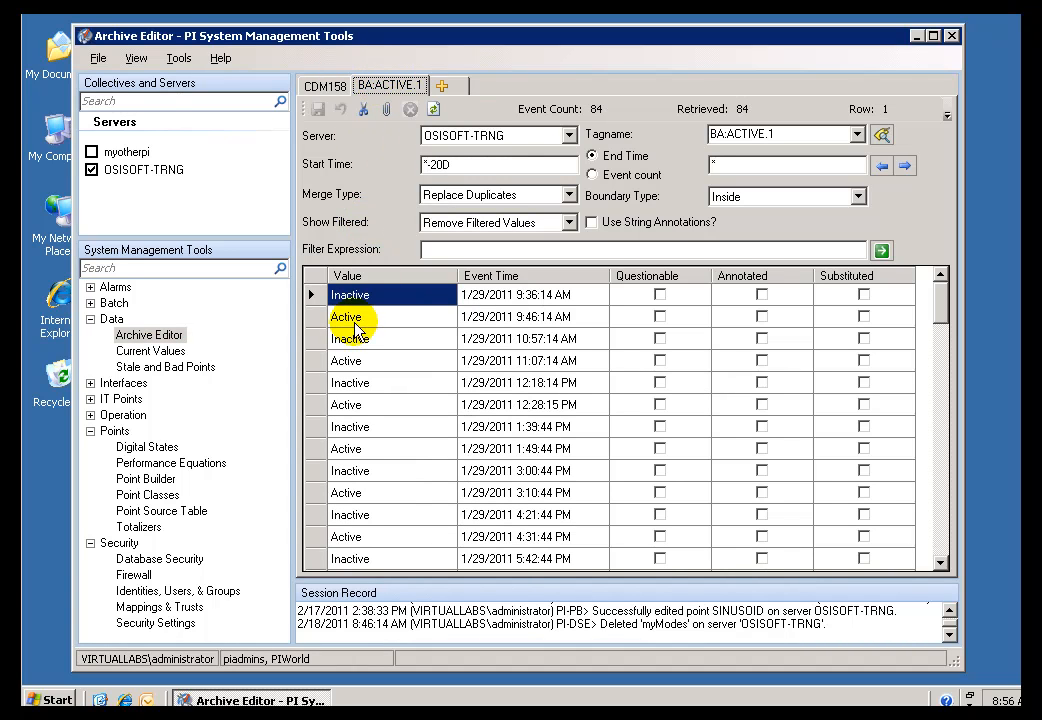
click(350, 382)
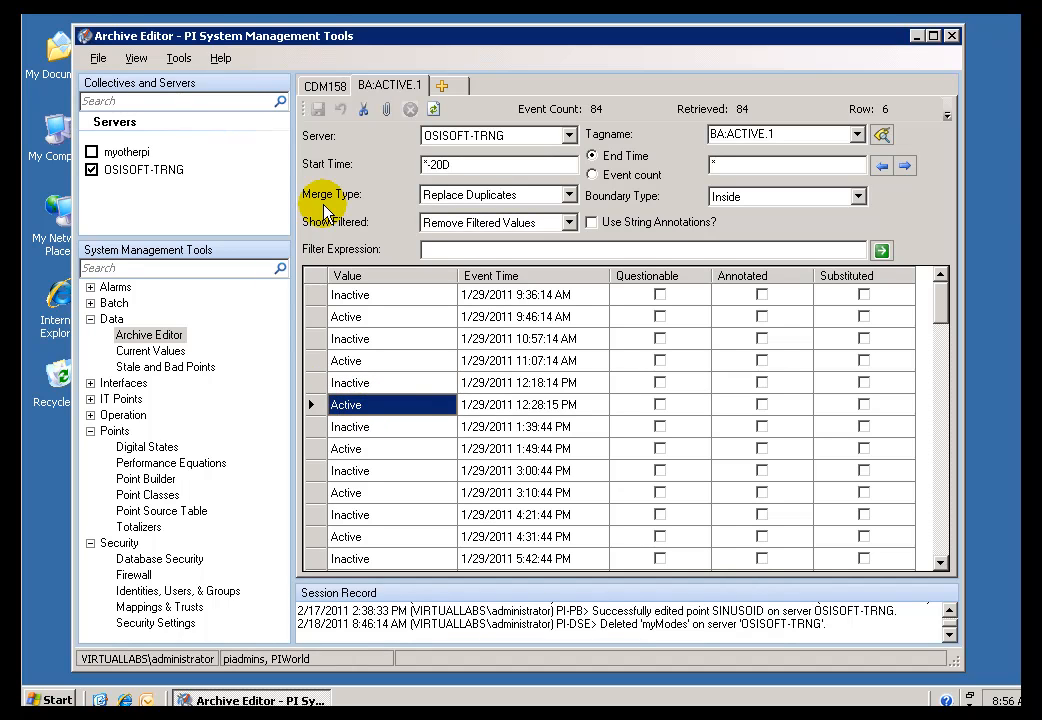
mouse_move(168, 392)
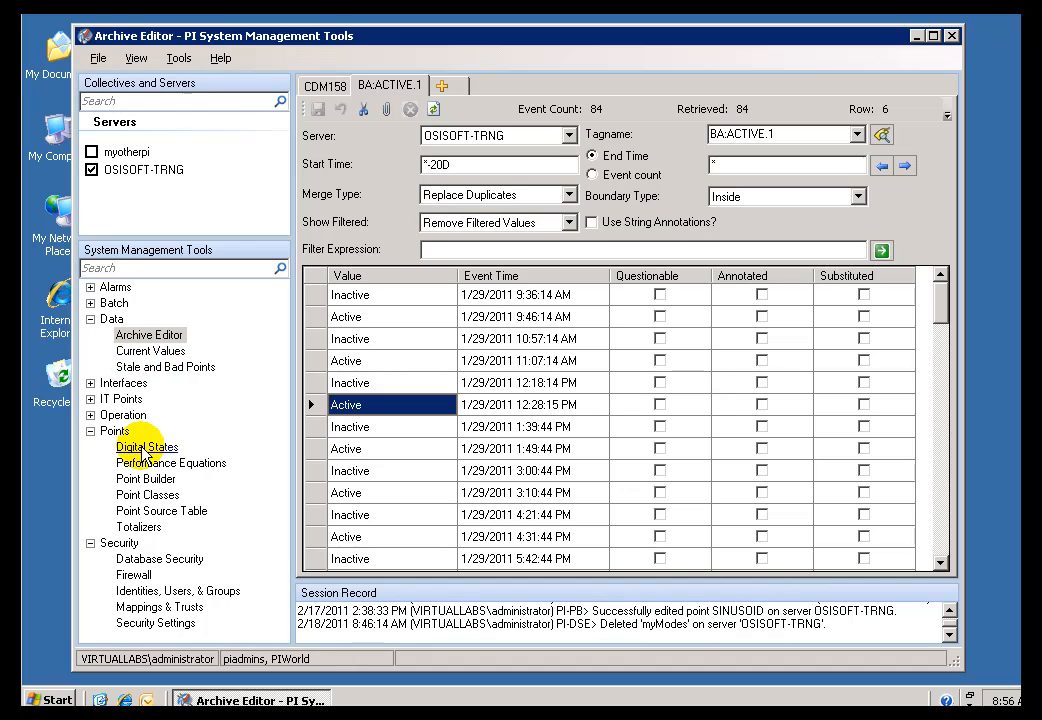
mouse_move(278, 418)
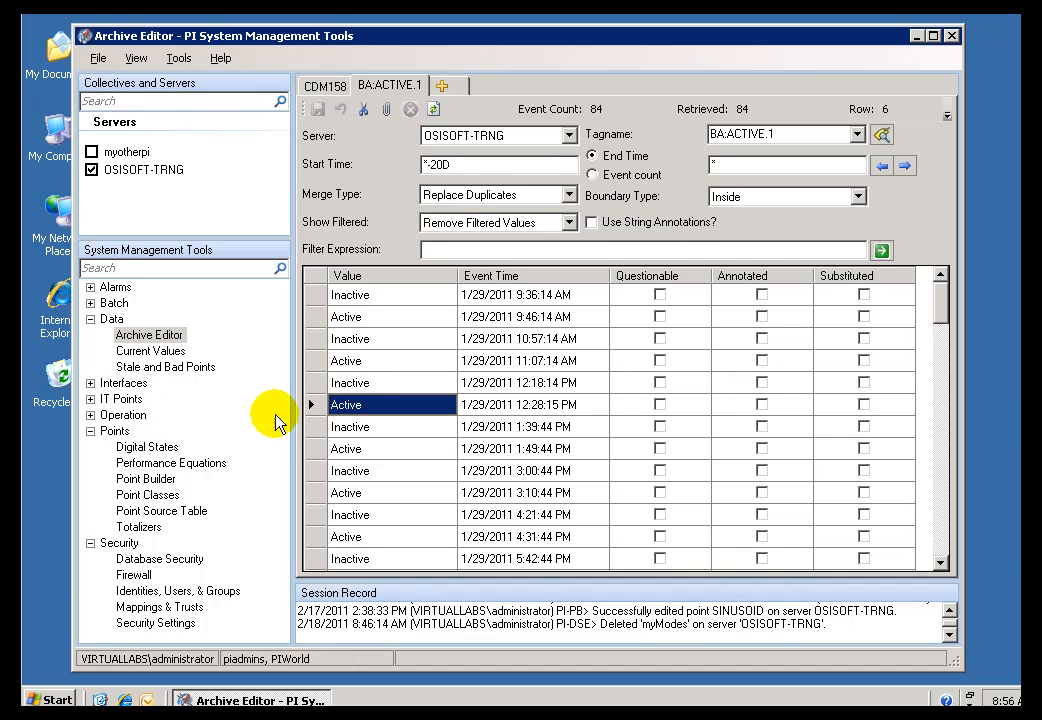
mouse_move(358, 378)
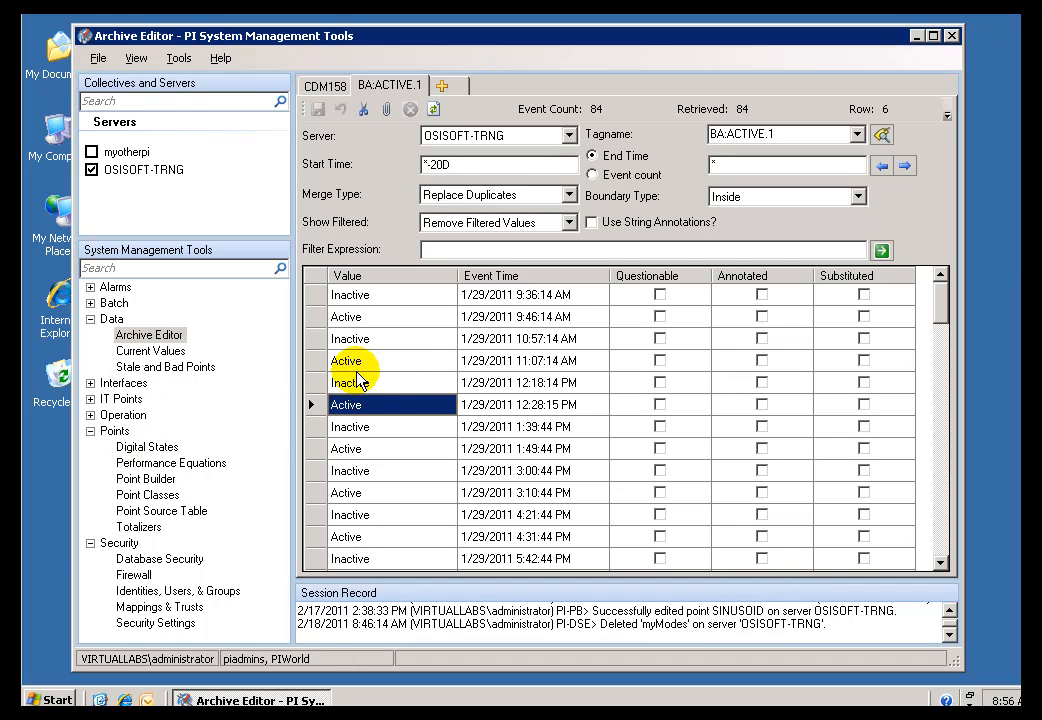
mouse_move(147, 446)
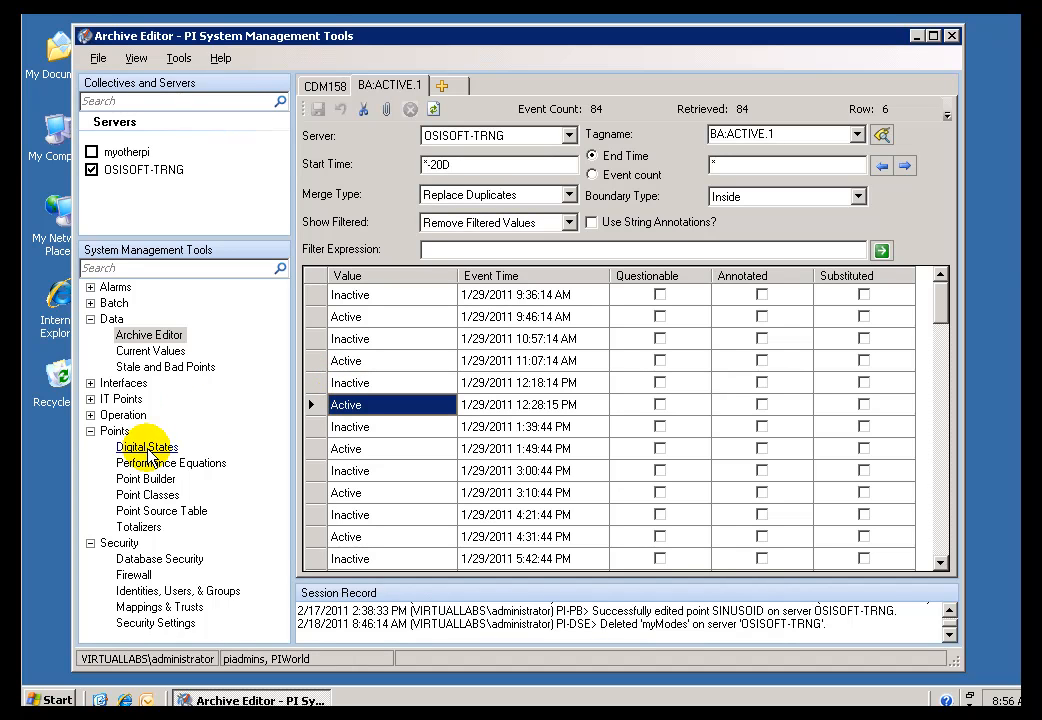
mouse_move(370, 382)
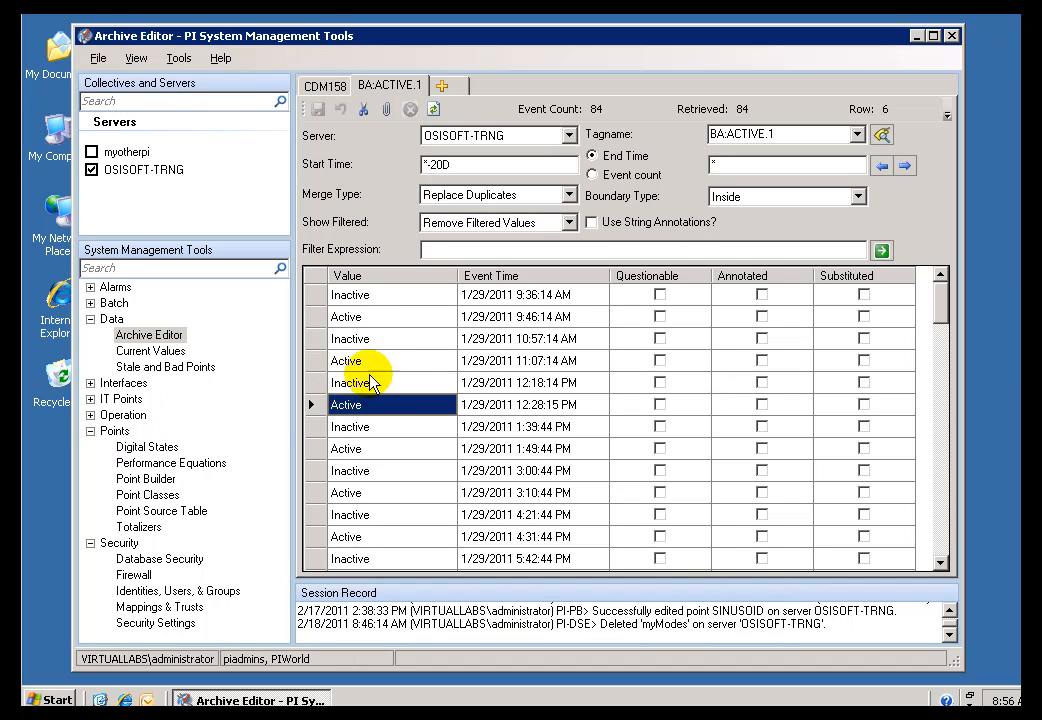
Select the BatchAct set under Digital States to view its Inactive and Active states
click(148, 446)
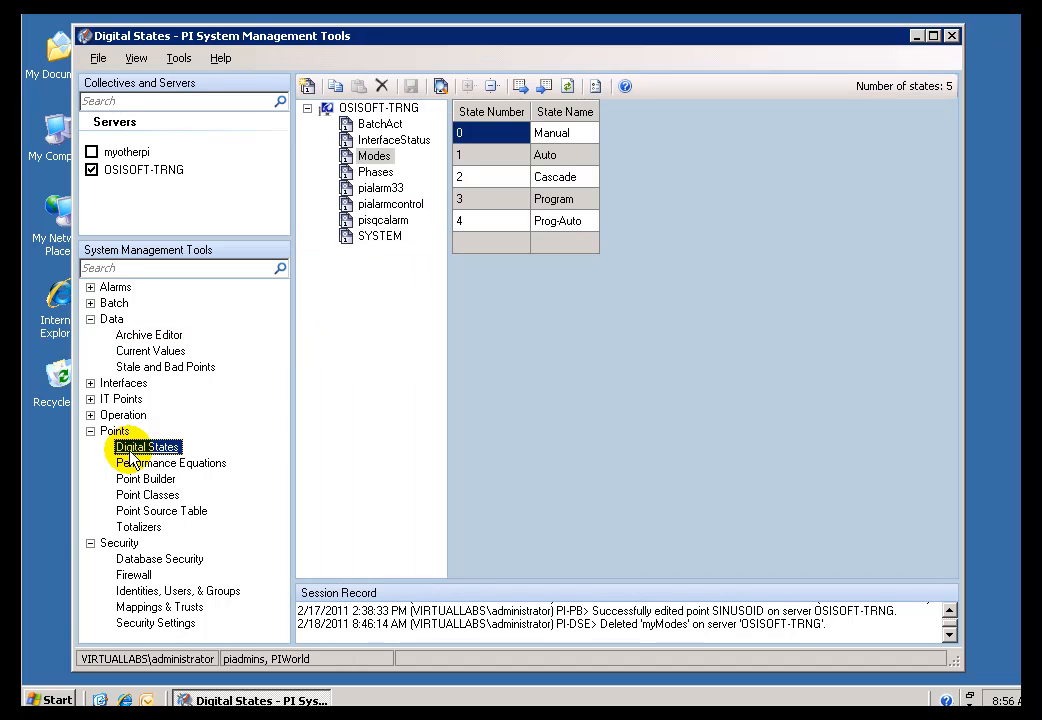
mouse_move(378, 123)
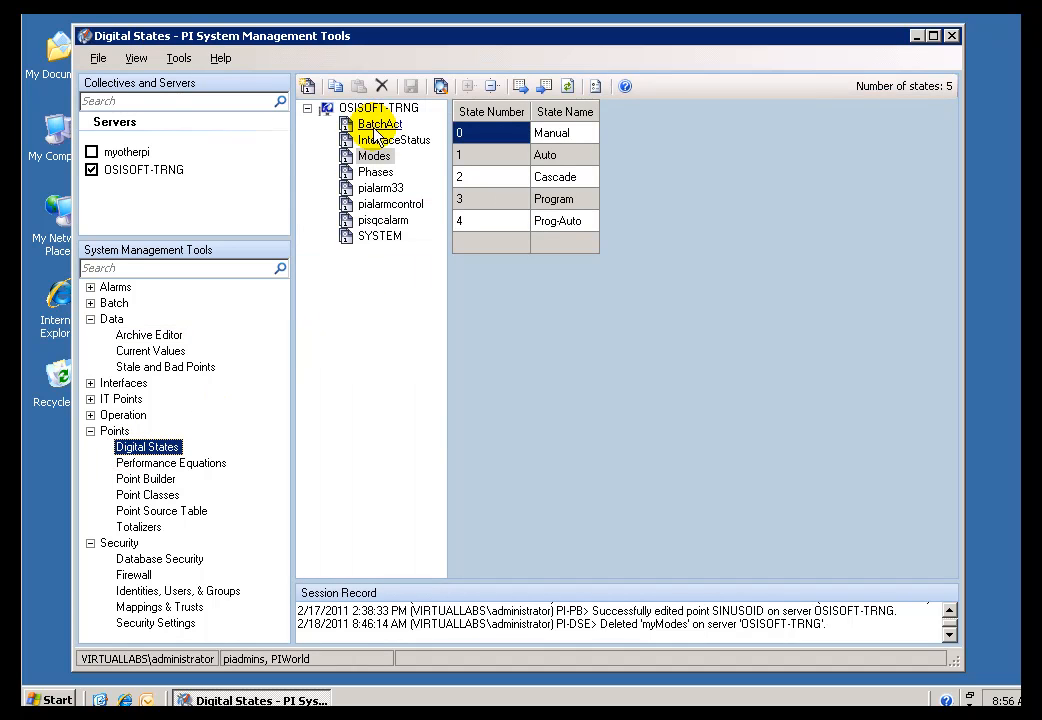
click(378, 123)
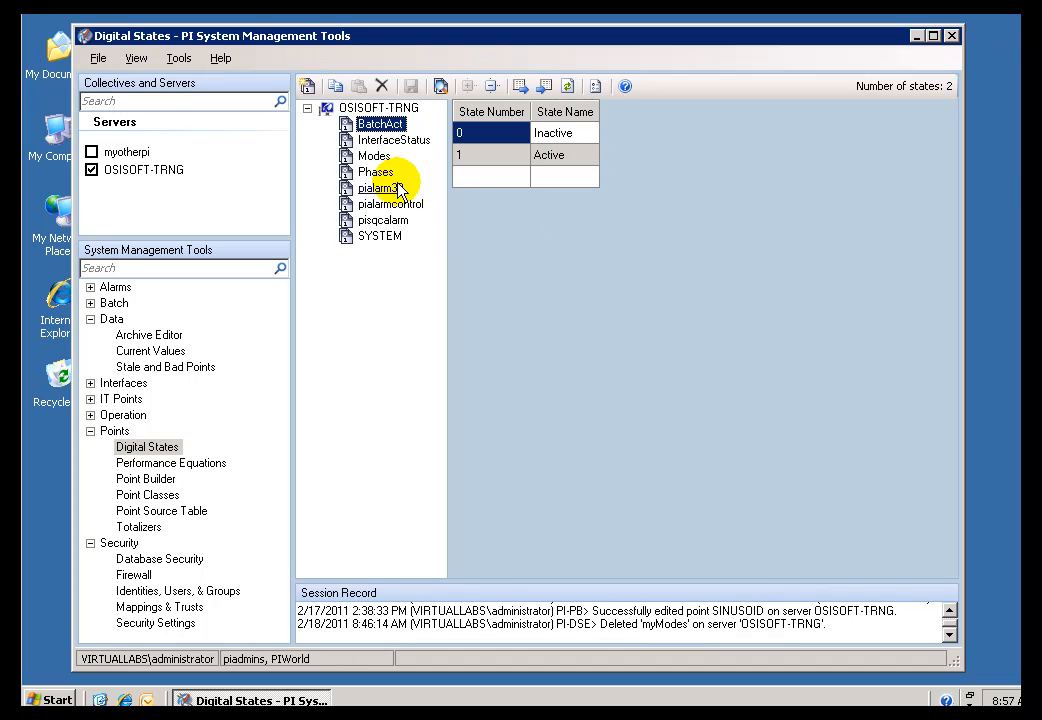
mouse_move(417, 152)
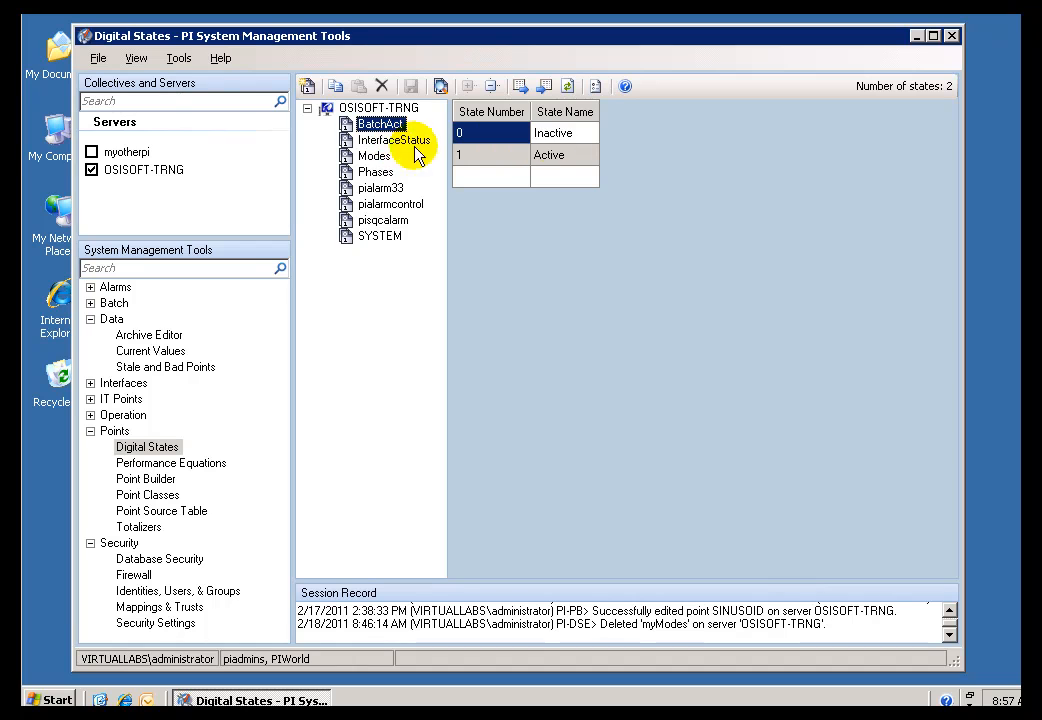
click(553, 132)
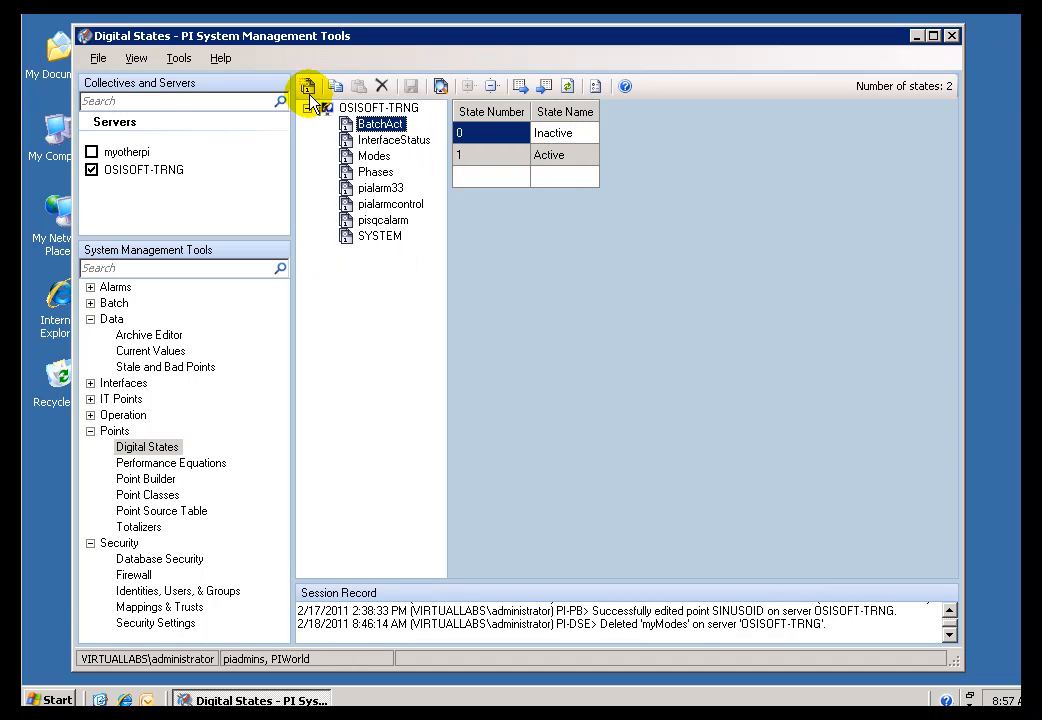
Add a new digital set named ValvePosition and enter its Closed, Open and Failed states
click(307, 86)
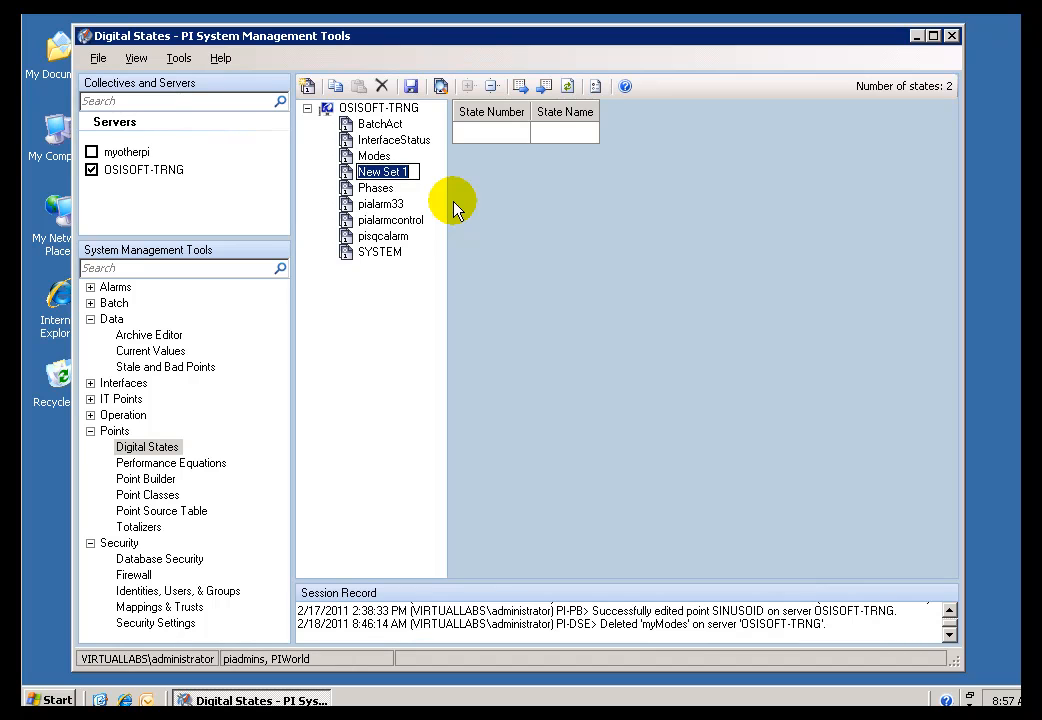
text(vA)
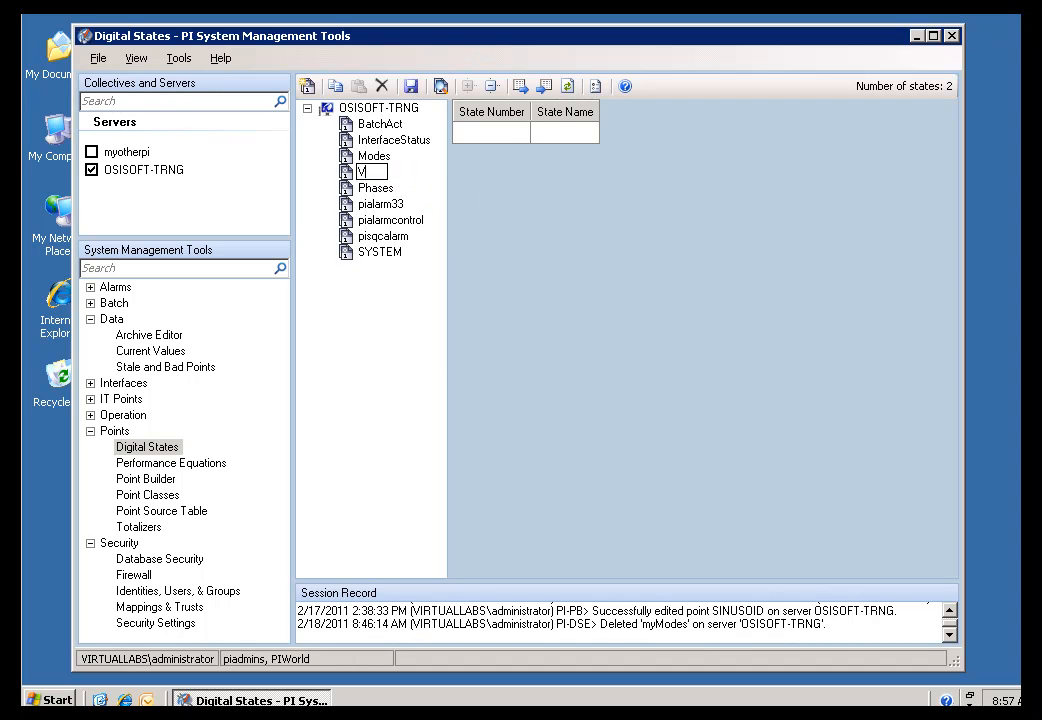
text(ValvePosition)
click(565, 132)
text(Closed)
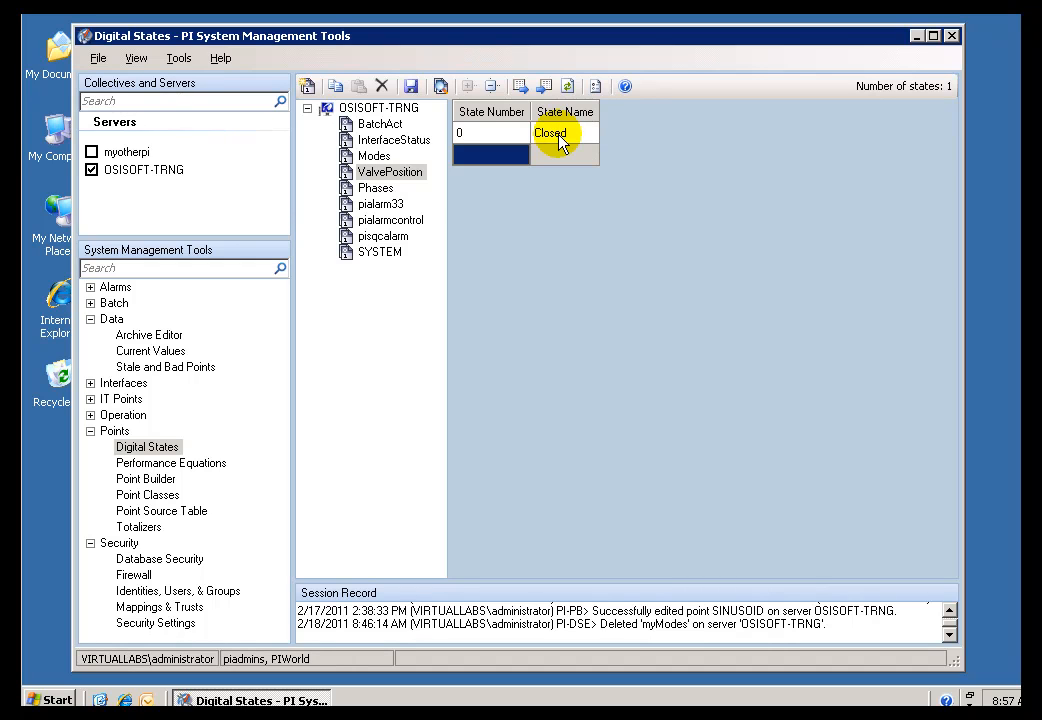
click(565, 155)
text(Open)
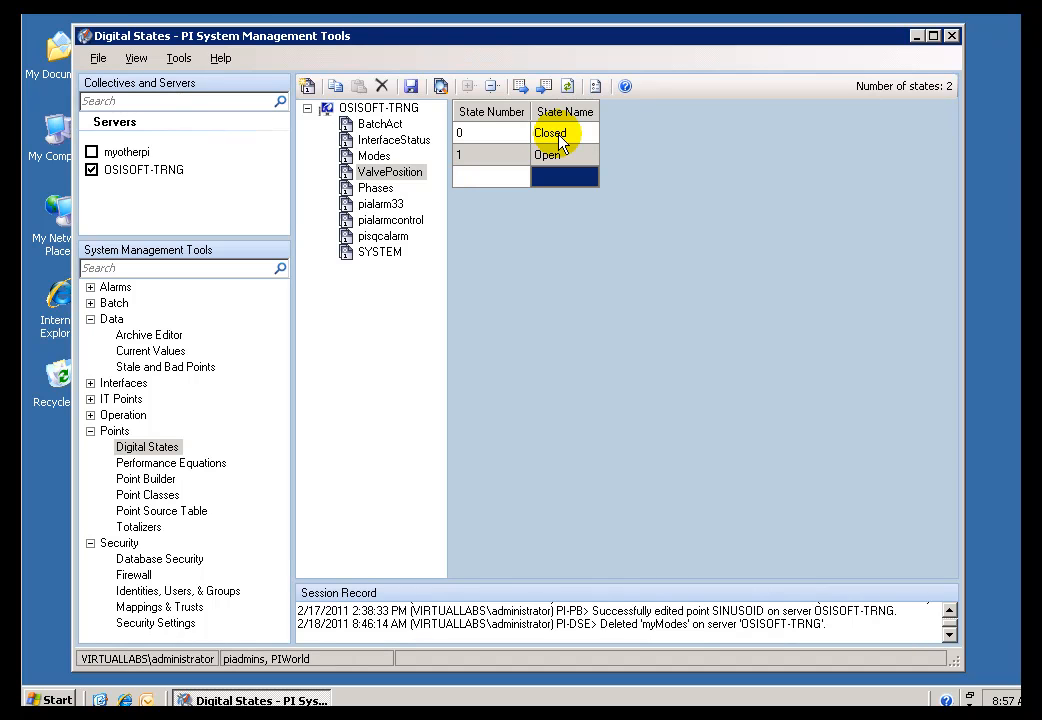
text(Faile)
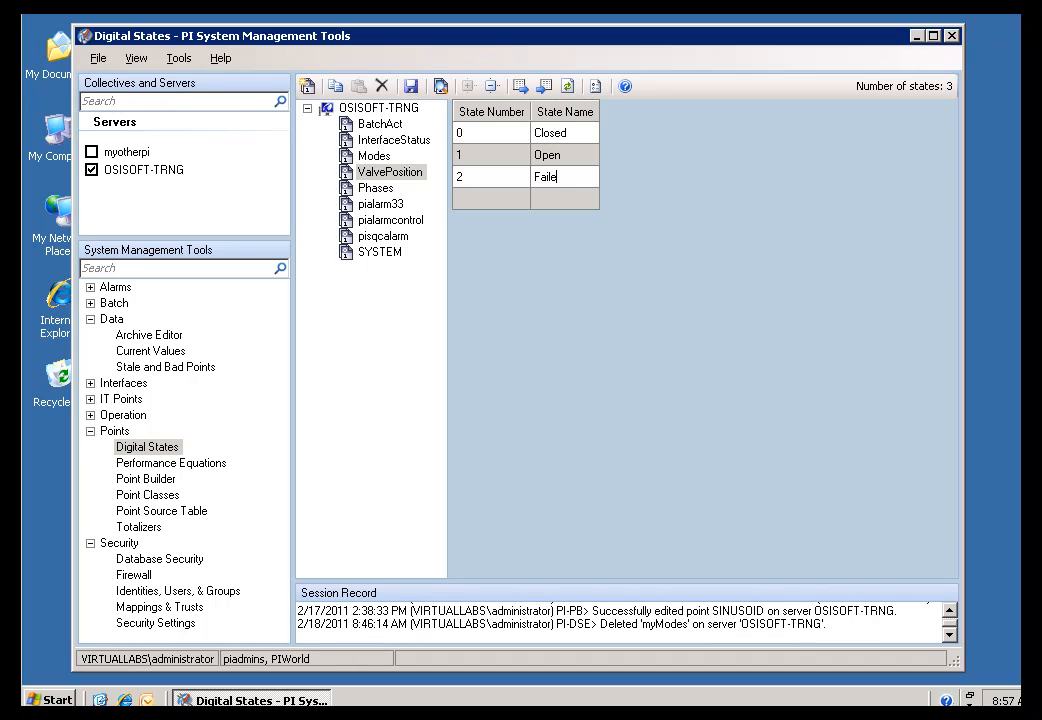
text(d)
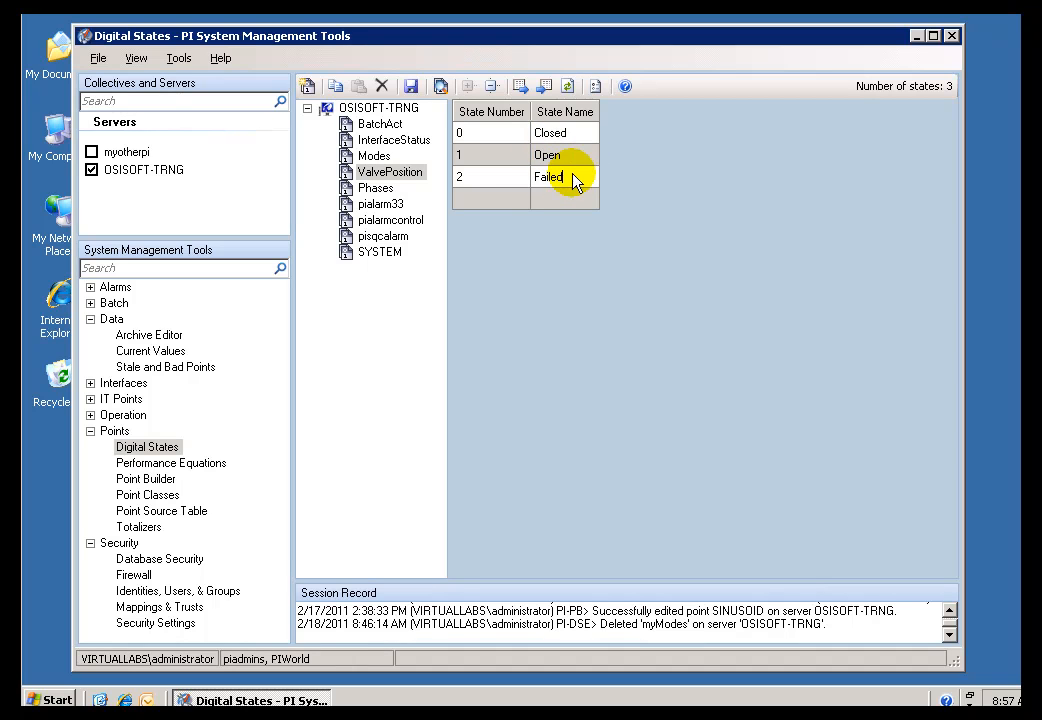
click(490, 199)
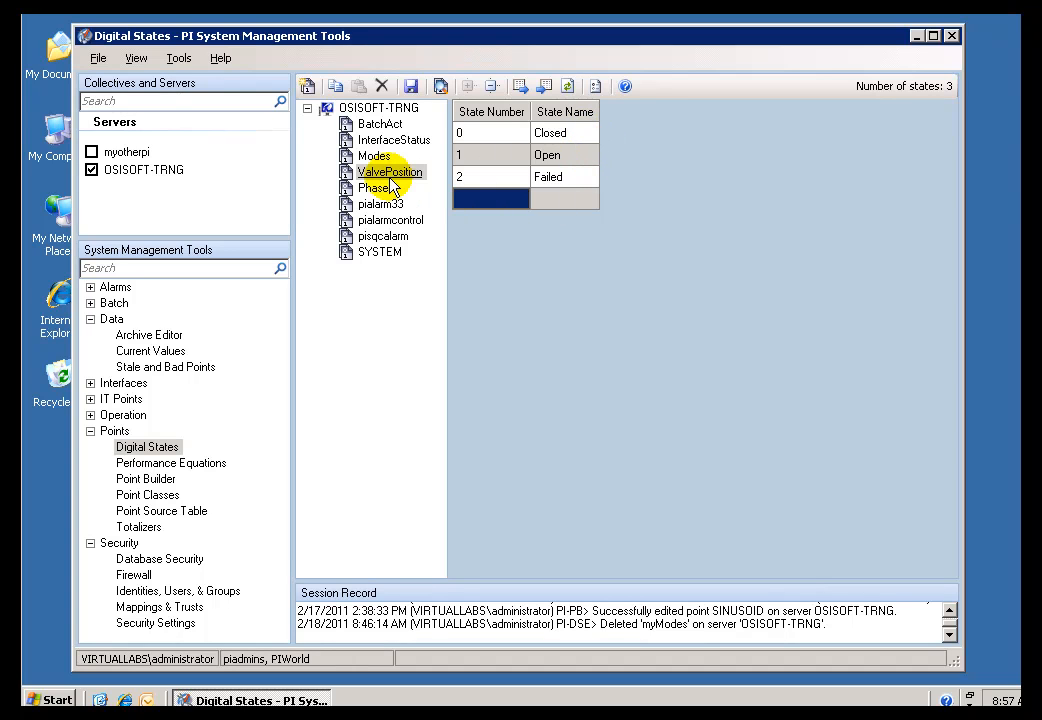
click(375, 188)
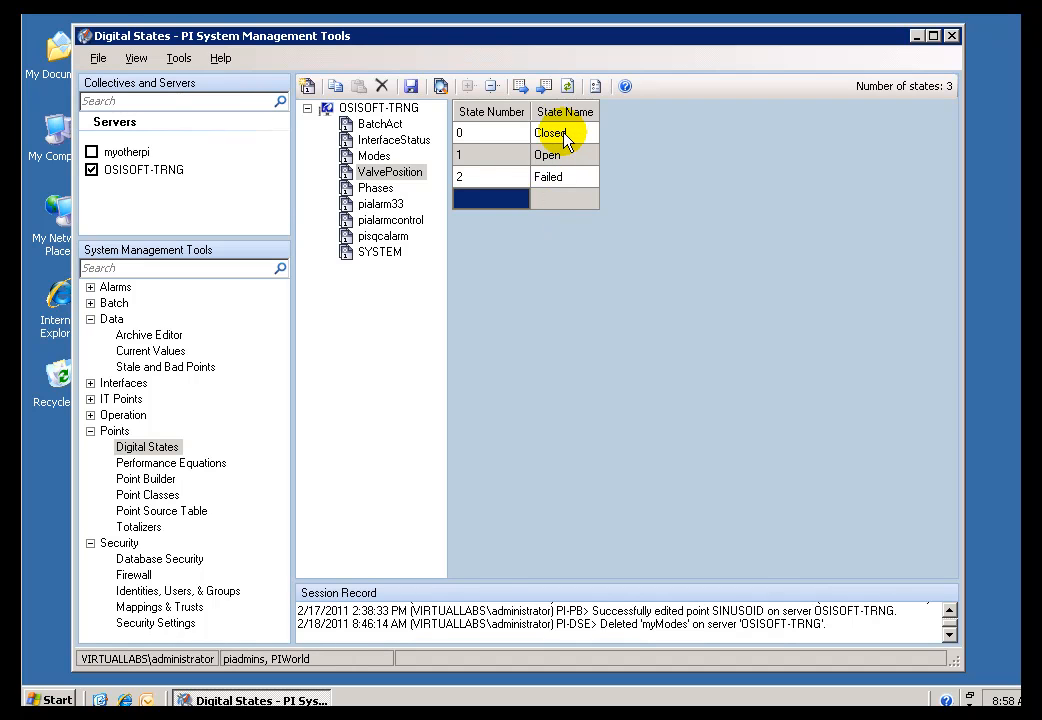
click(565, 176)
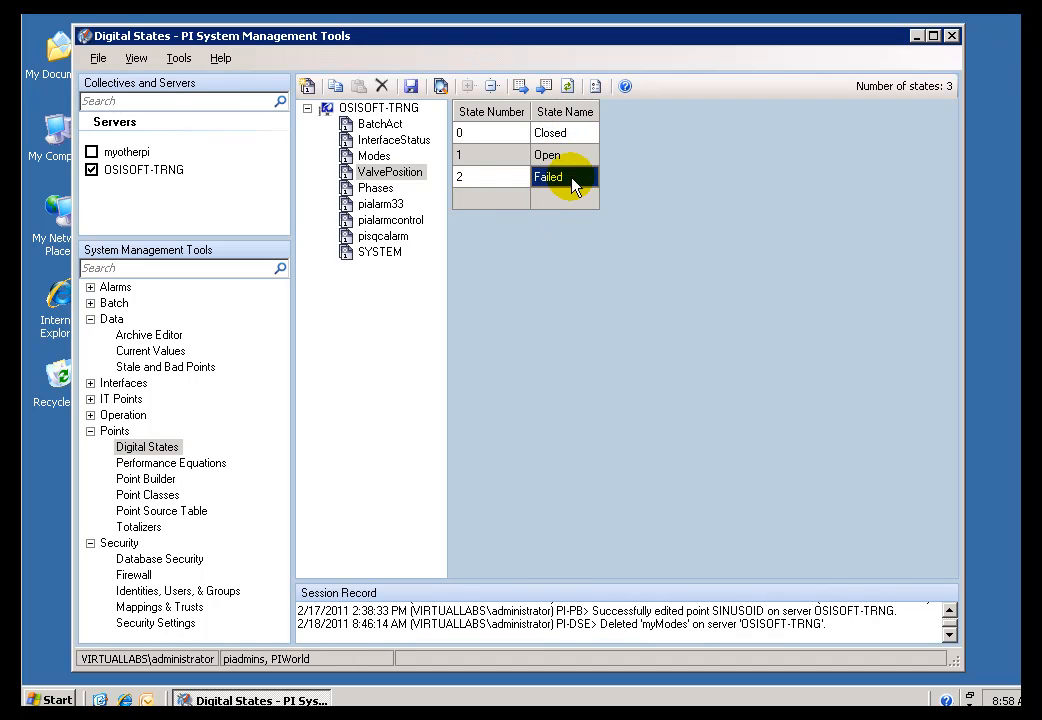
click(564, 154)
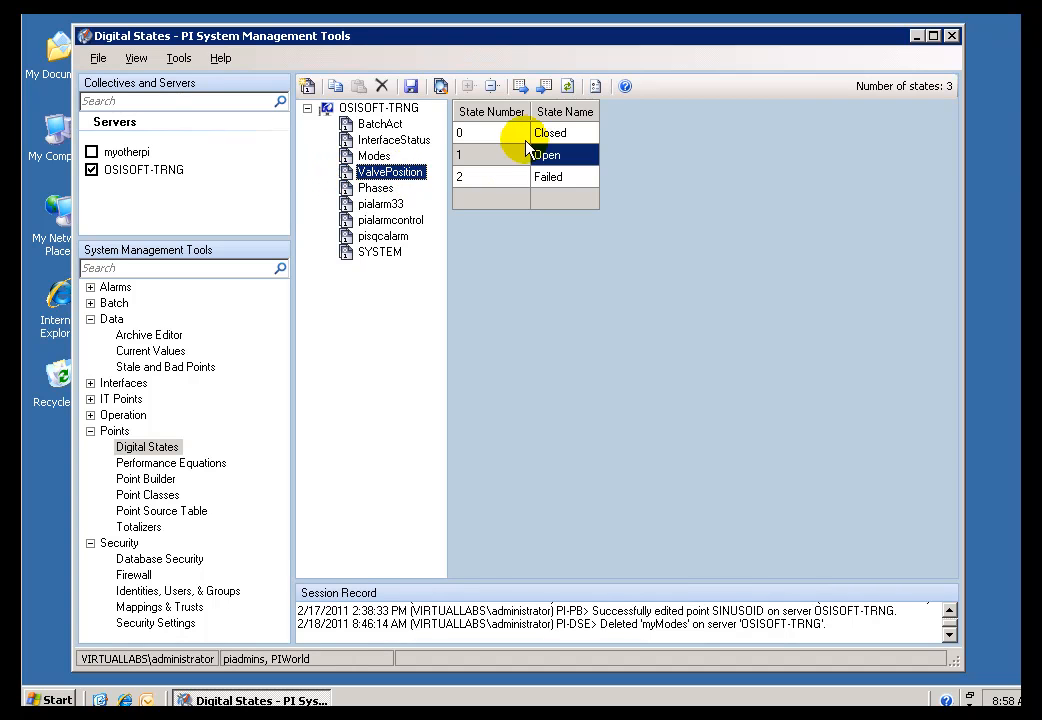
click(548, 176)
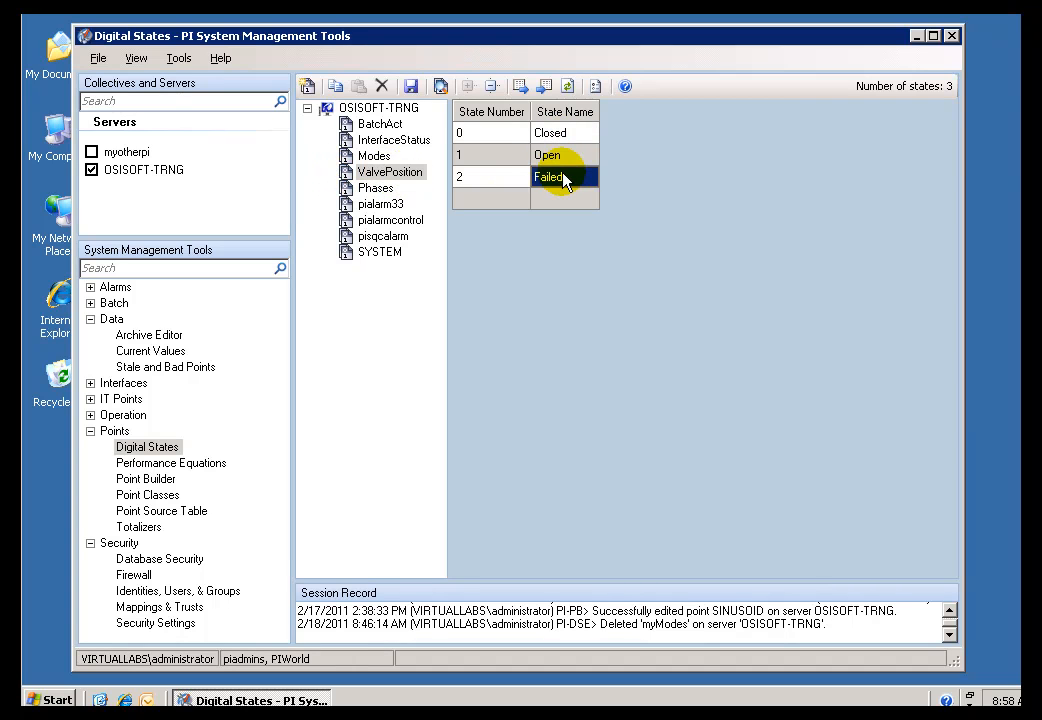
click(565, 154)
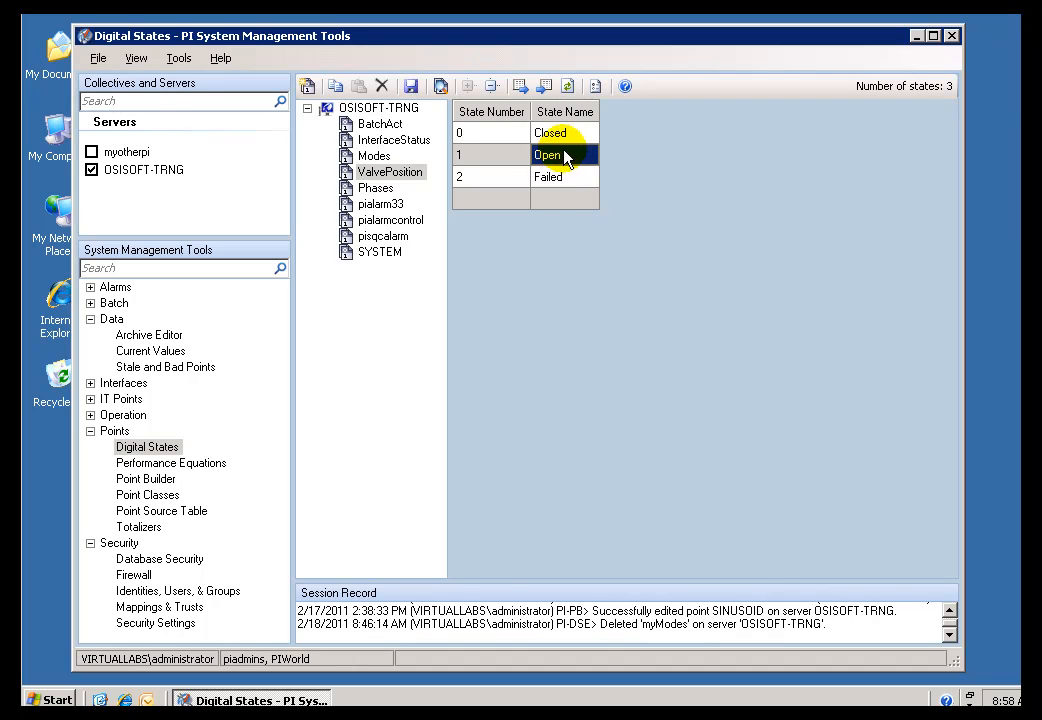
click(564, 177)
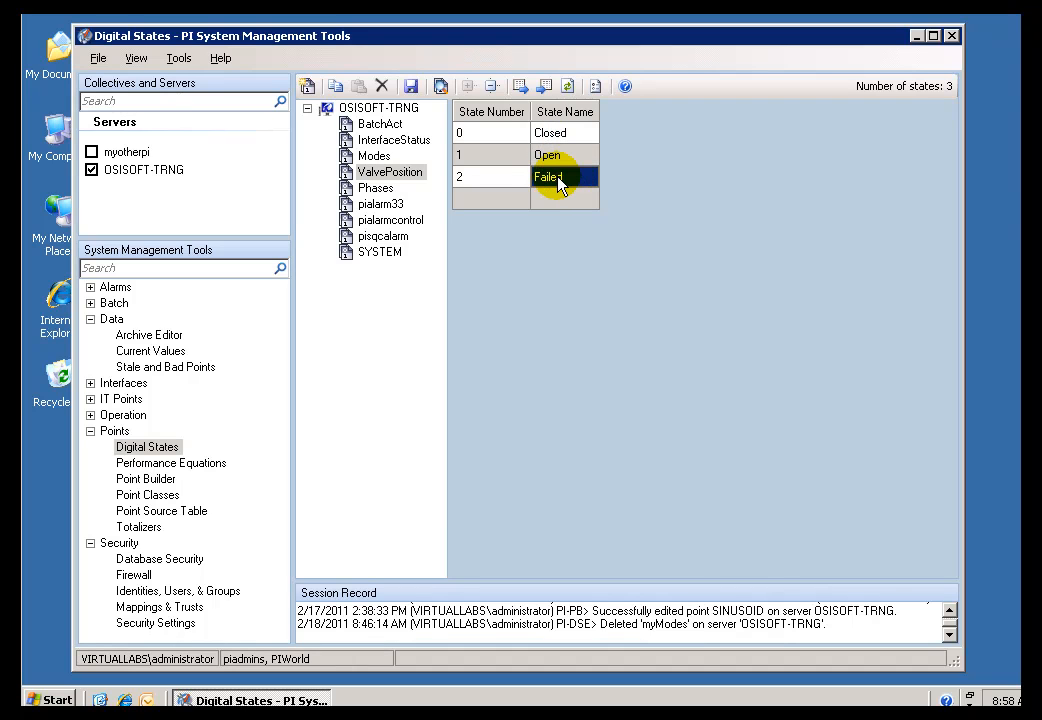
click(549, 132)
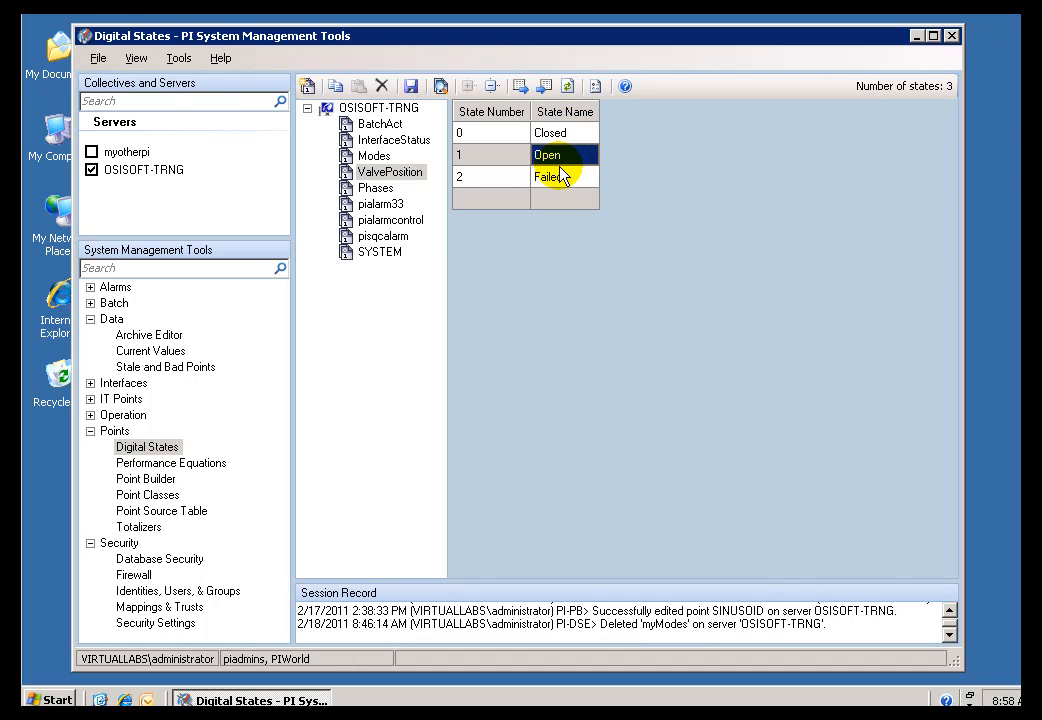
click(550, 132)
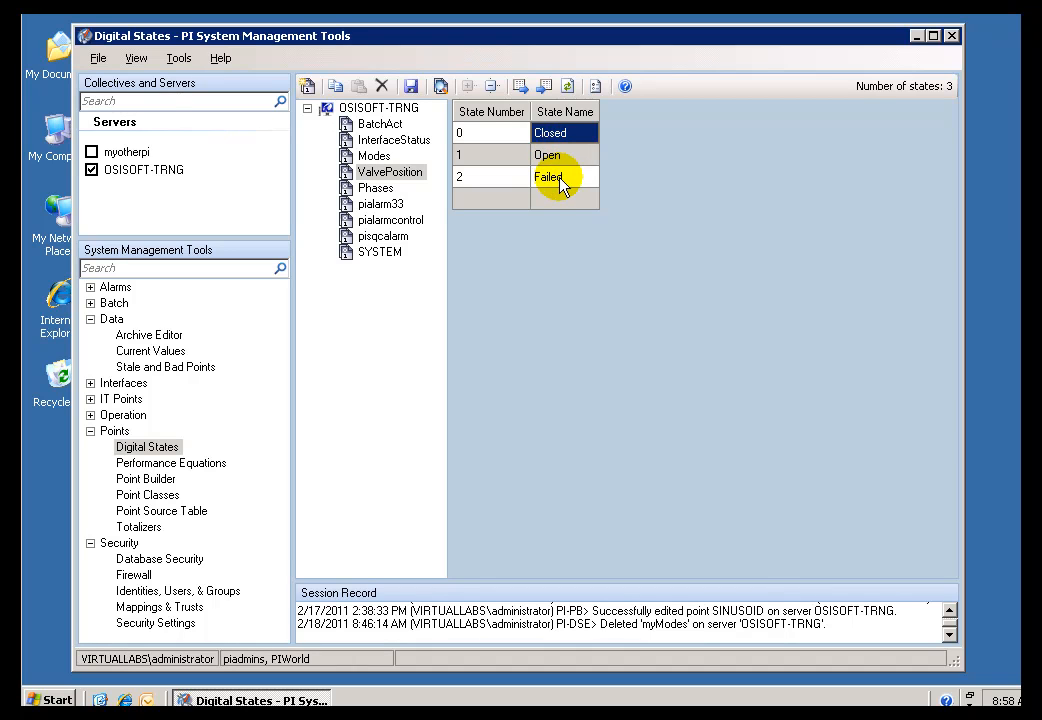
click(565, 132)
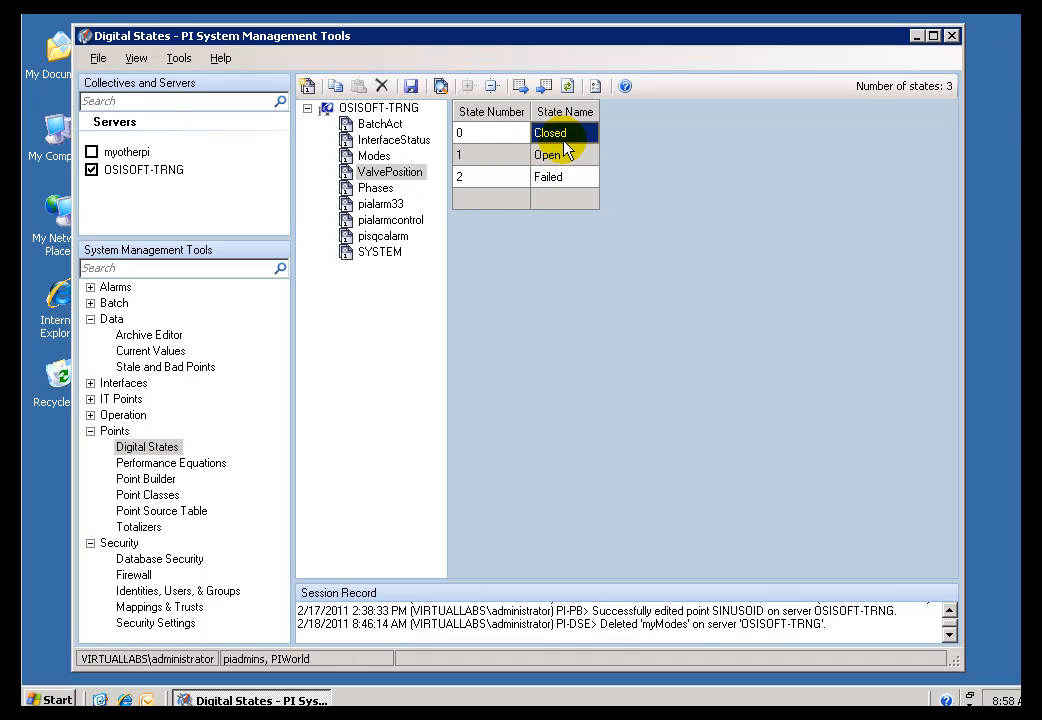
click(564, 176)
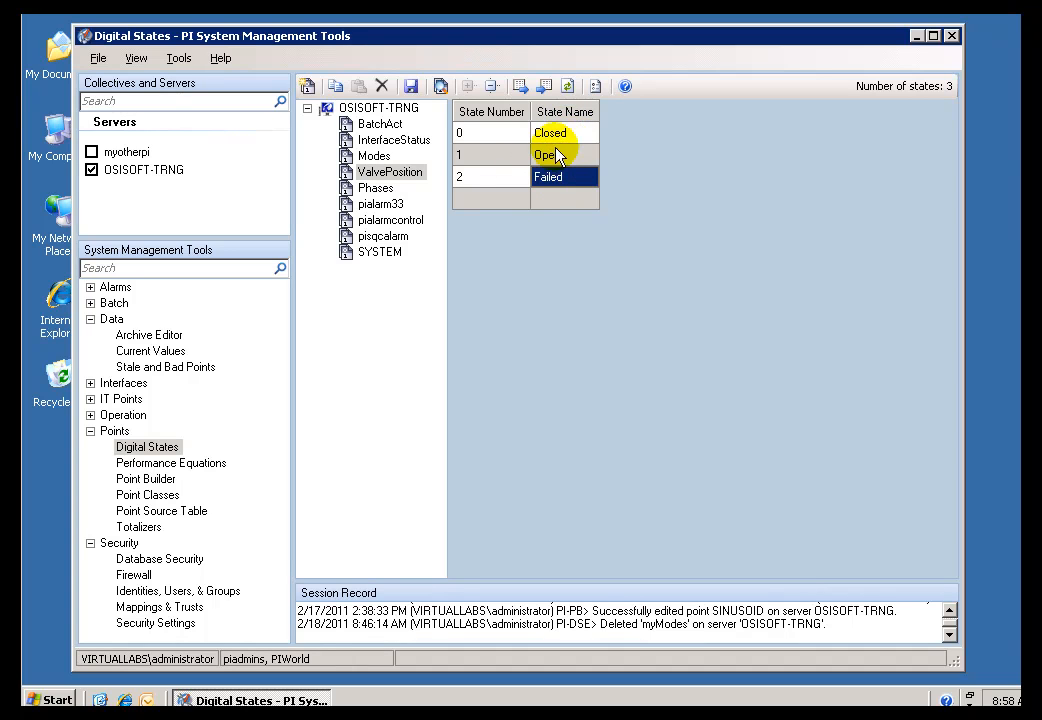
click(548, 176)
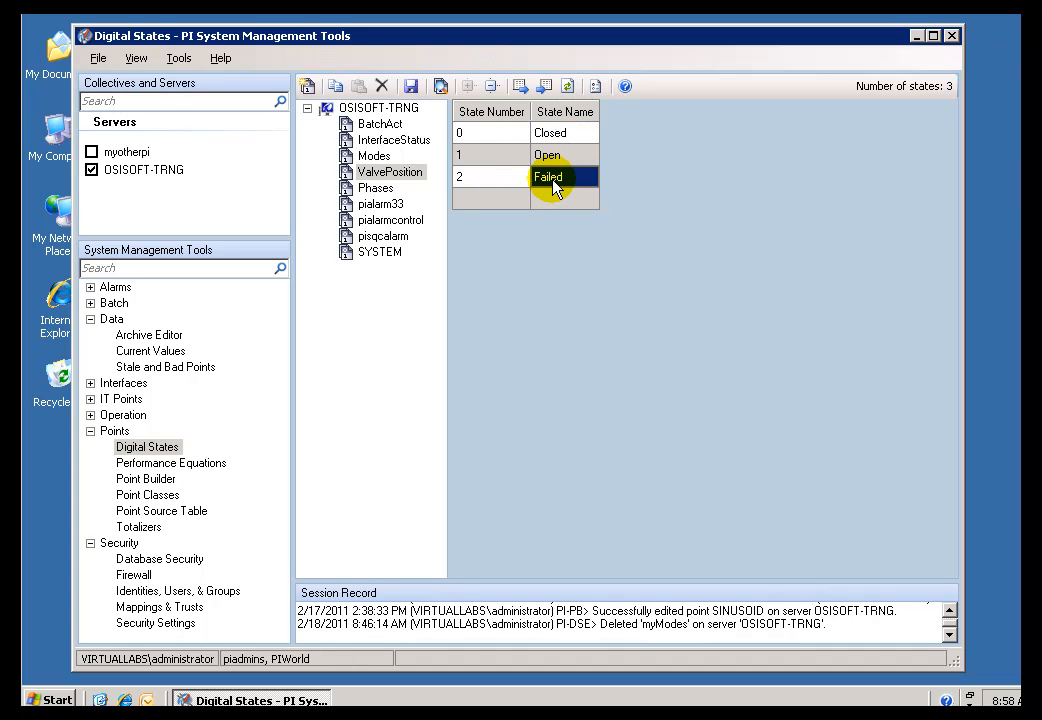
click(565, 154)
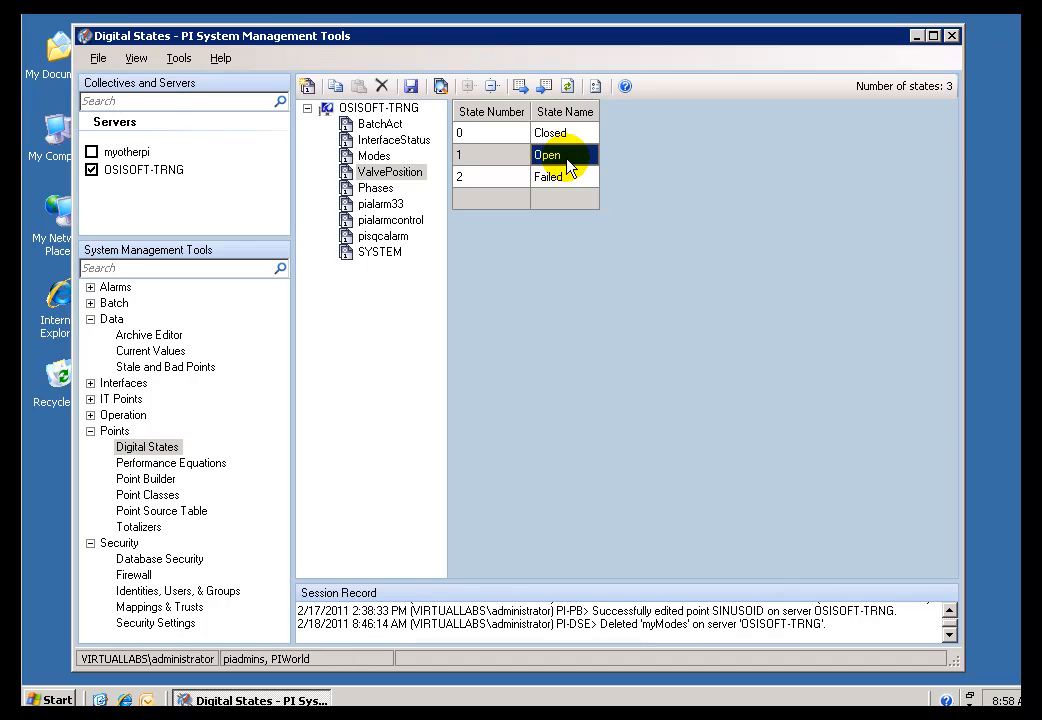
mouse_move(573, 176)
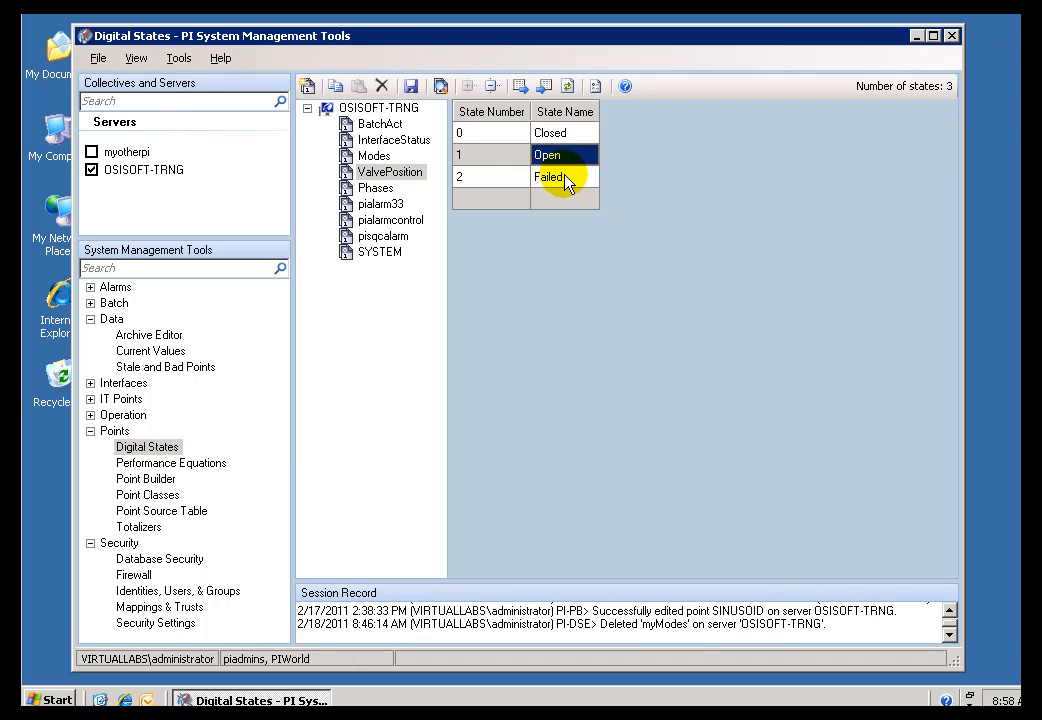
click(565, 177)
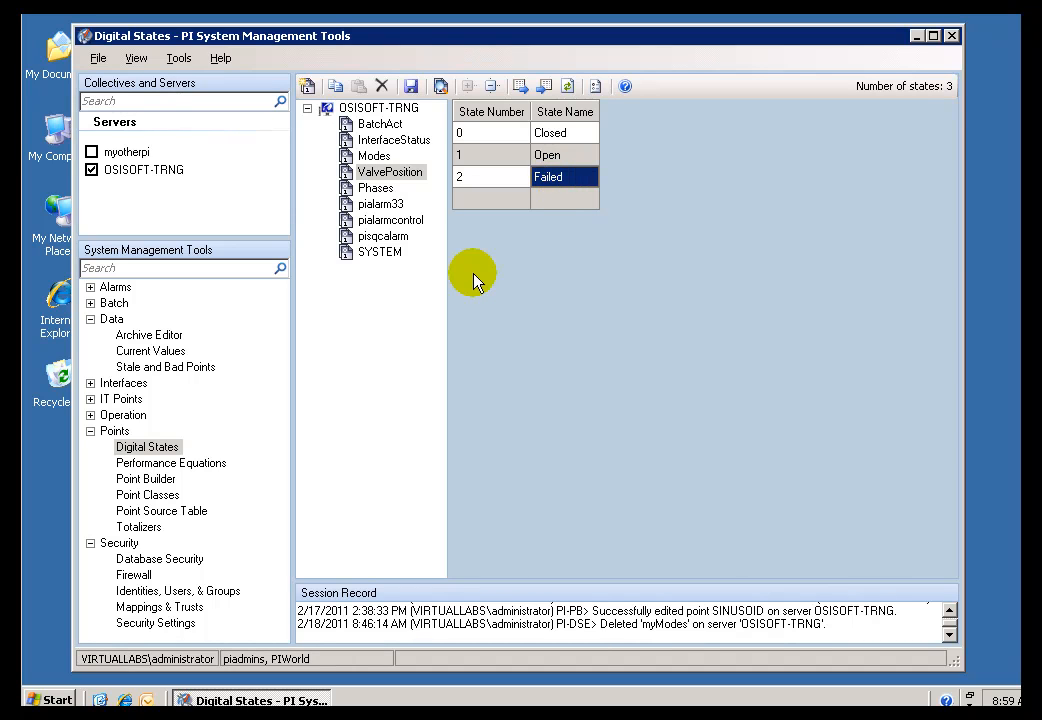
mouse_move(350, 285)
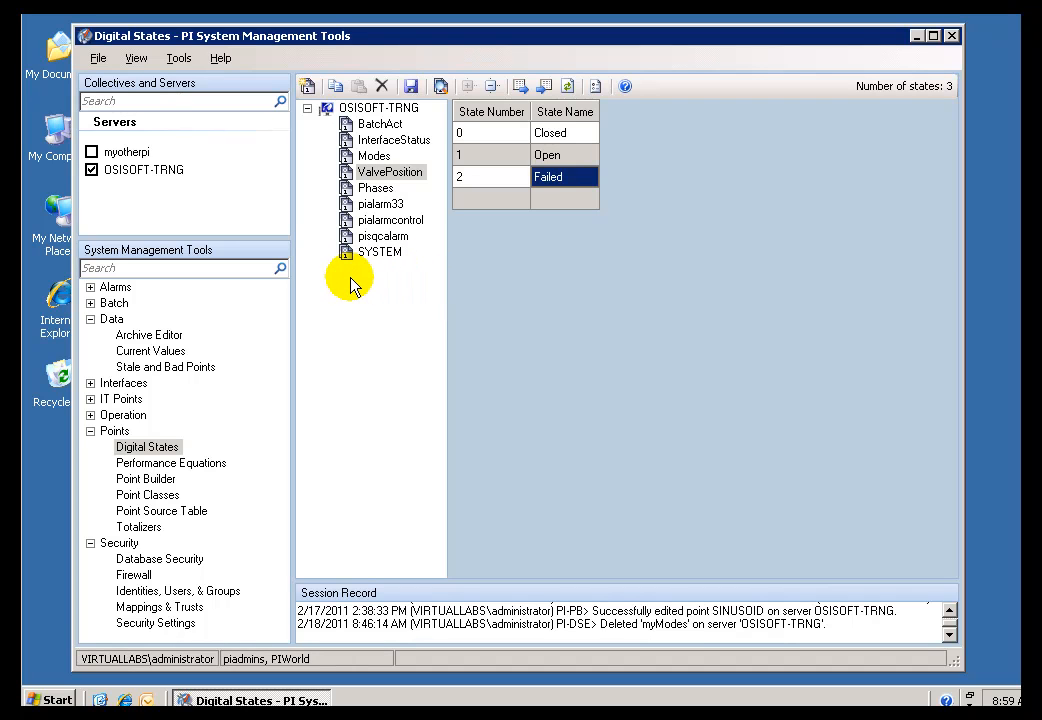
mouse_move(362, 290)
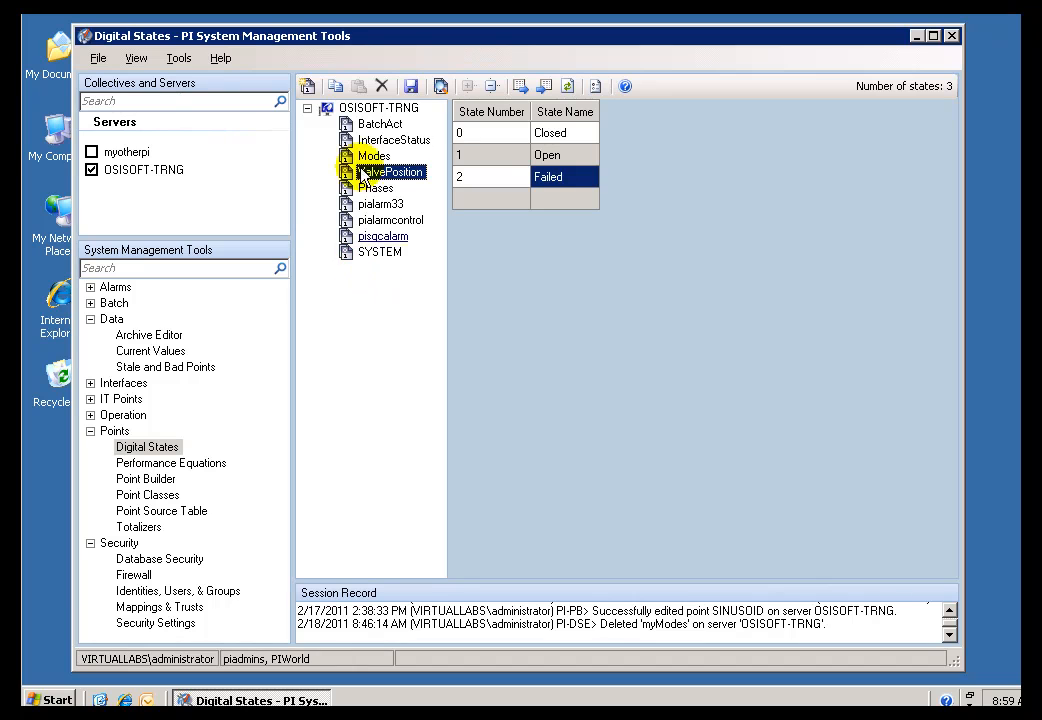
Start another new digital set, answering Yes to save ValvePosition's changes
click(307, 86)
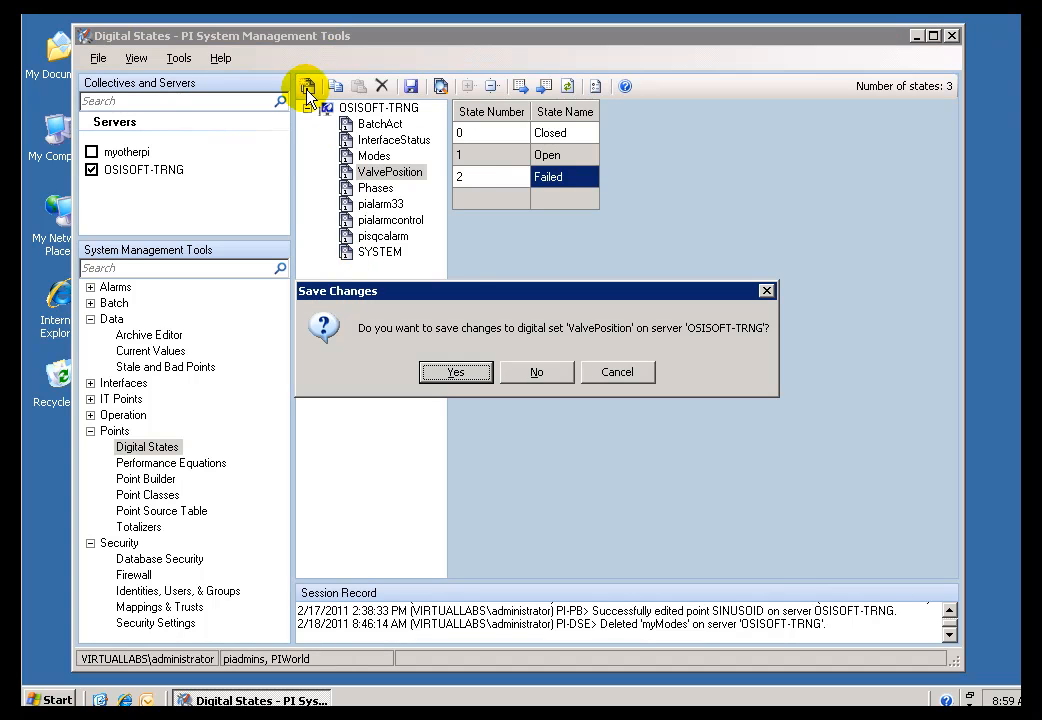
mouse_move(456, 372)
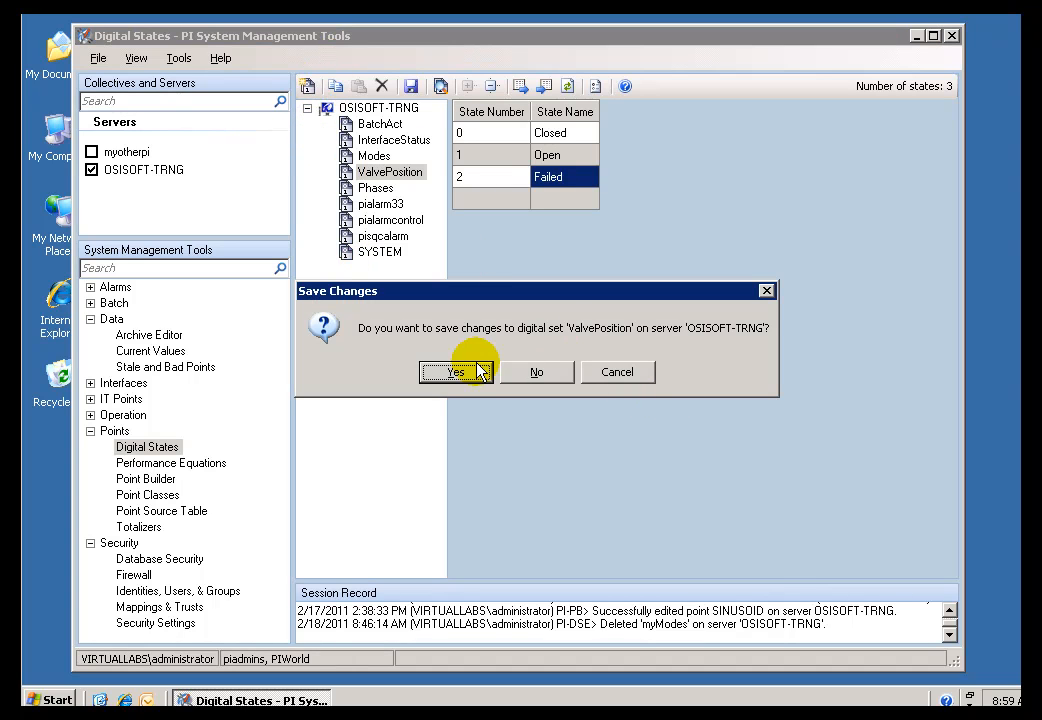
click(456, 372)
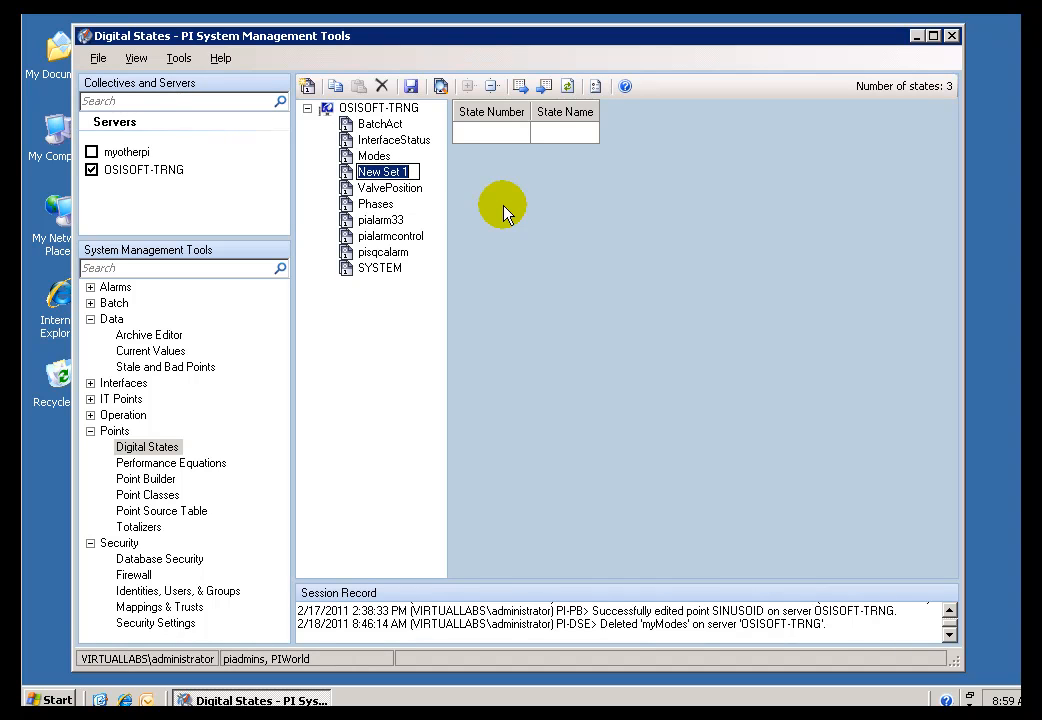
Rename the new digital set to Modes_ACME
text(MOD)
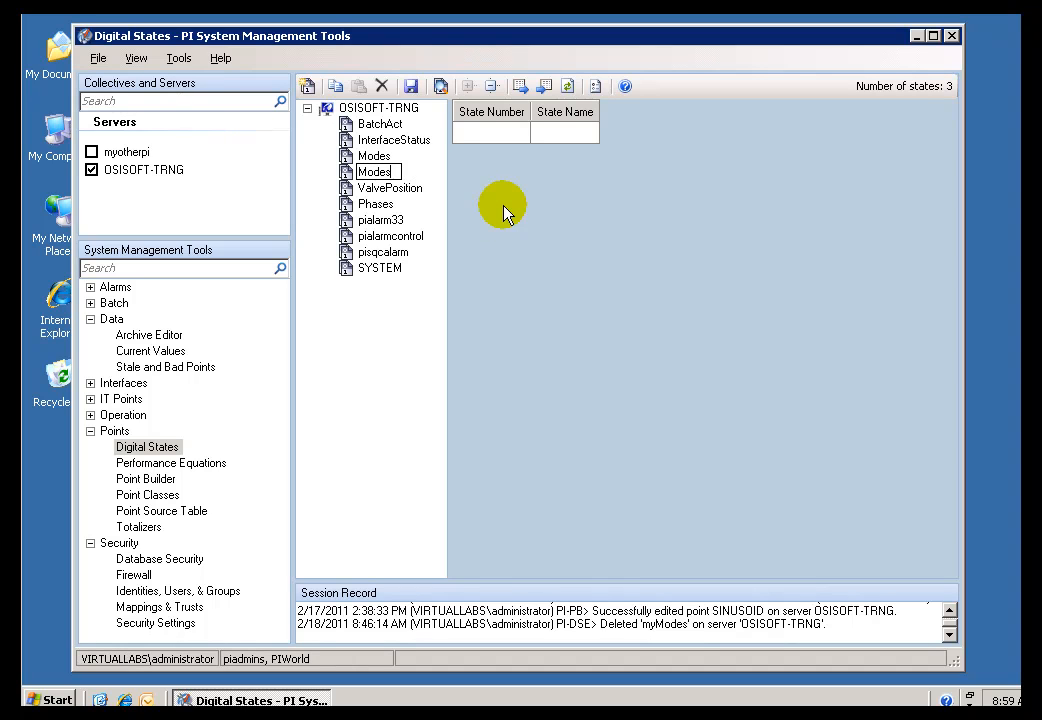
text(_ACME)
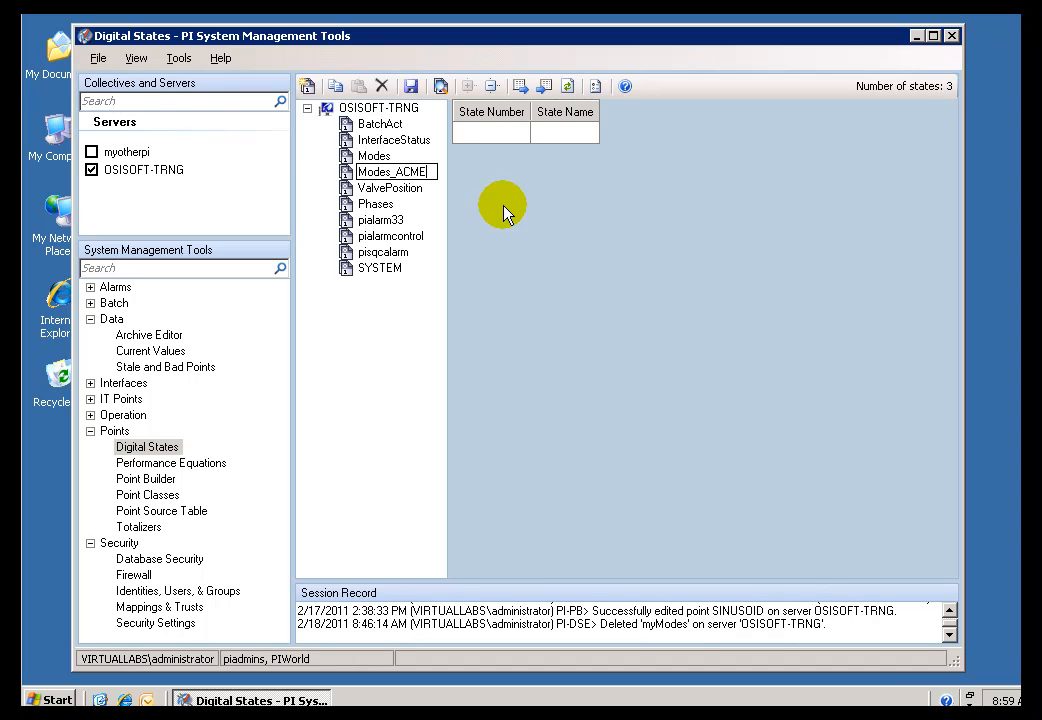
click(390, 171)
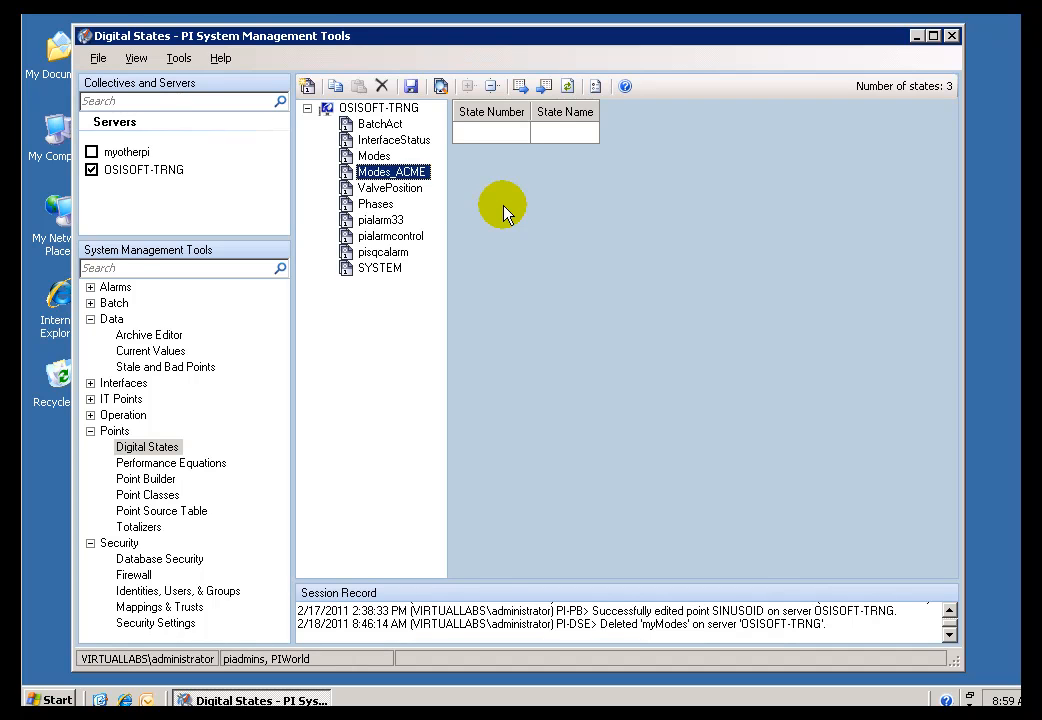
mouse_move(575, 145)
text(M)
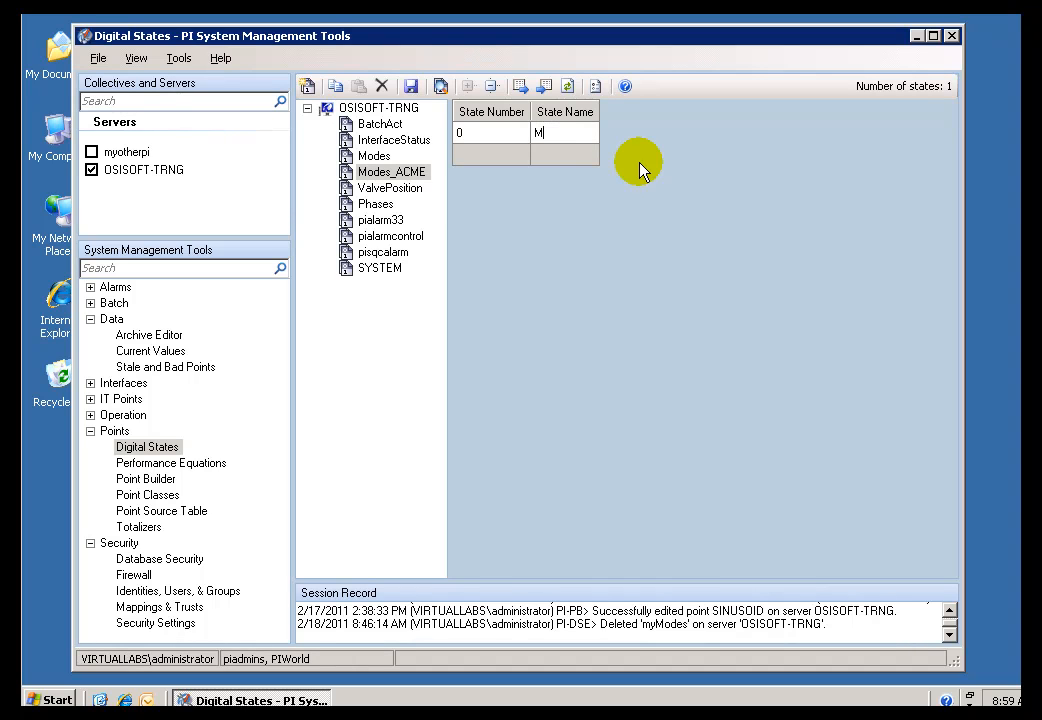
Enter the states MANUAL, AUTO, ACME_AUTO and FAILED into Modes_ACME
text(AN)
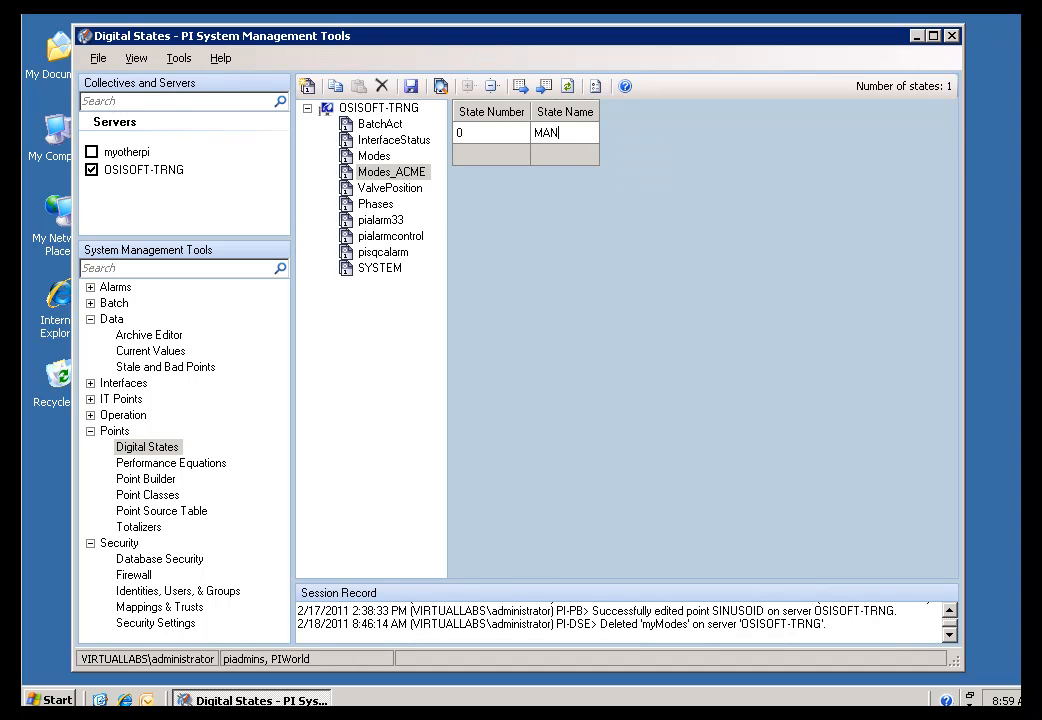
text(UAL)
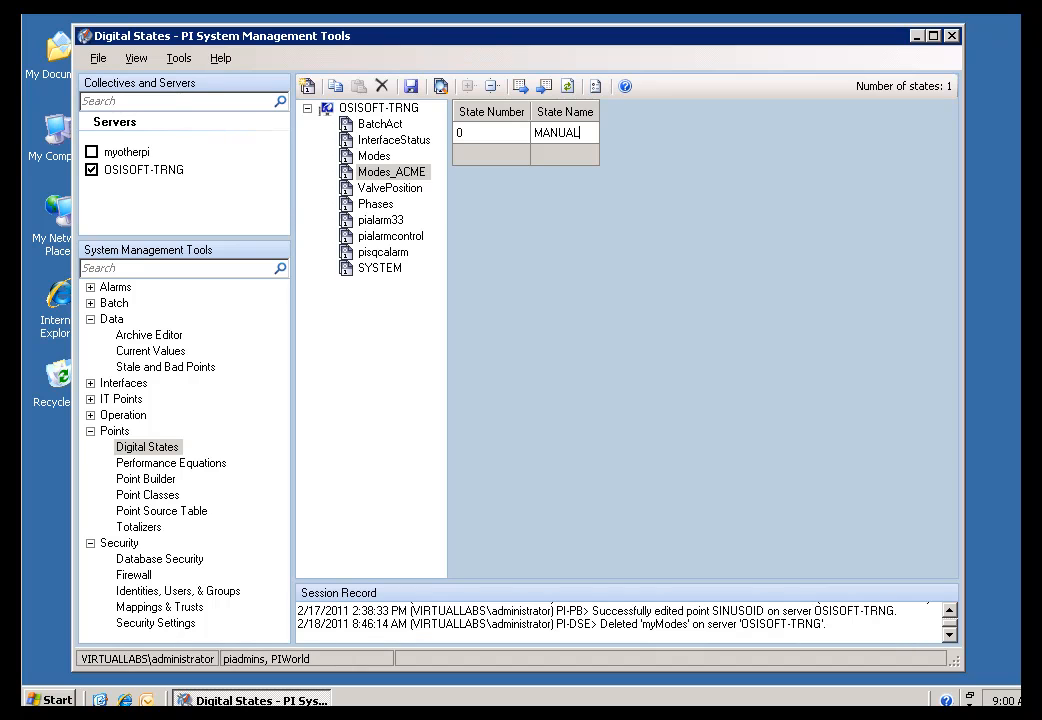
click(564, 155)
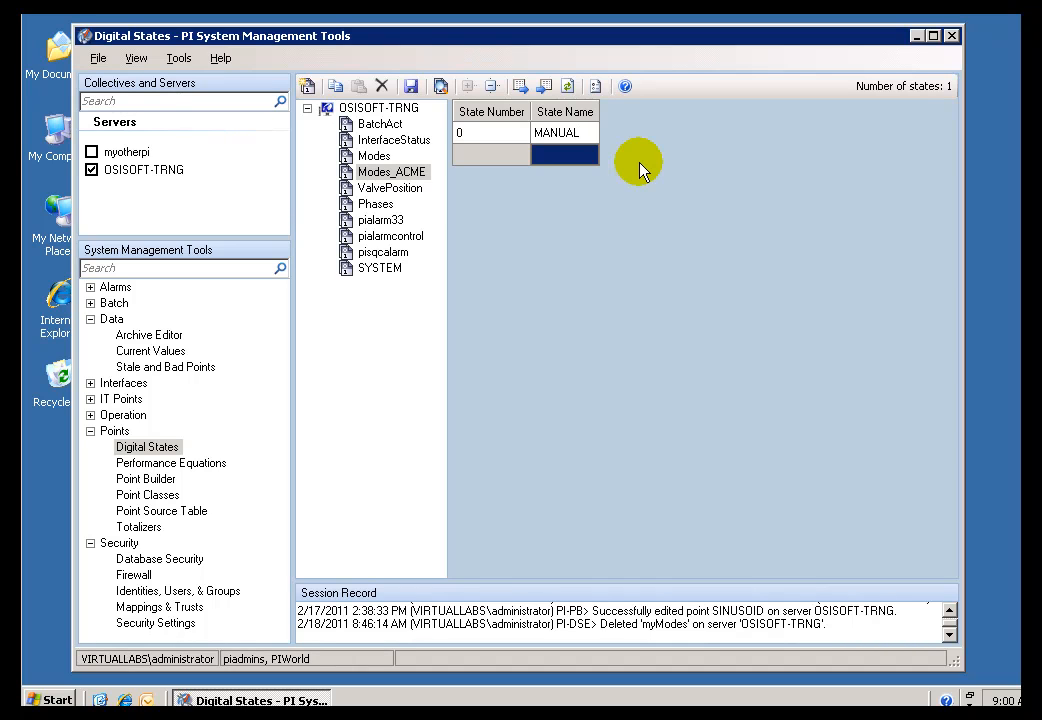
text(AUTO)
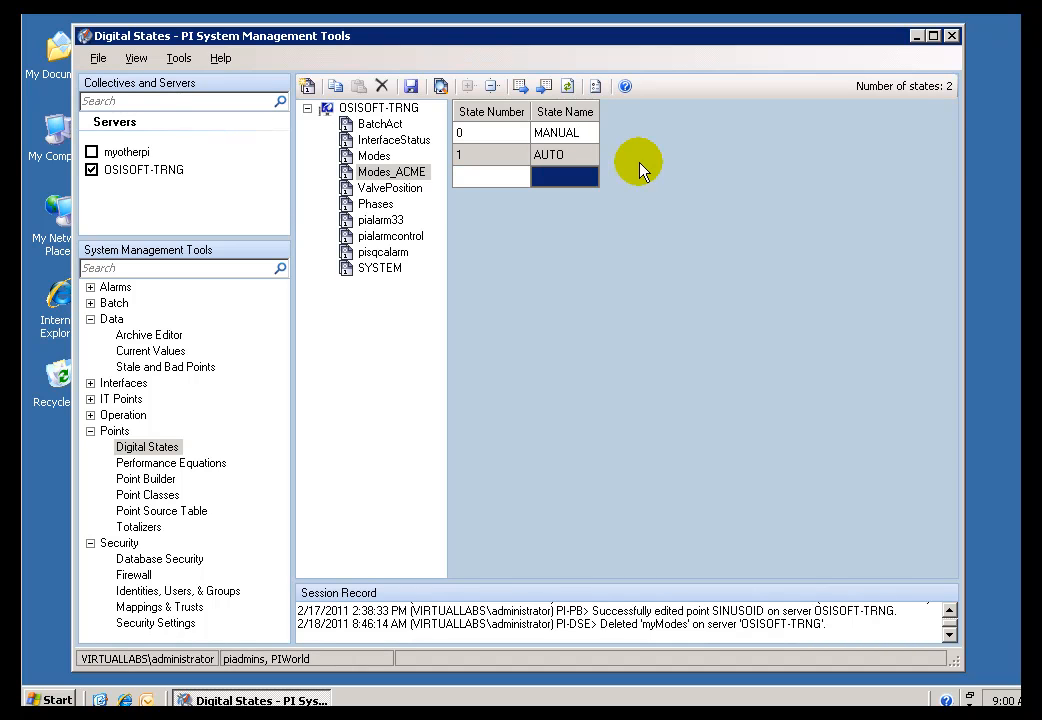
text(AC)
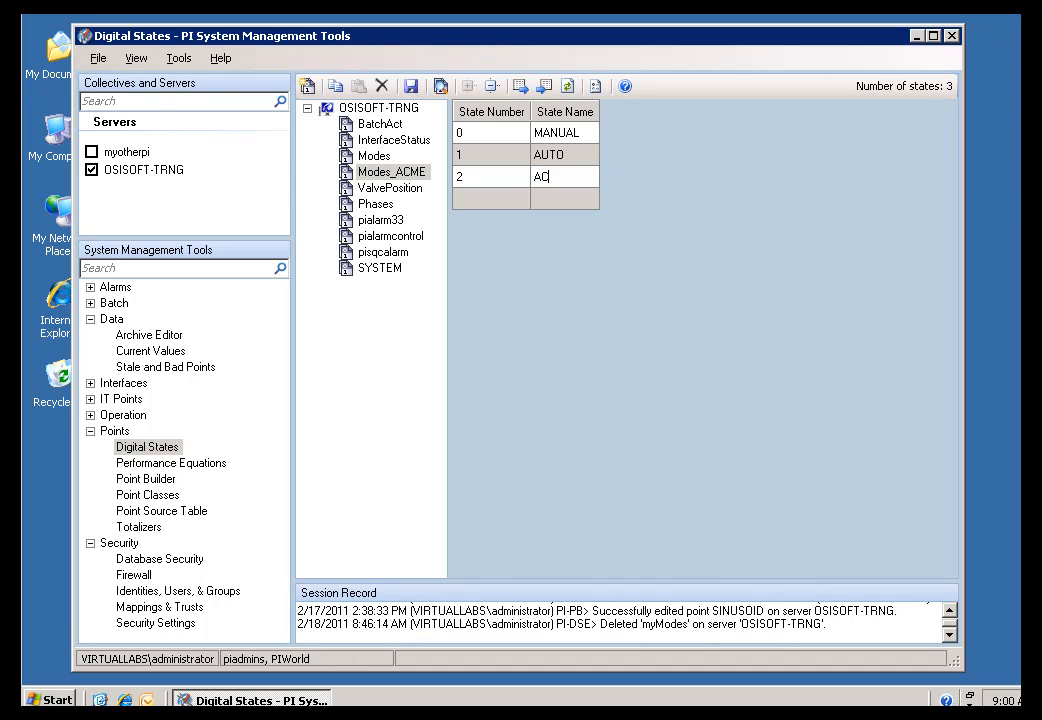
text(ME)
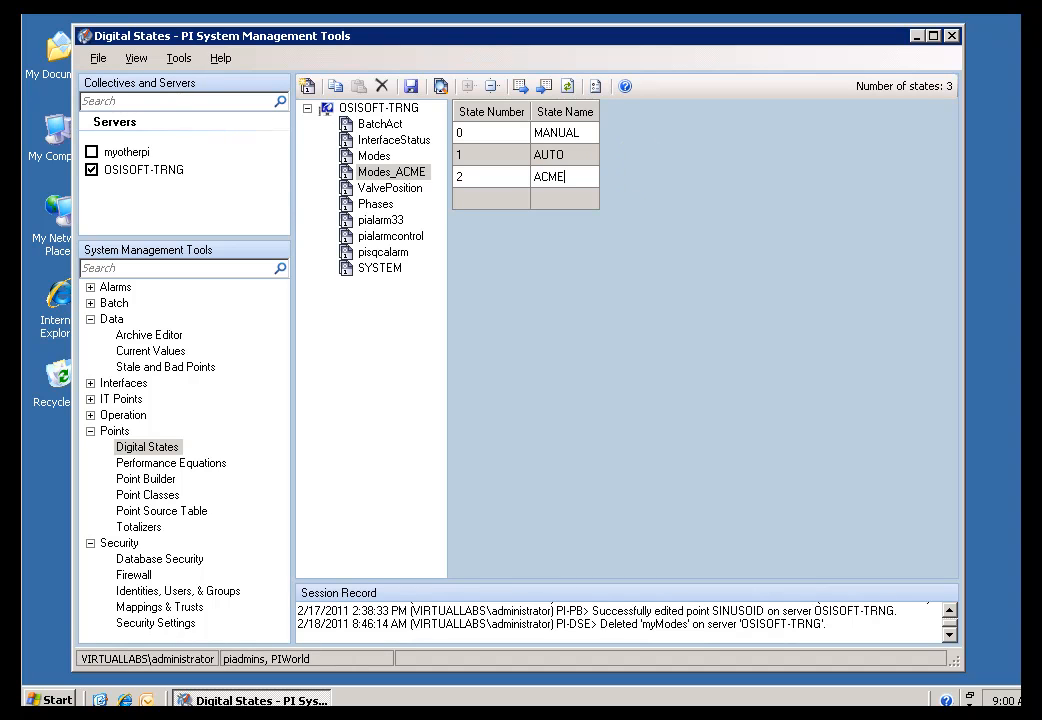
text(CME_AUTO)
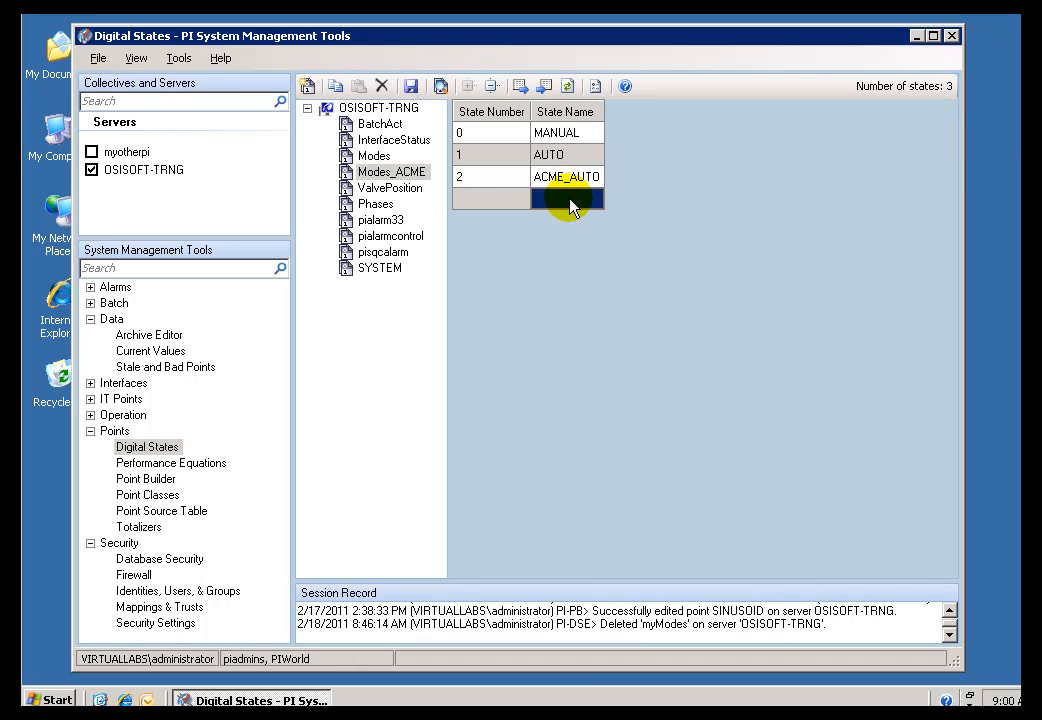
text(FAILED)
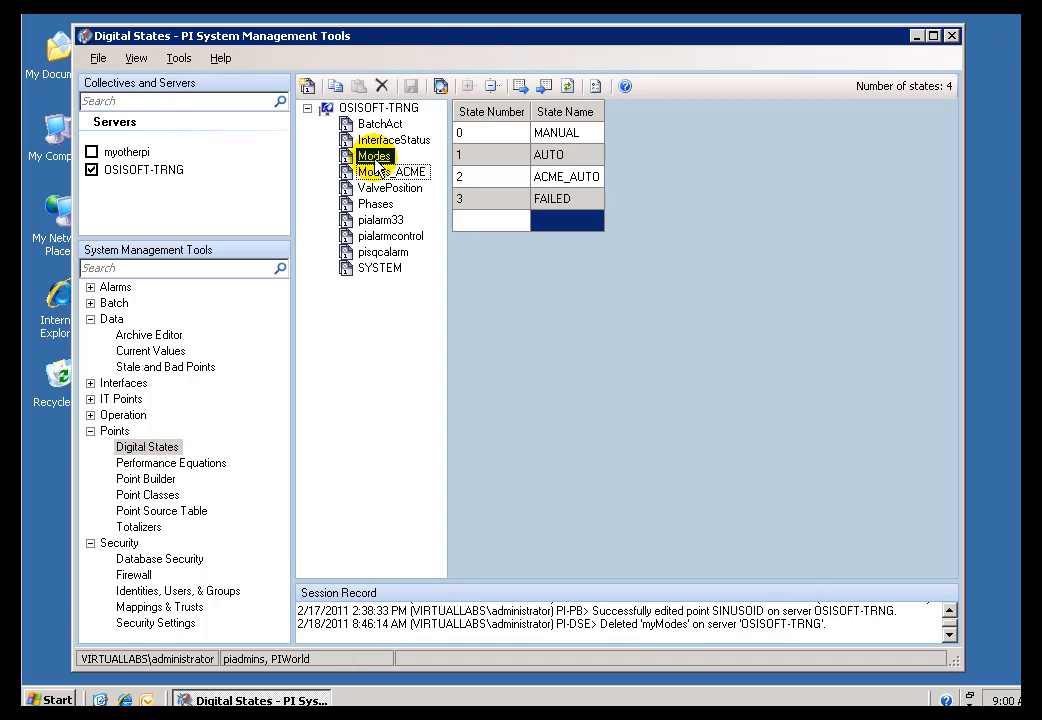
click(389, 171)
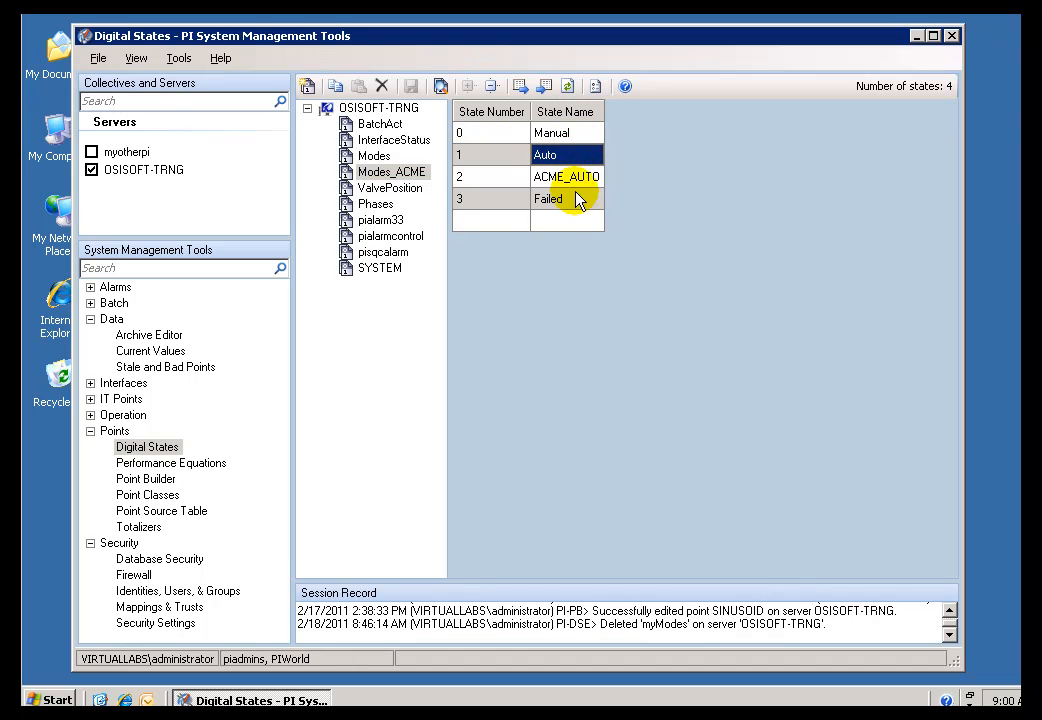
click(548, 199)
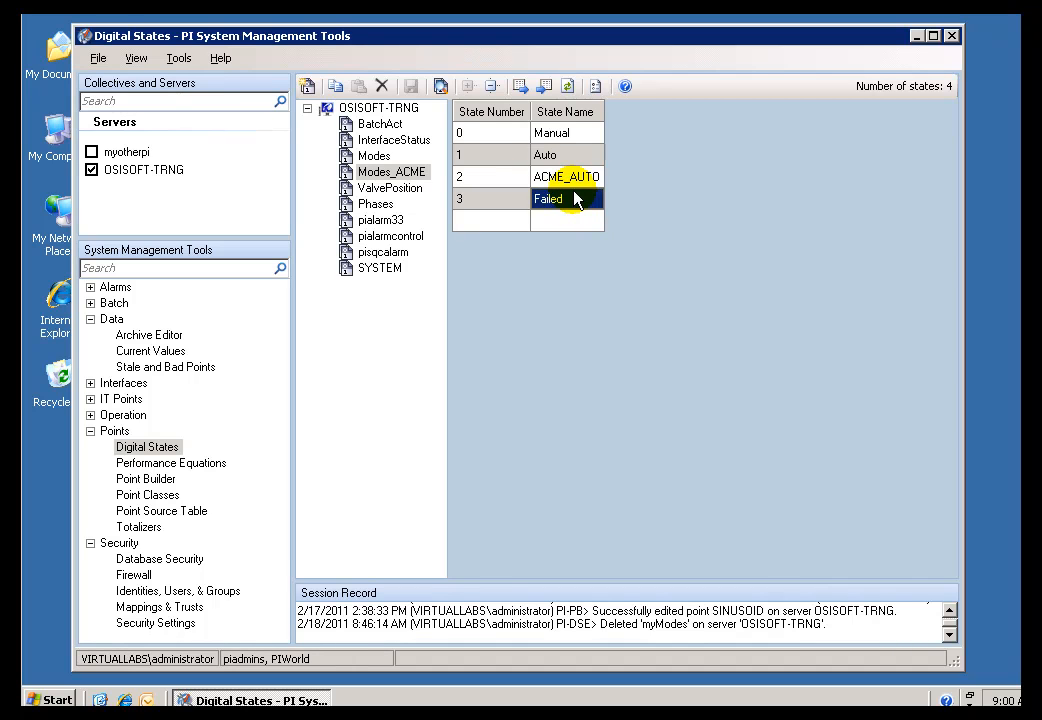
click(566, 176)
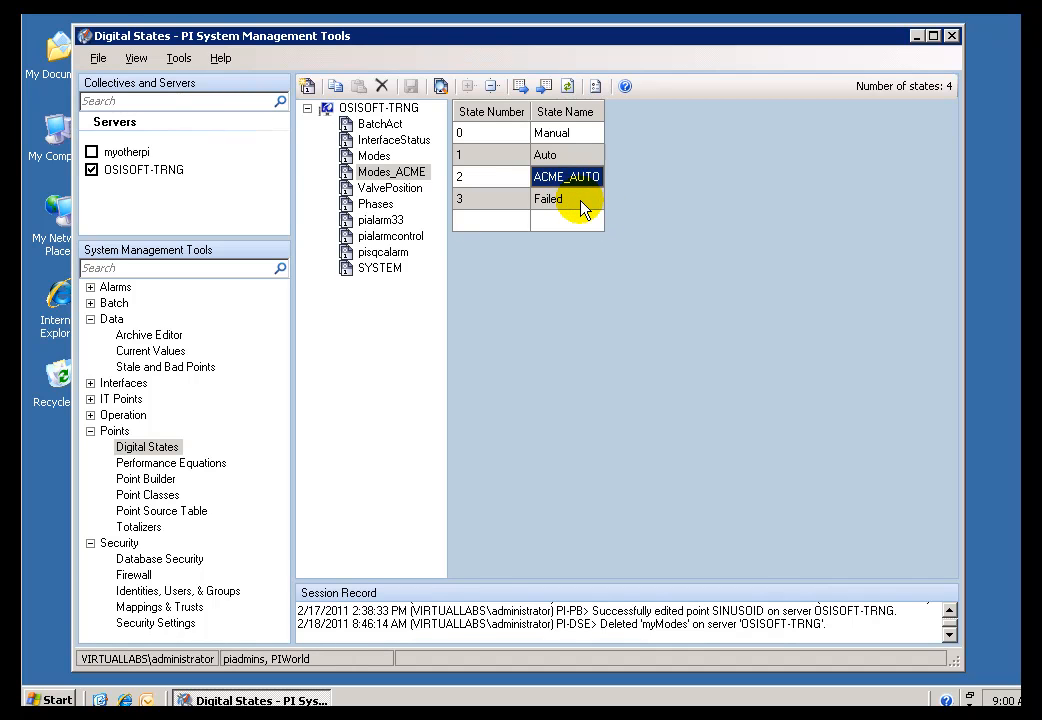
click(566, 154)
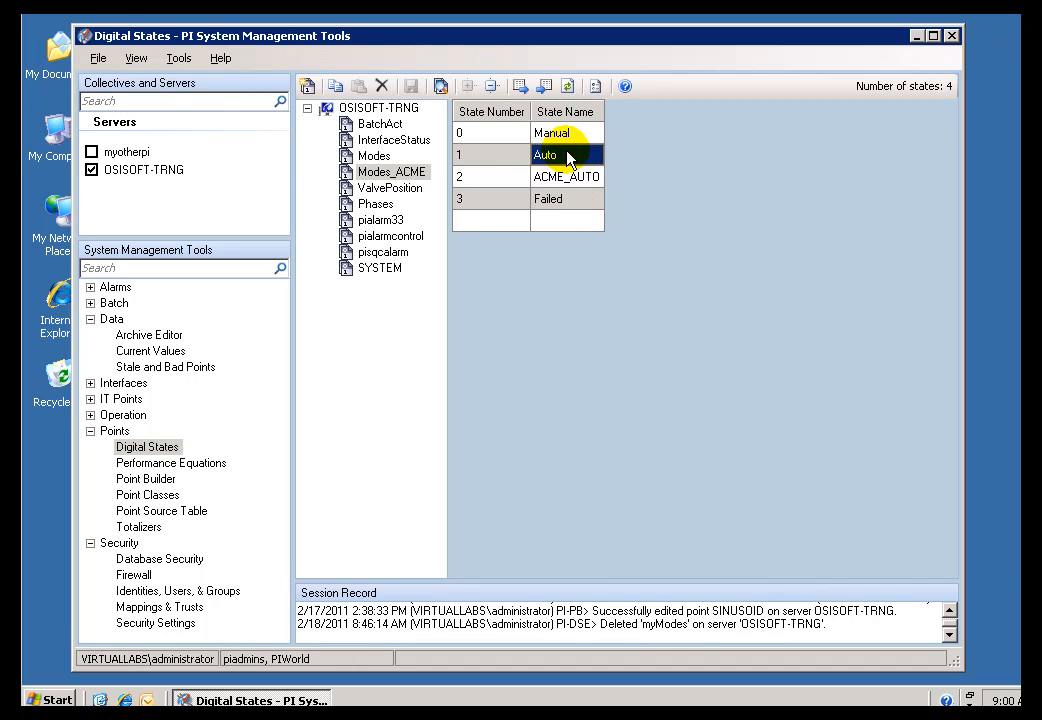
click(567, 133)
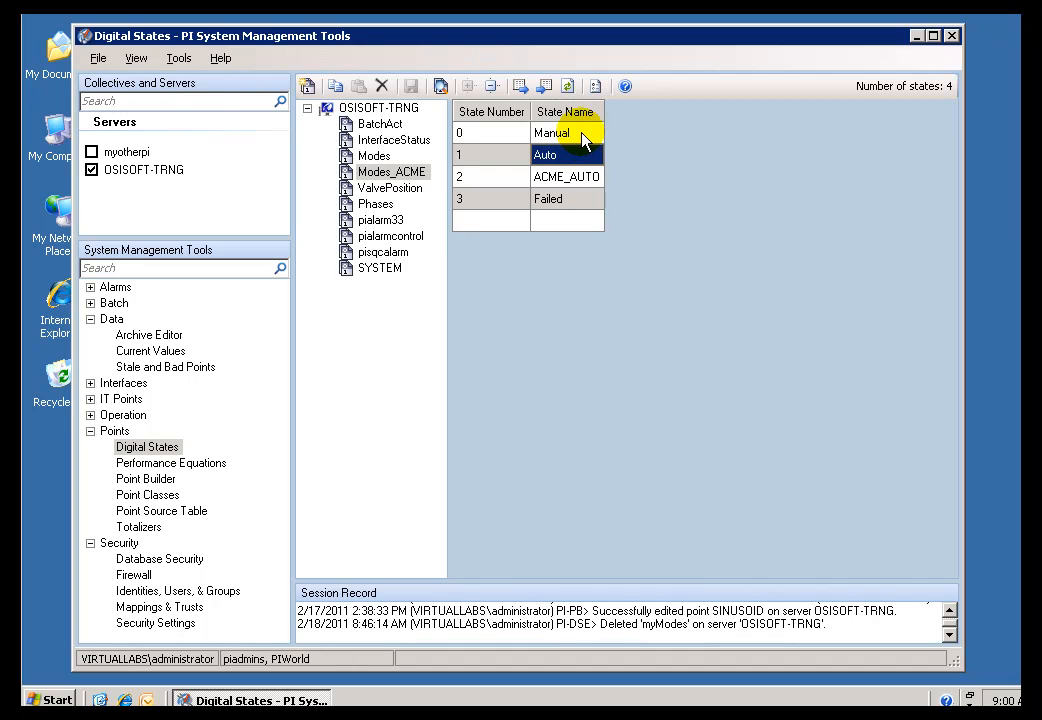
click(567, 154)
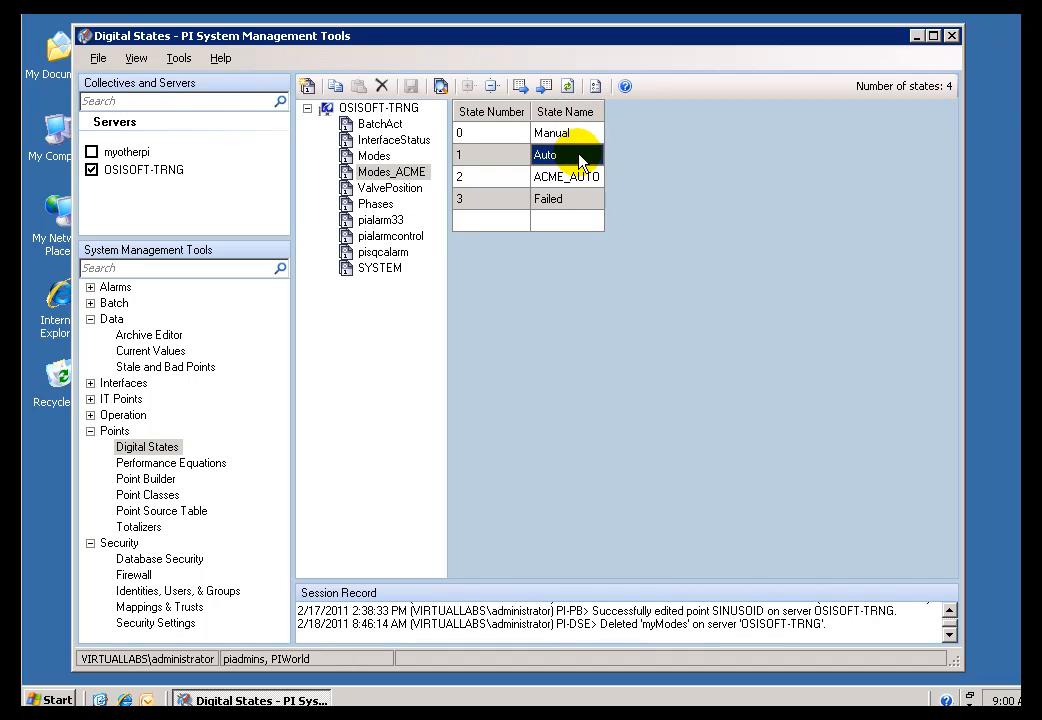
click(566, 199)
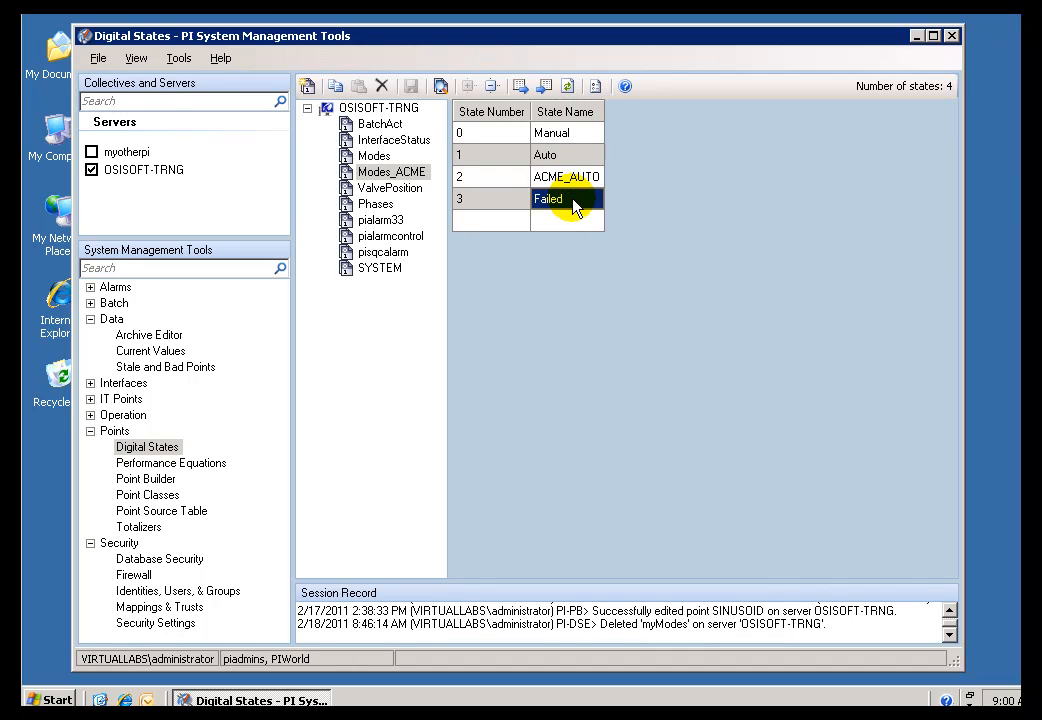
click(567, 176)
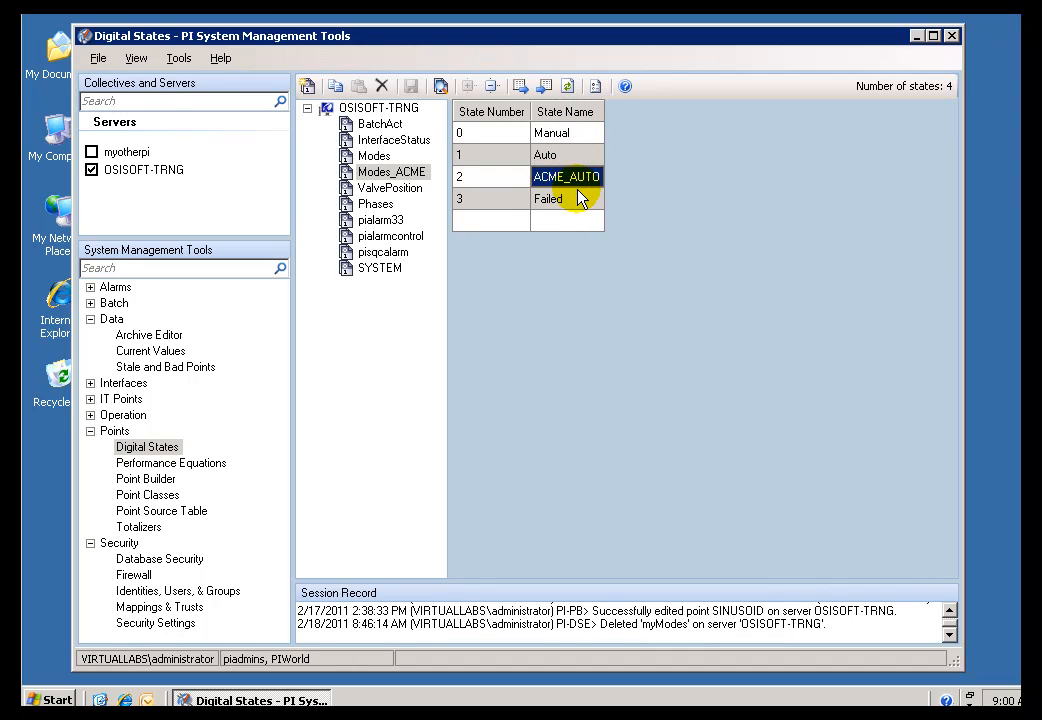
click(552, 132)
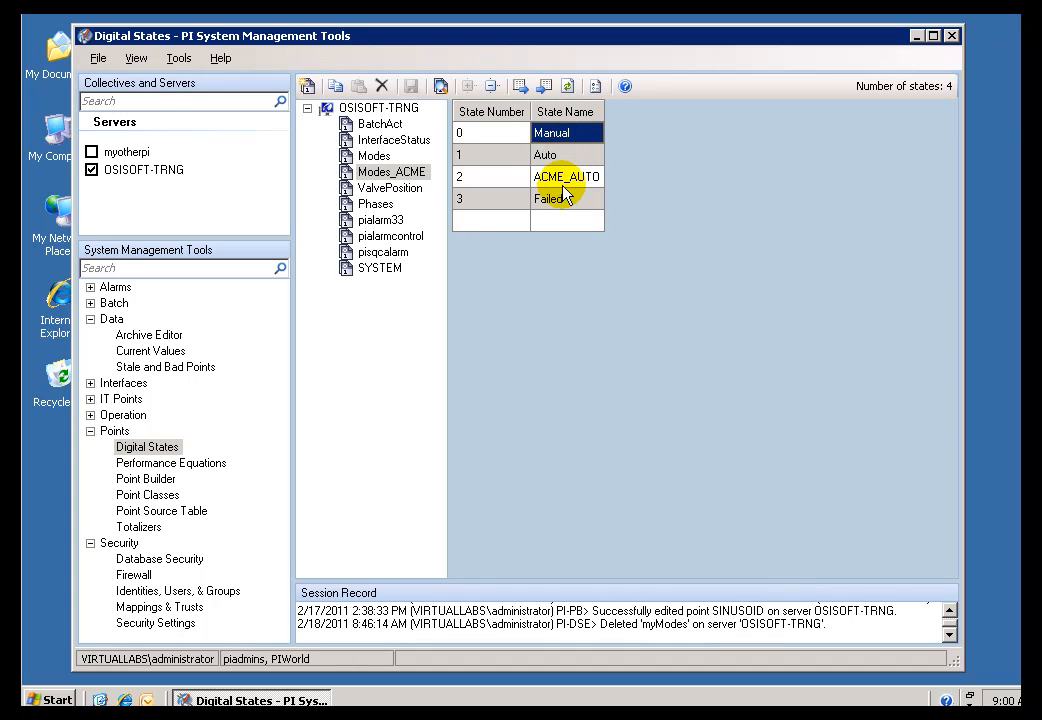
click(548, 198)
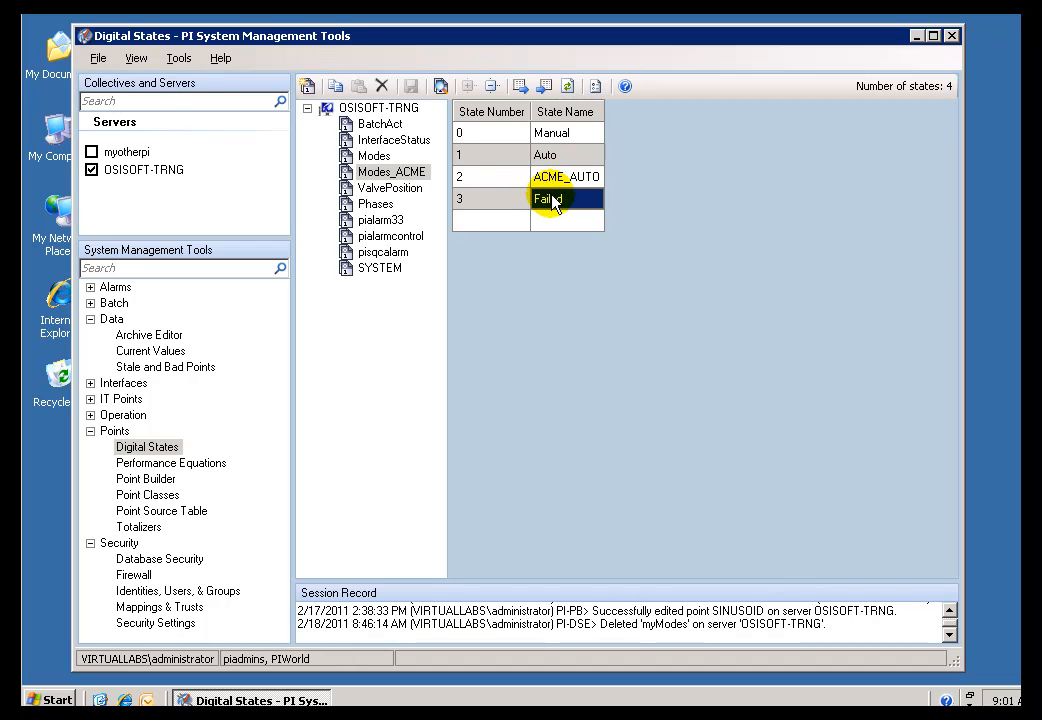
click(567, 154)
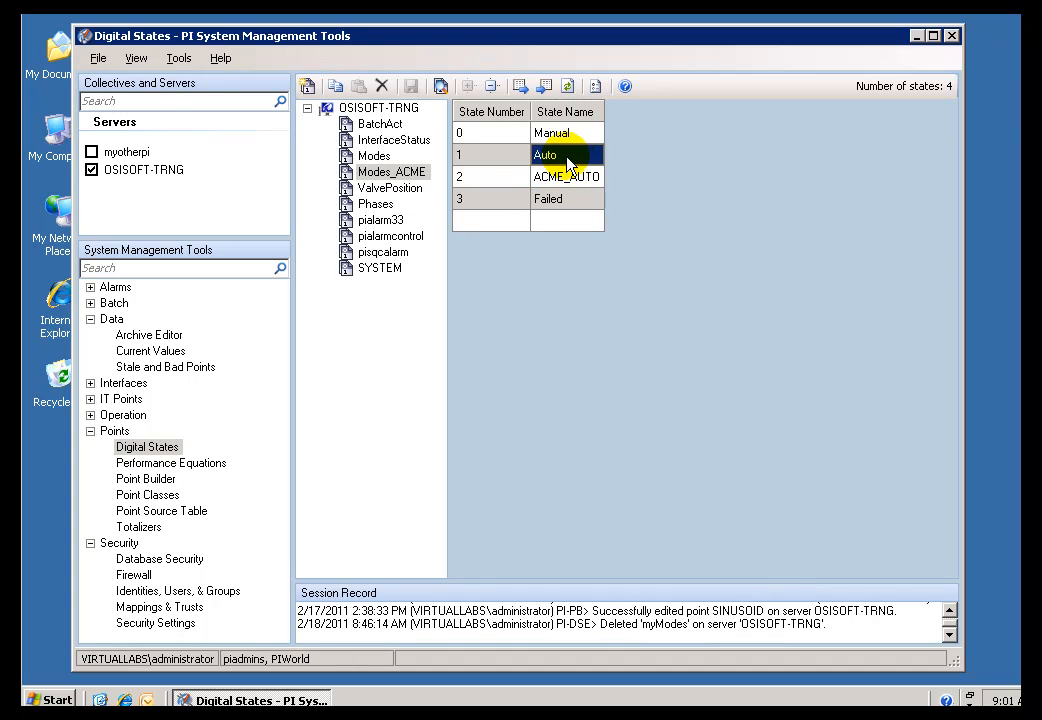
click(567, 176)
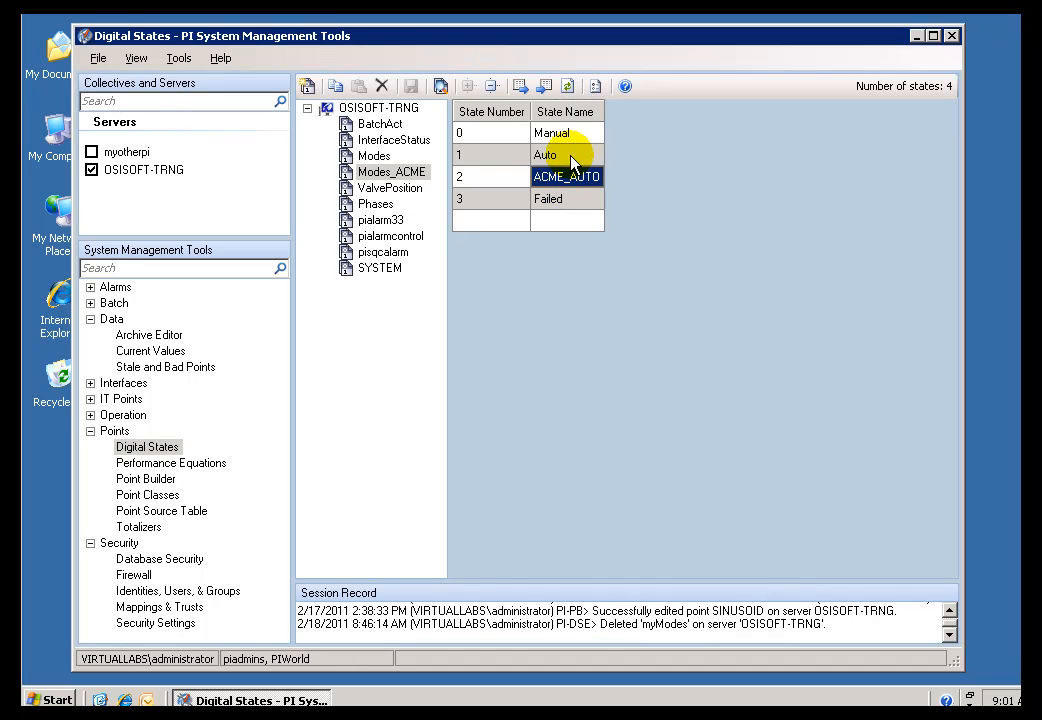
click(566, 132)
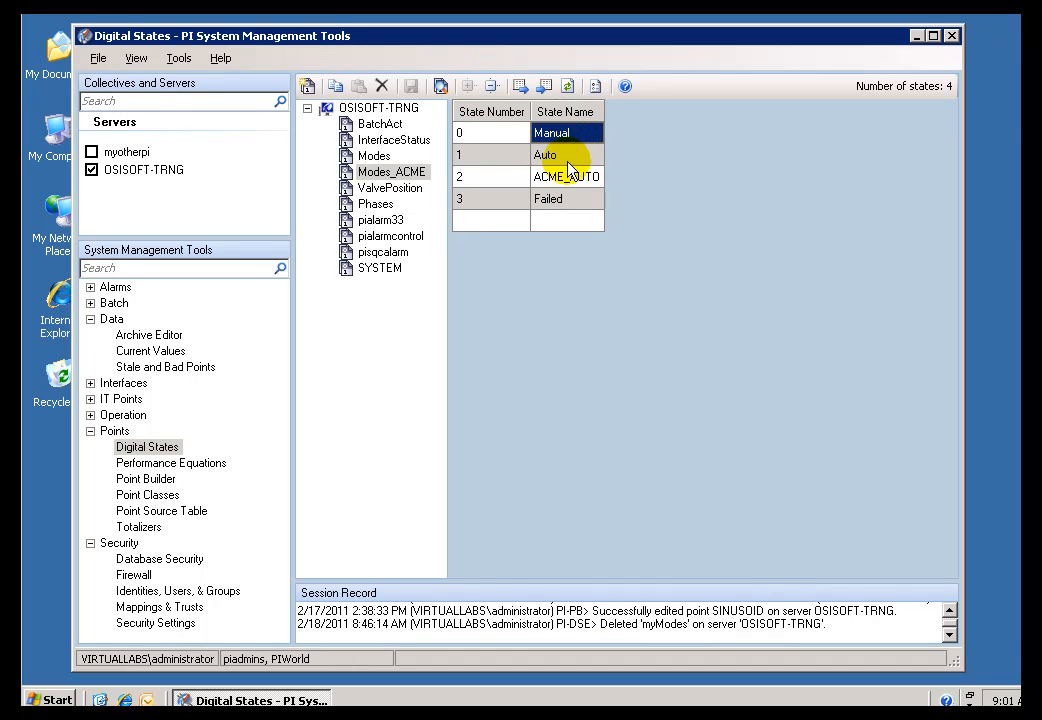
click(374, 156)
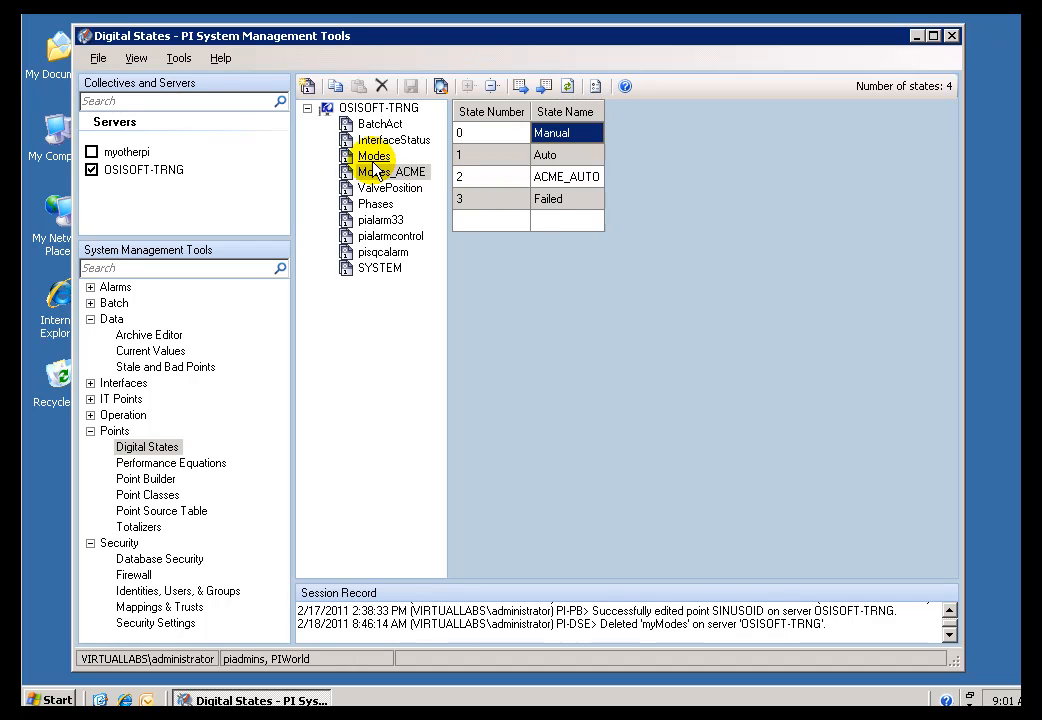
Switch between the Modes and Modes_ACME sets to compare states, ending on Modes_ACME
click(373, 156)
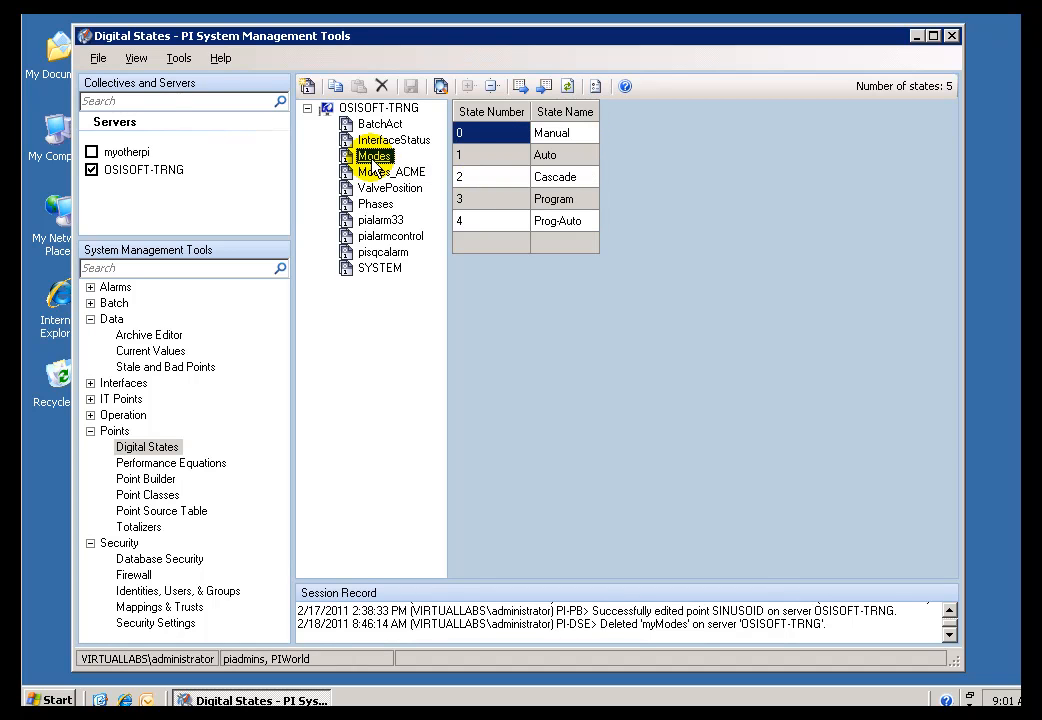
click(544, 154)
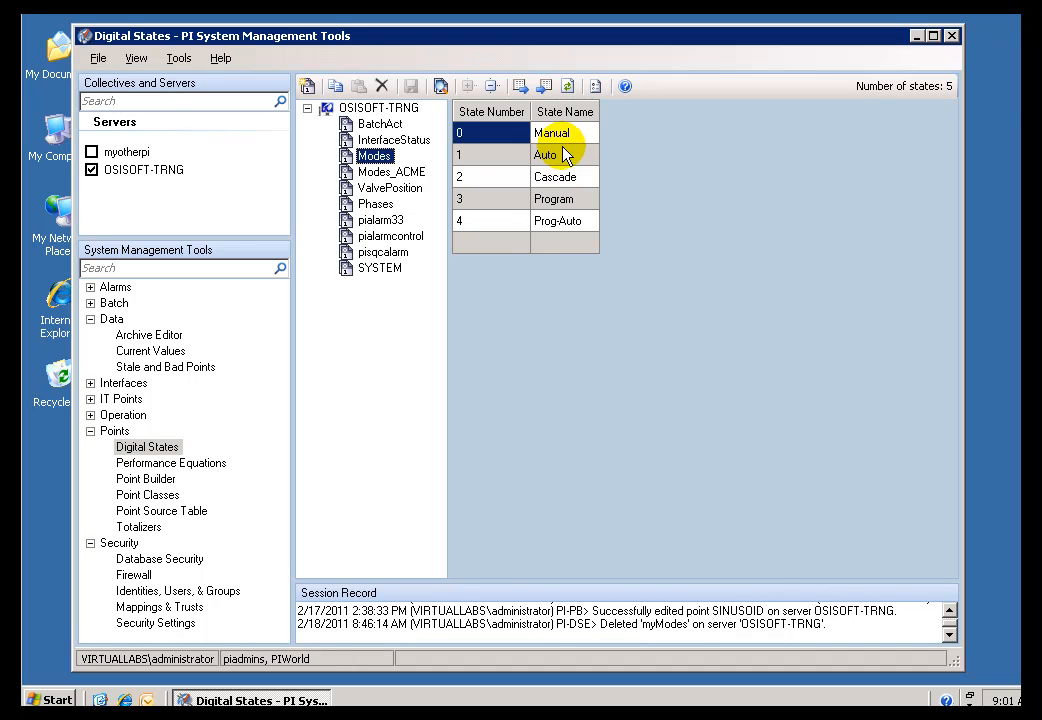
click(390, 171)
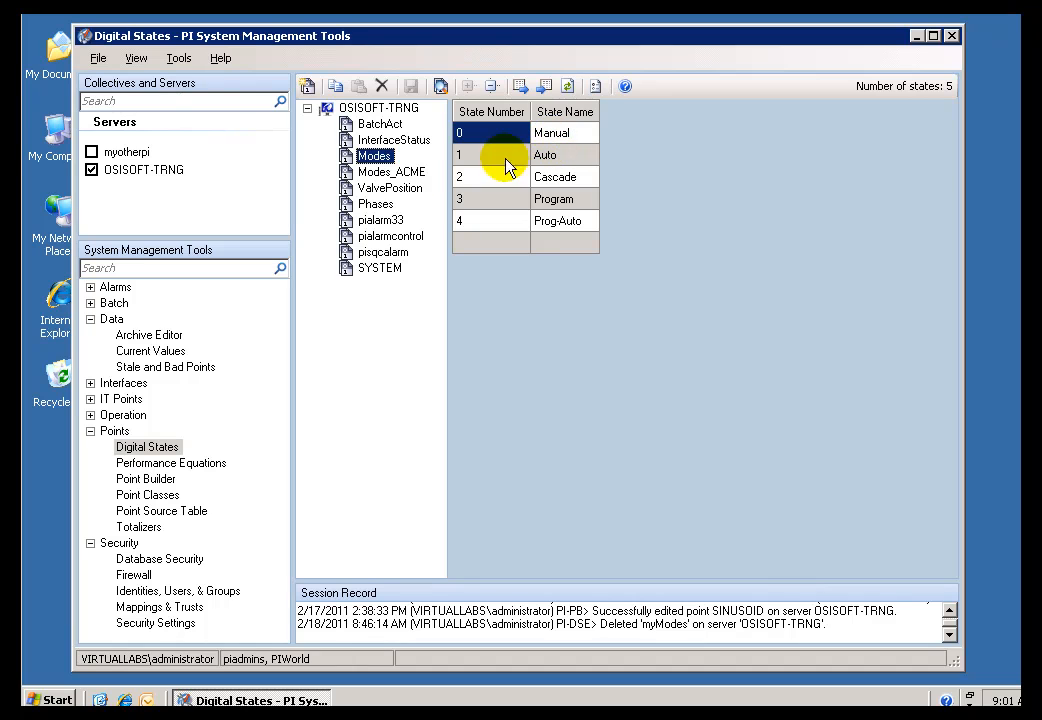
click(391, 171)
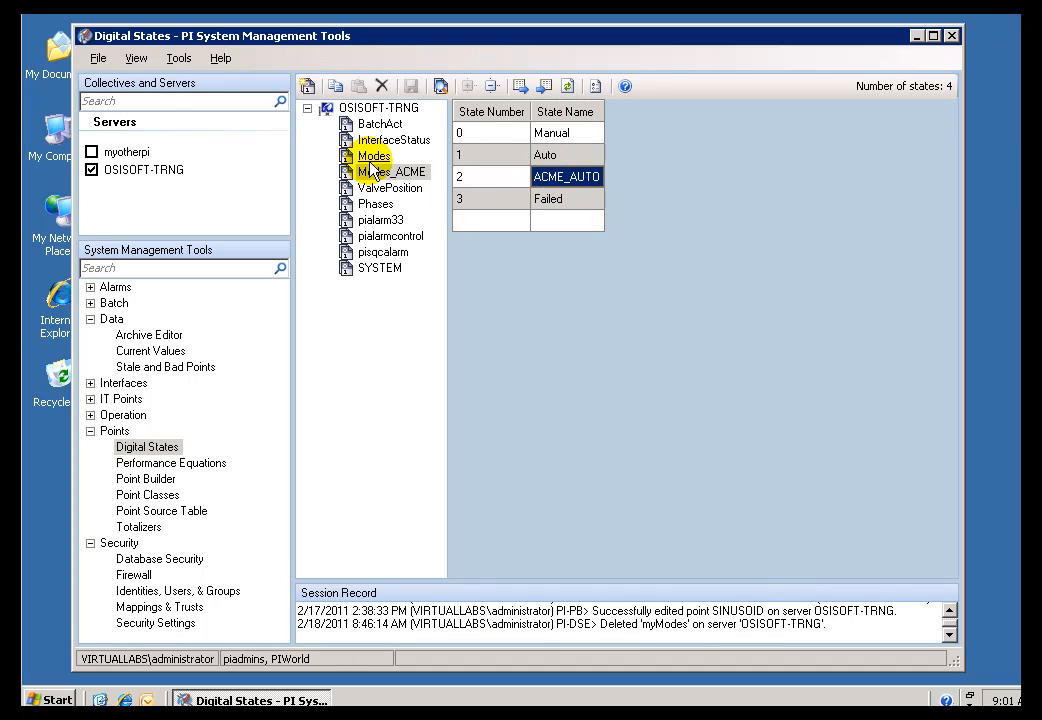
click(374, 155)
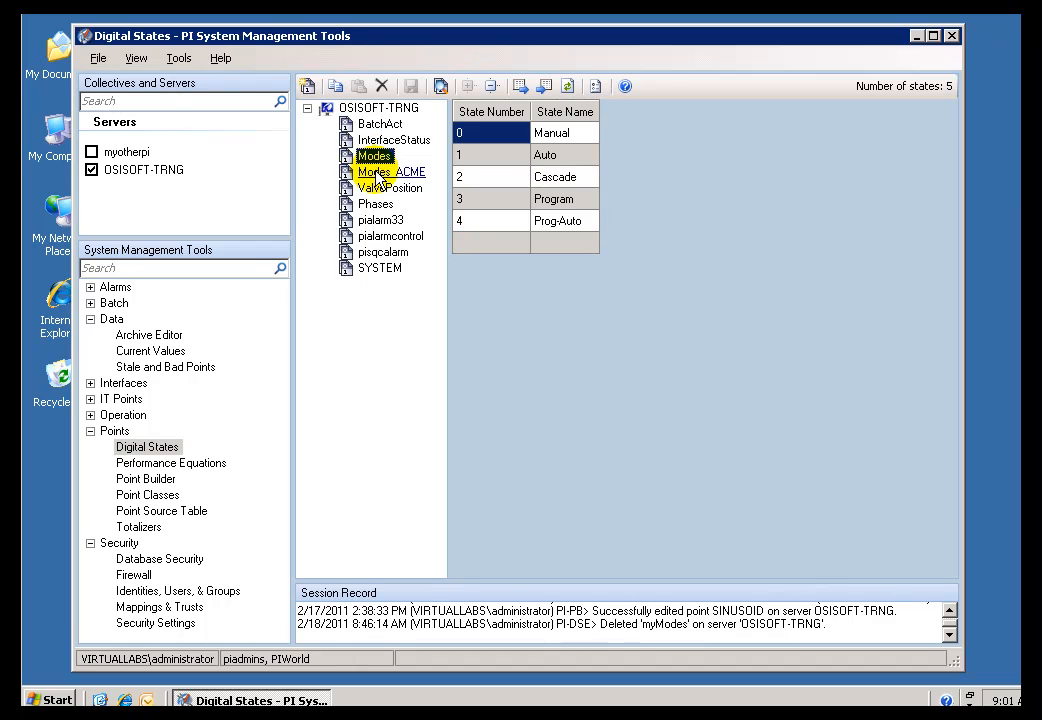
click(391, 171)
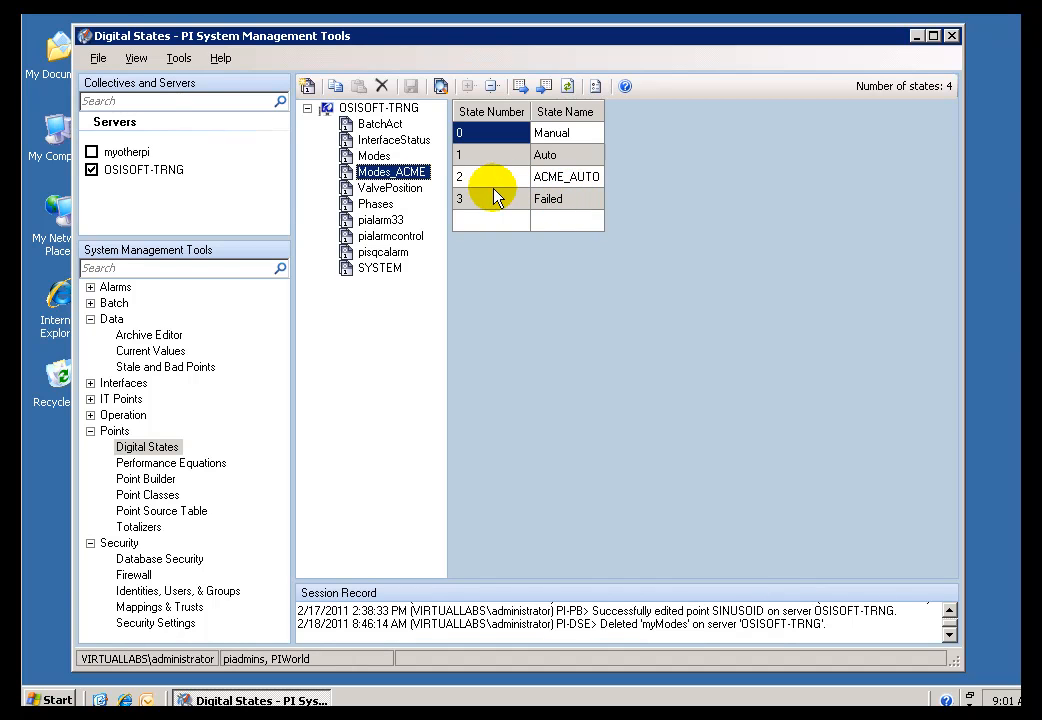
mouse_move(135, 502)
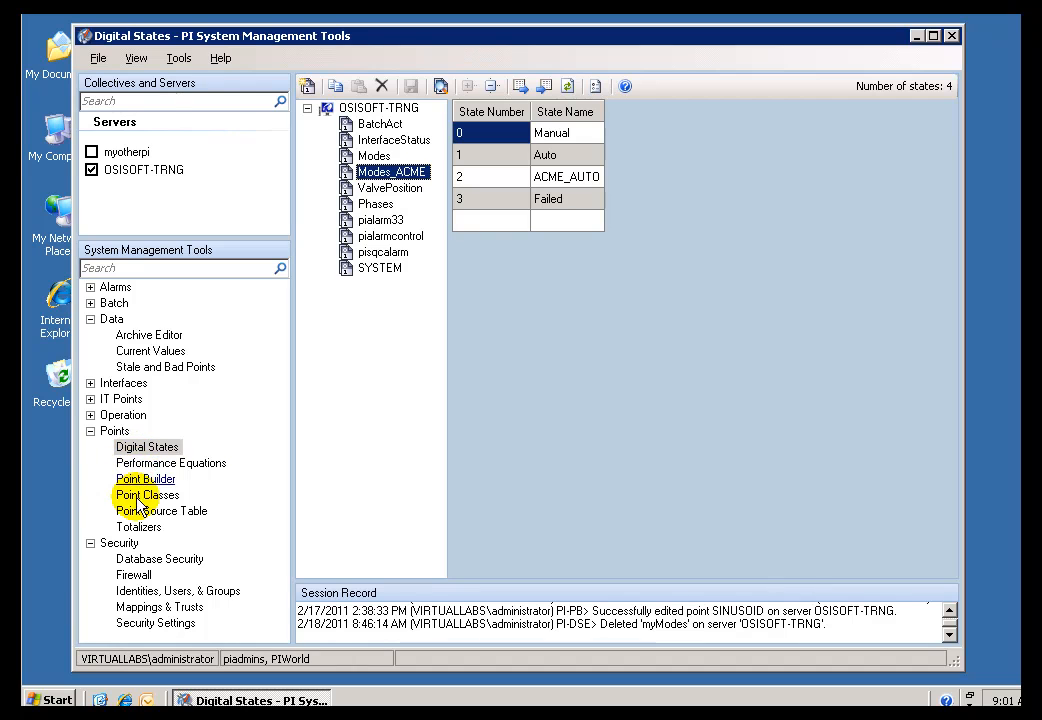
mouse_move(367, 293)
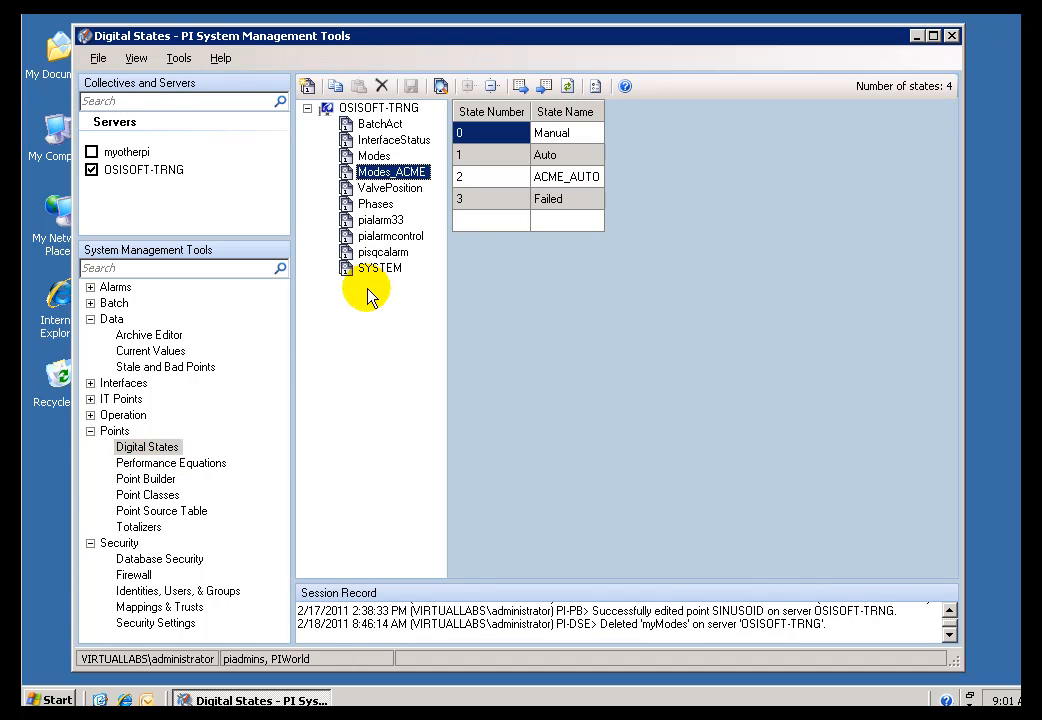
Load the SYSTEM digital state set and scroll through its state list
click(378, 268)
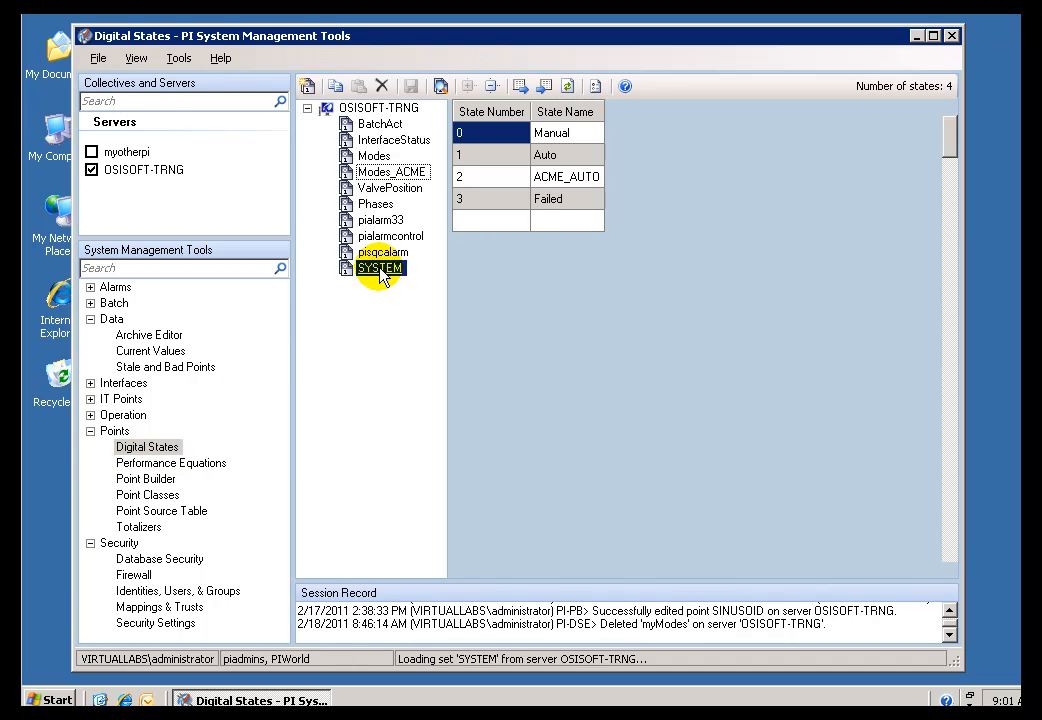
click(380, 268)
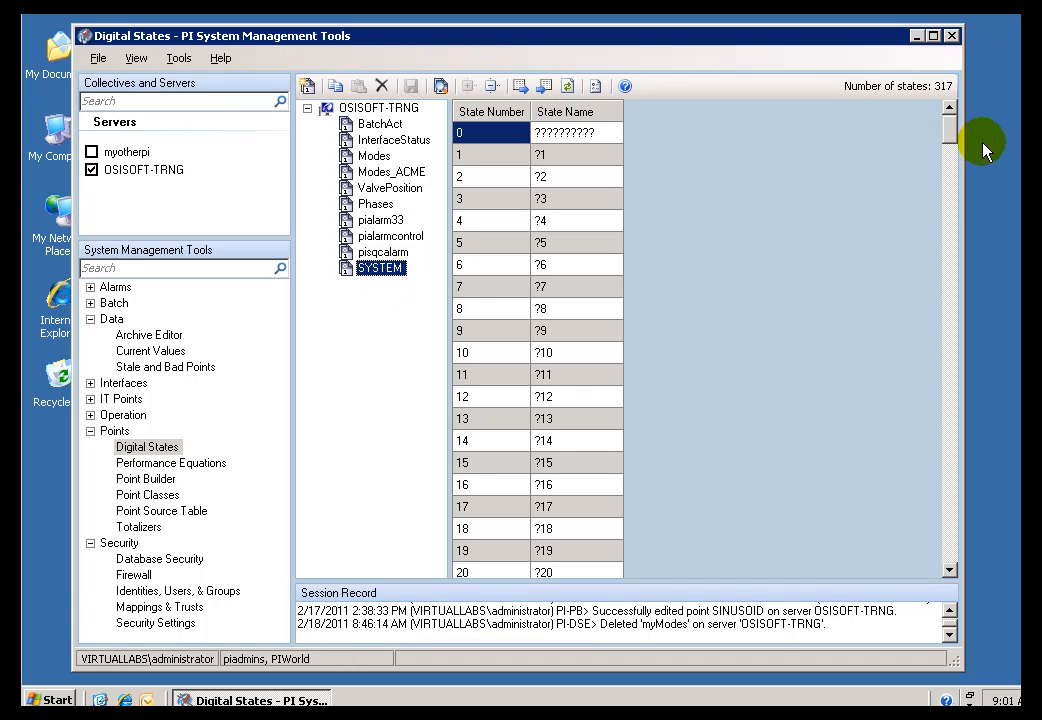
scroll(down, 3)
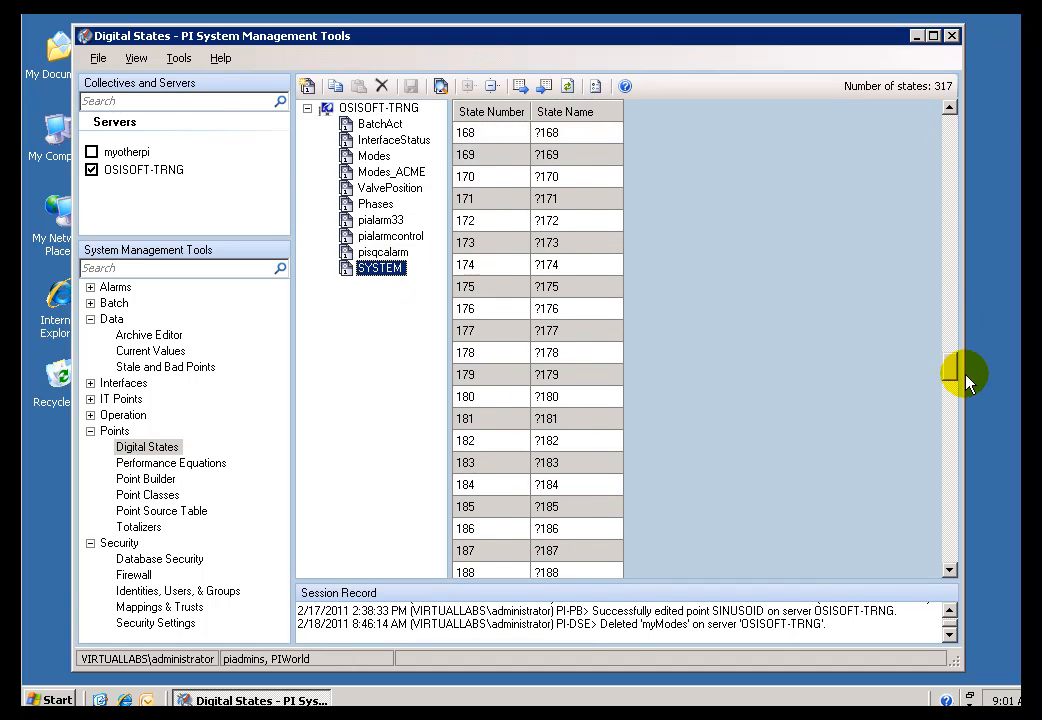
scroll(down, 3)
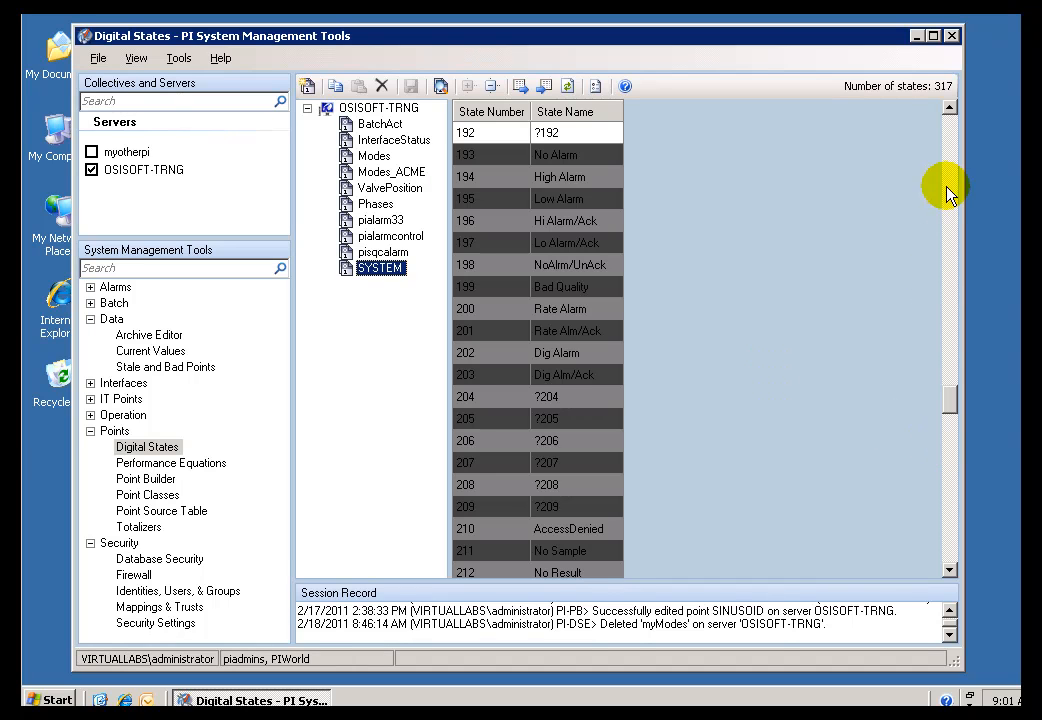
click(948, 110)
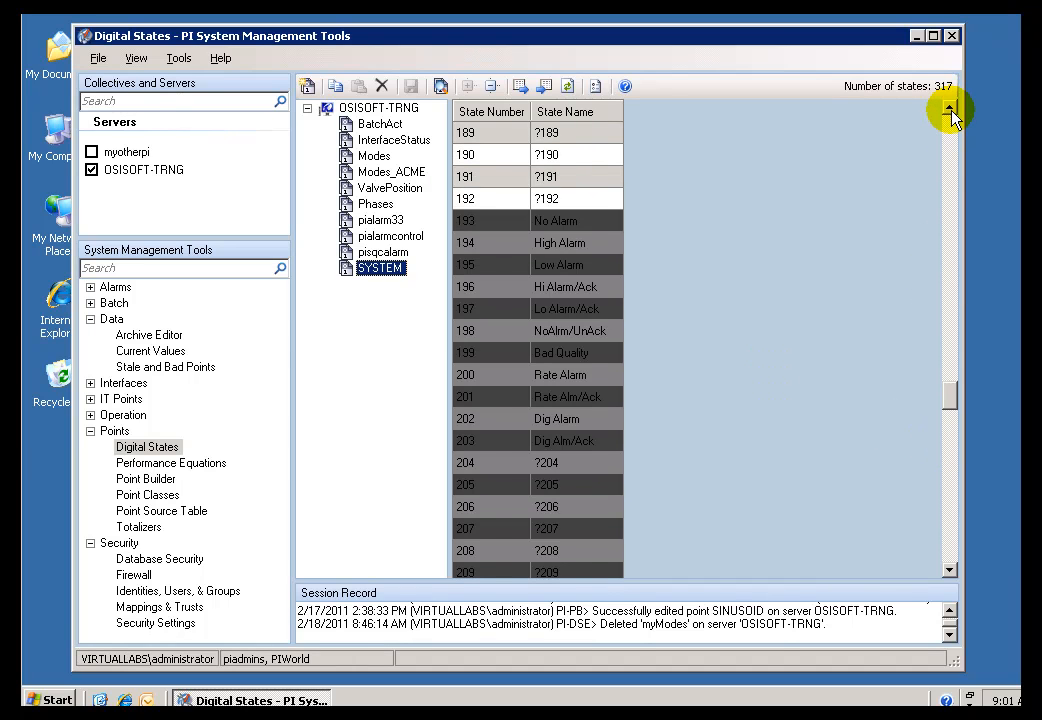
mouse_move(550, 225)
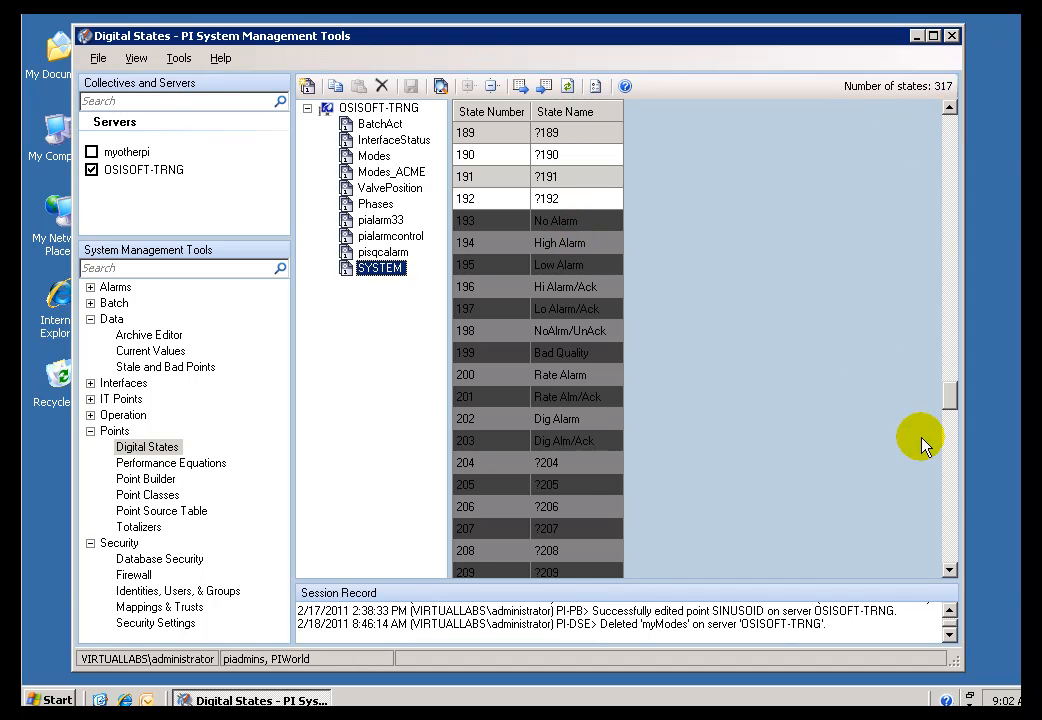
scroll(down, 3)
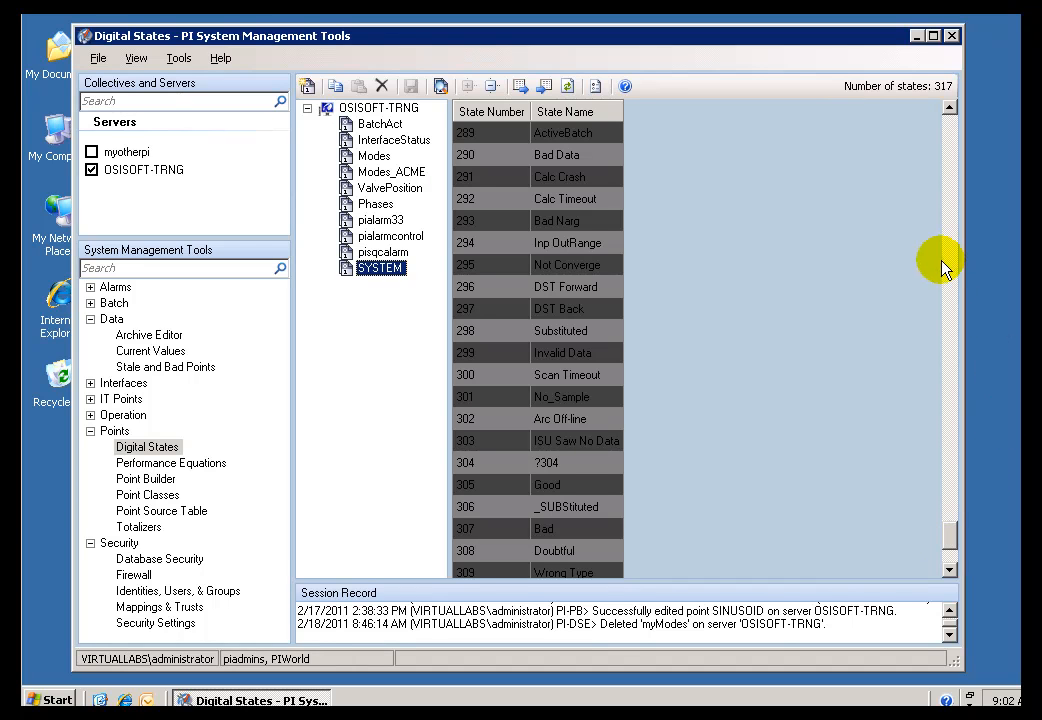
mouse_move(947, 415)
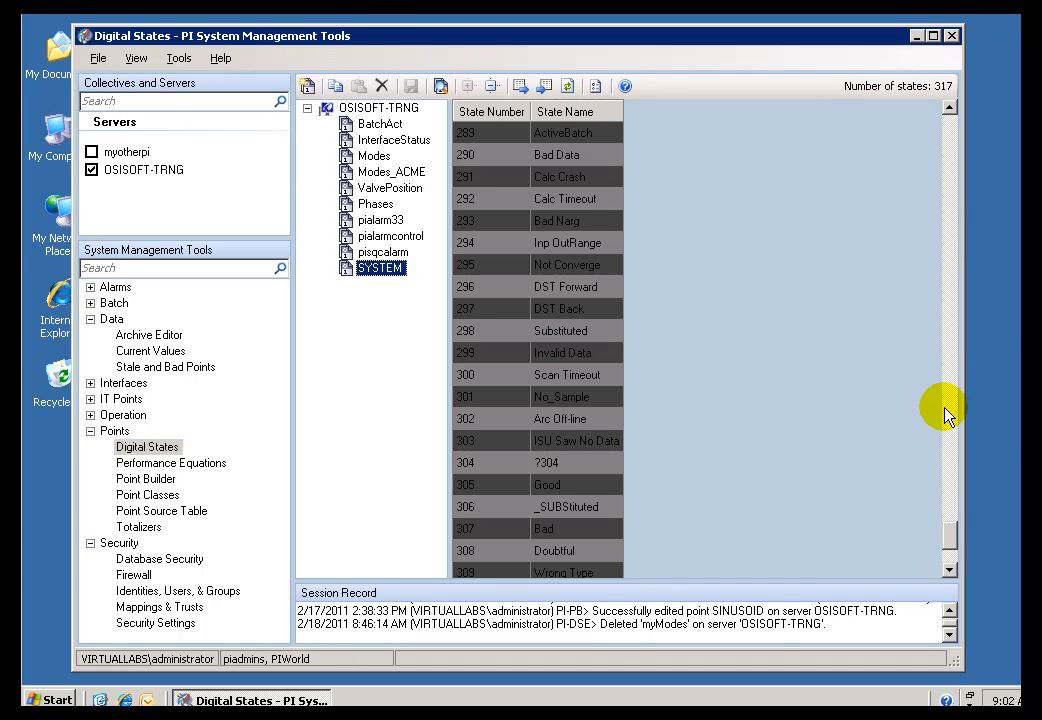
scroll(down, 3)
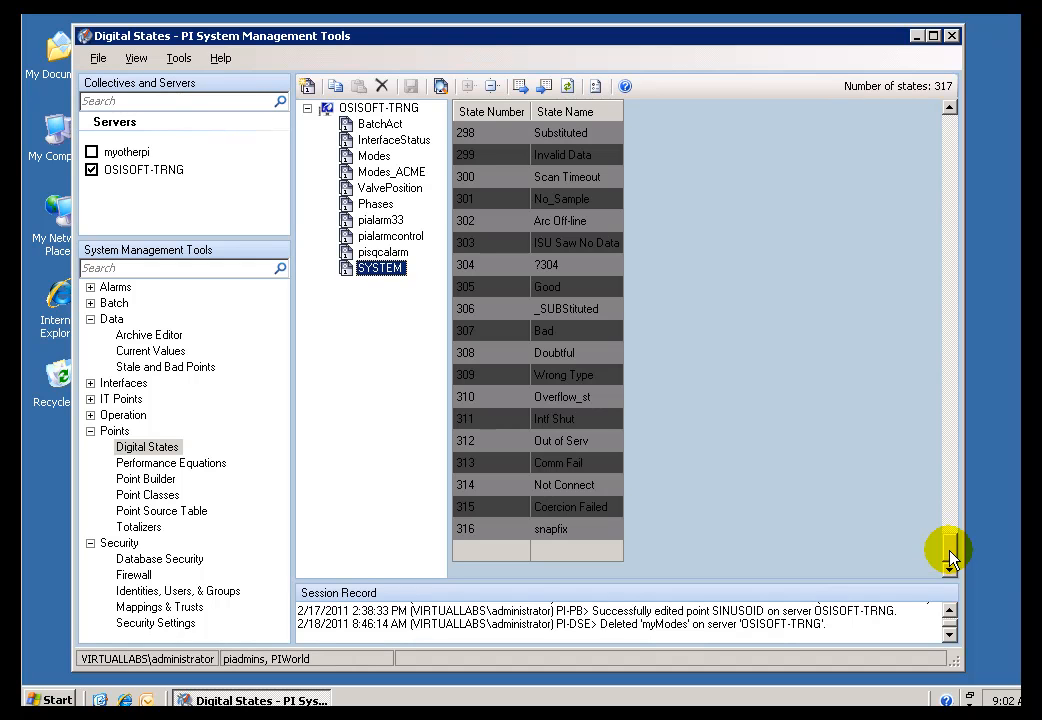
mouse_move(667, 243)
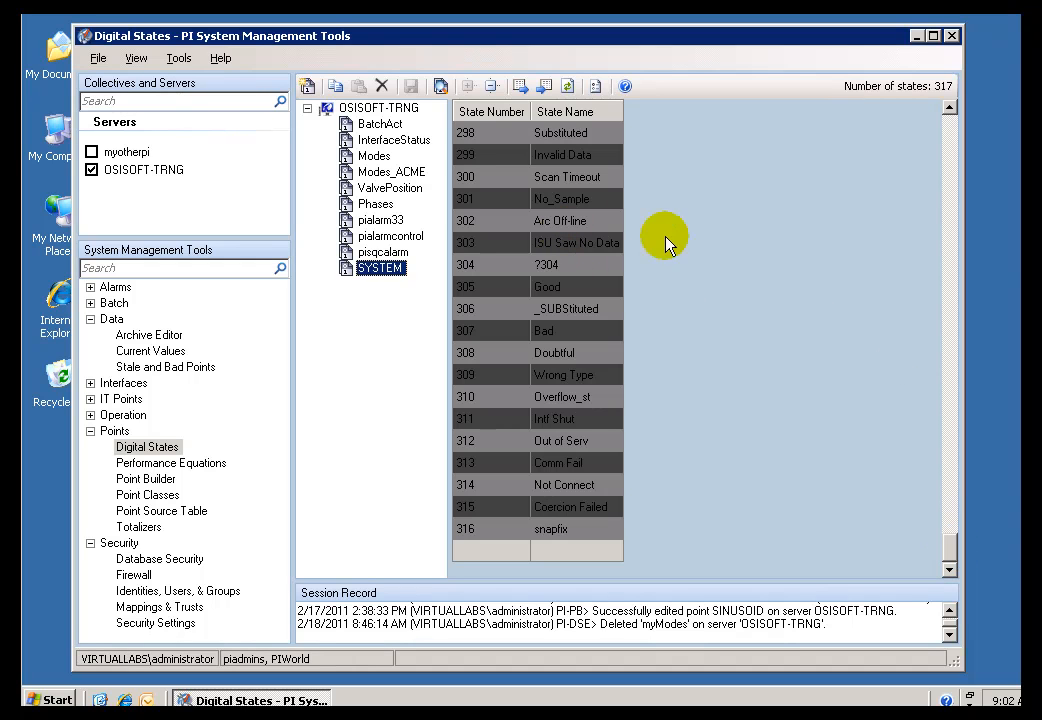
mouse_move(955, 178)
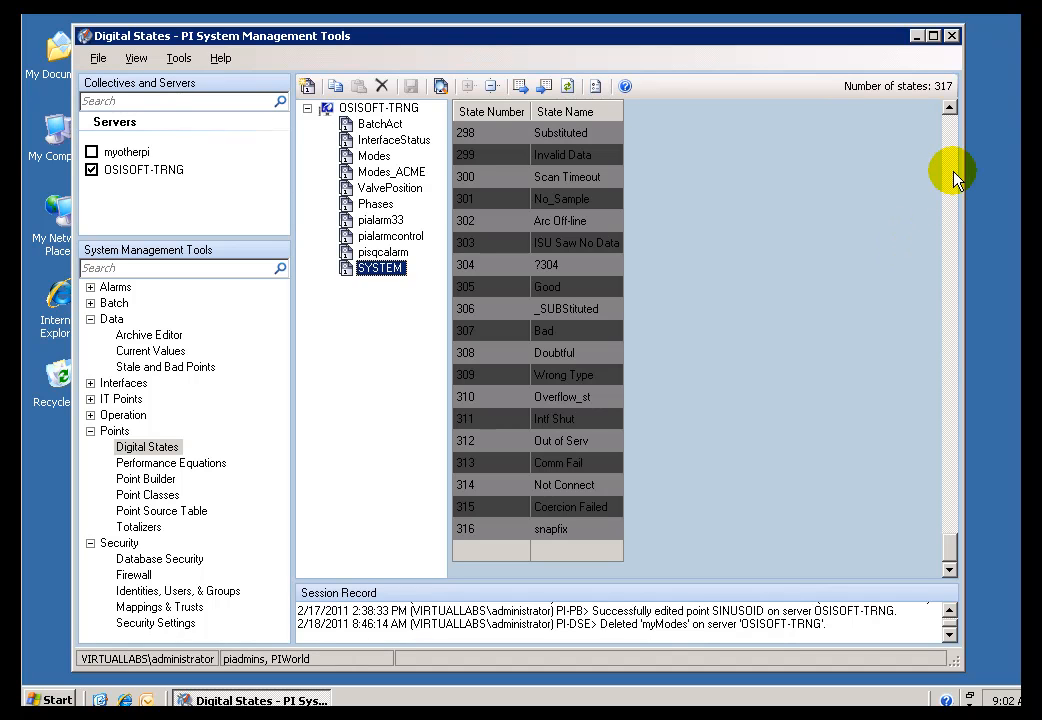
mouse_move(700, 280)
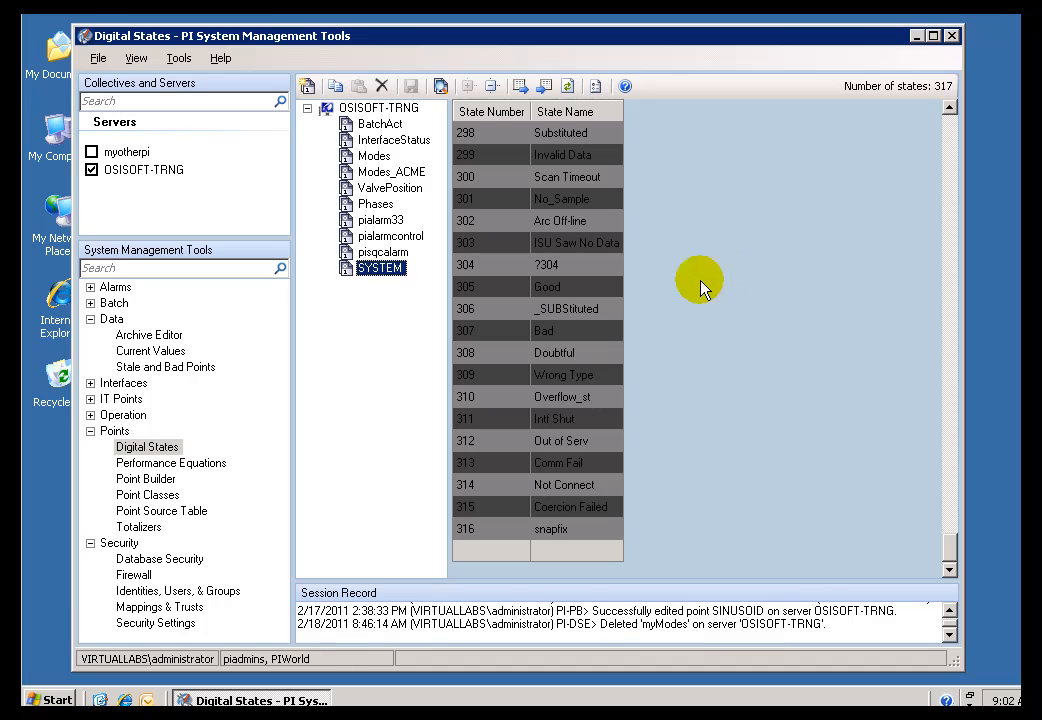
mouse_move(878, 478)
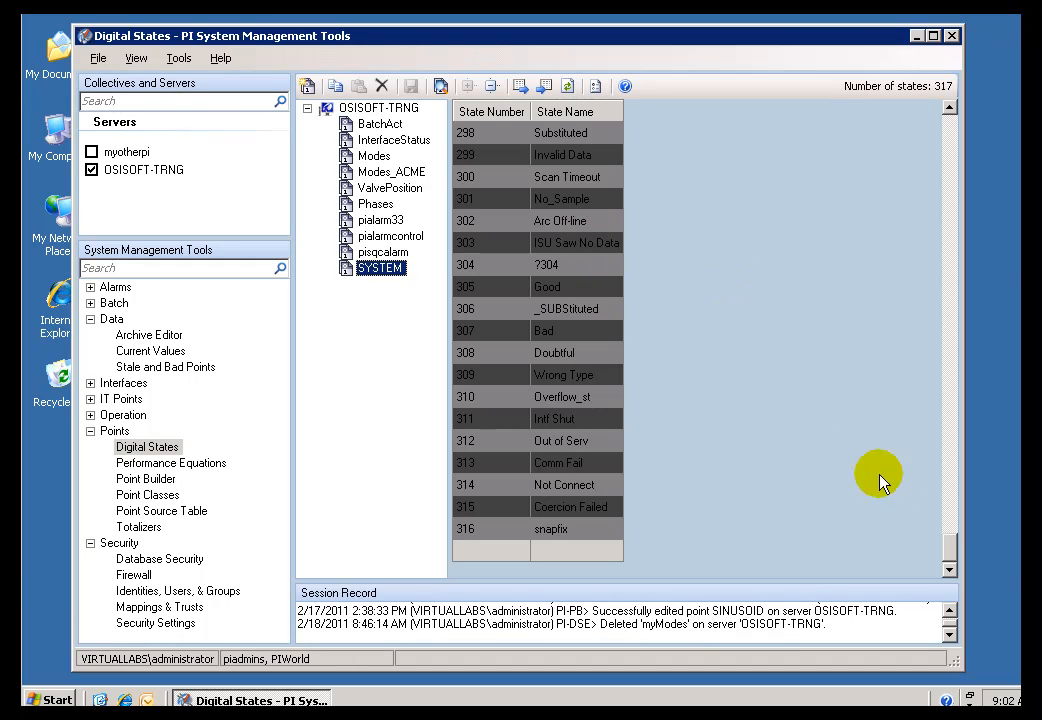
mouse_move(625, 510)
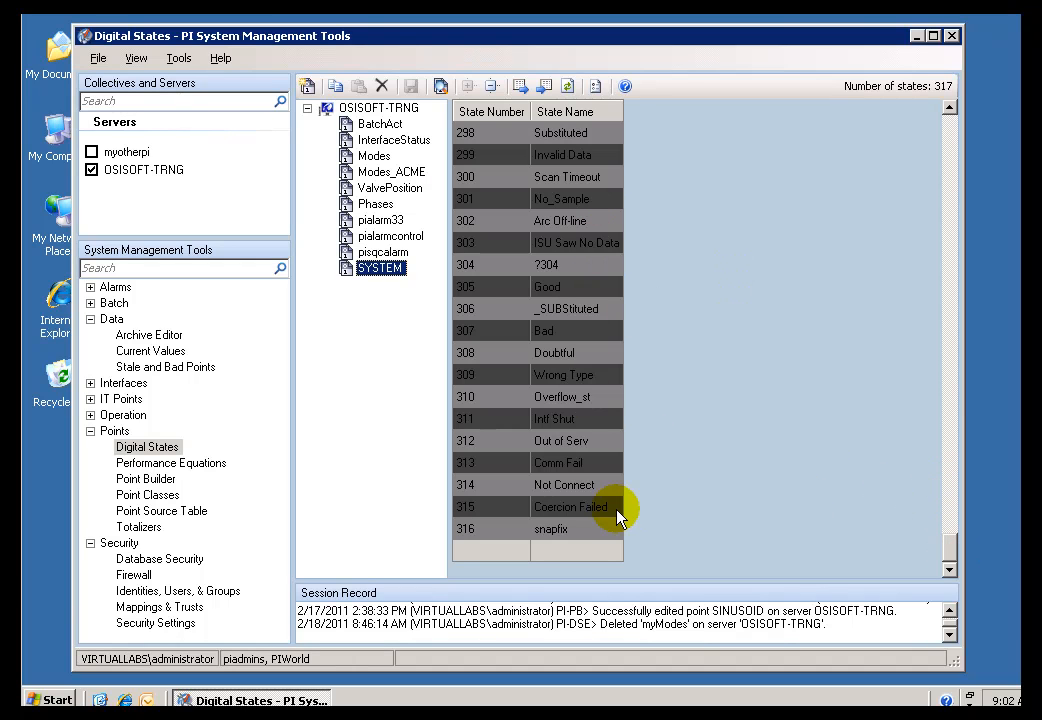
Pick out the Coercion Failed, Trend Up#, Trend Down# and unnamed 286 states
click(570, 507)
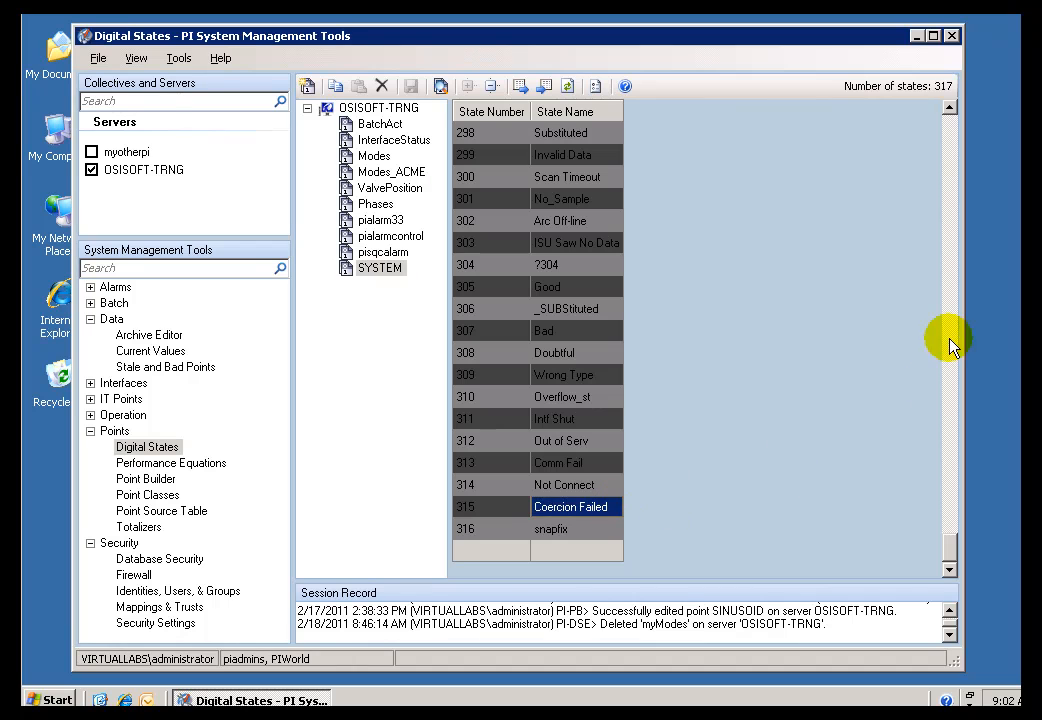
click(576, 418)
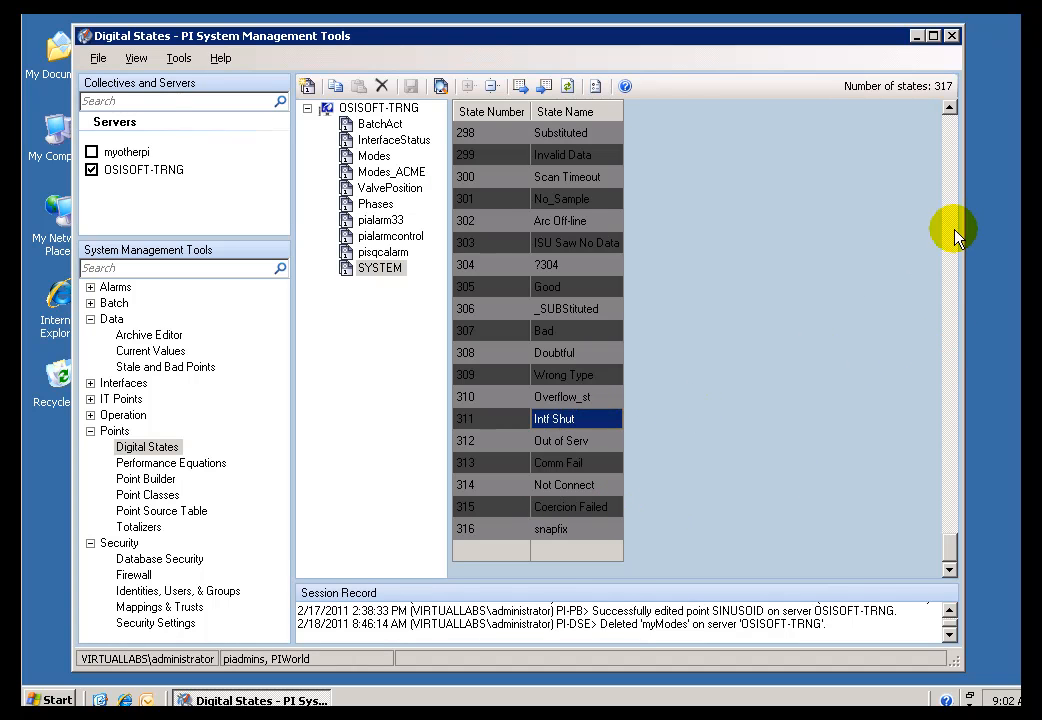
scroll(up, 3)
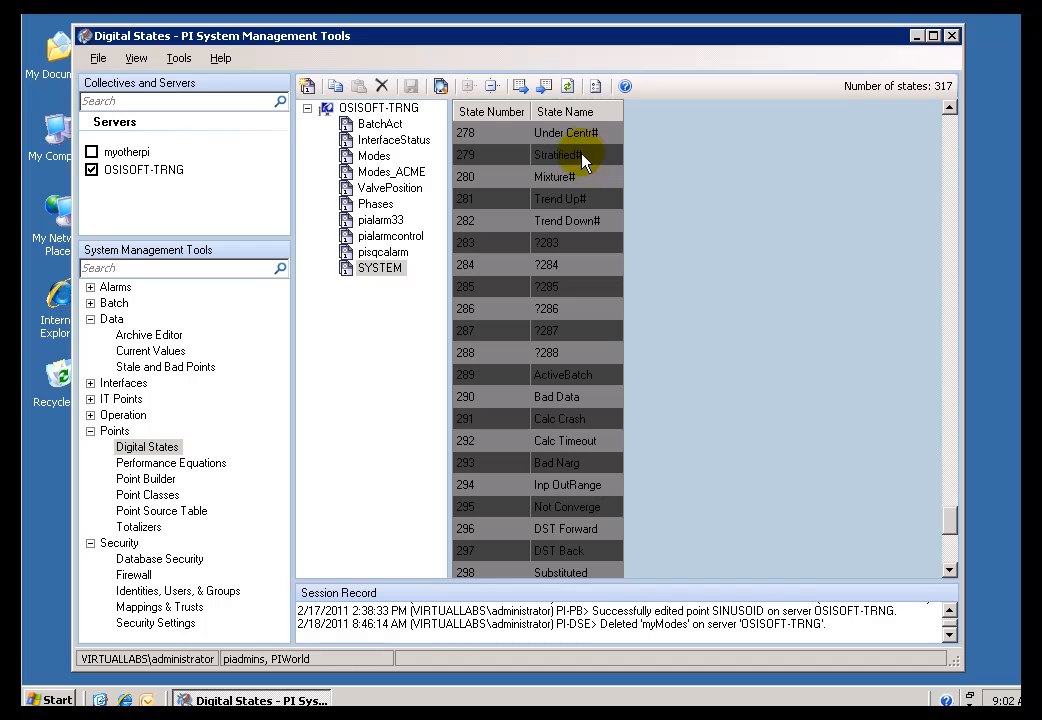
click(560, 198)
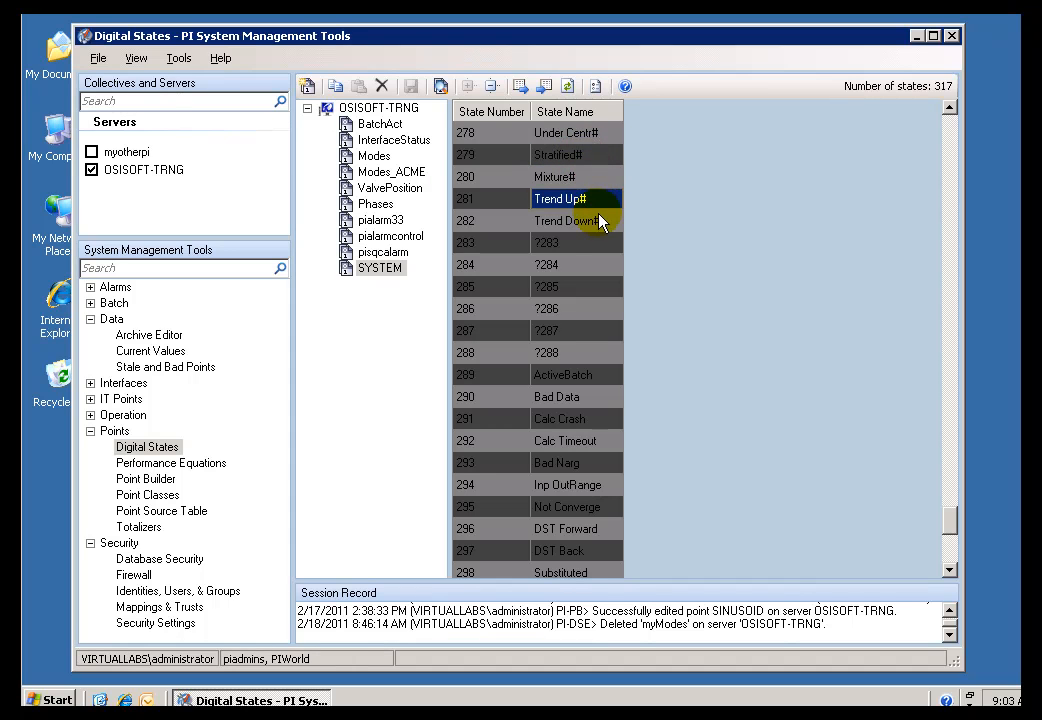
click(568, 221)
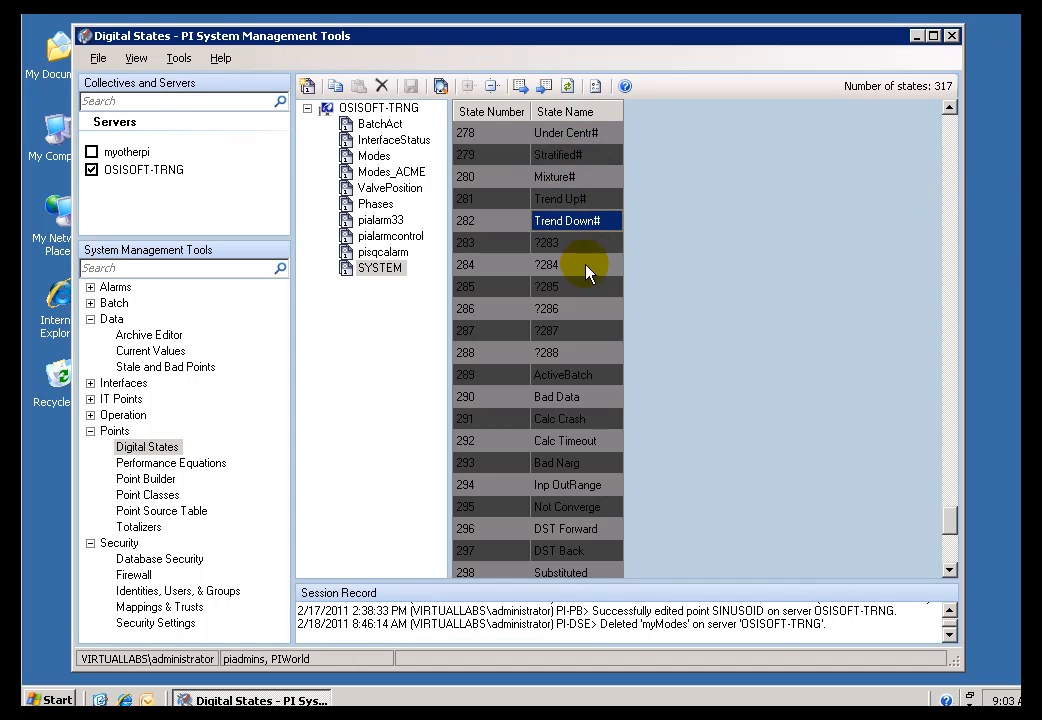
click(577, 308)
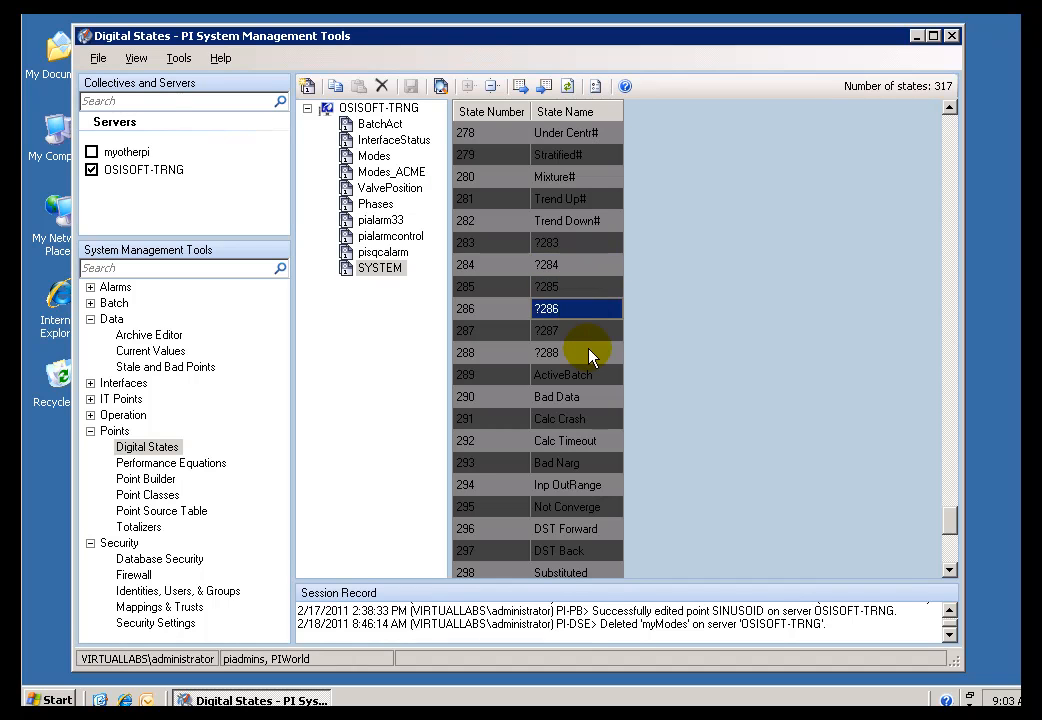
Scroll up to pick out the Scan On and Filtered states
scroll(up, 3)
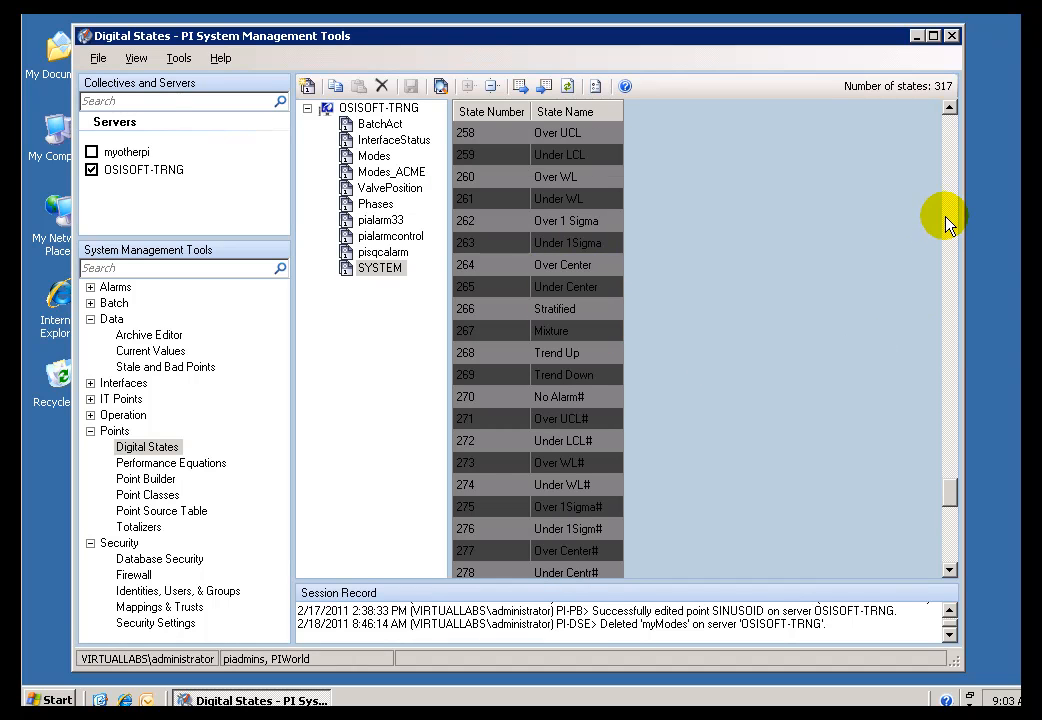
mouse_move(940, 190)
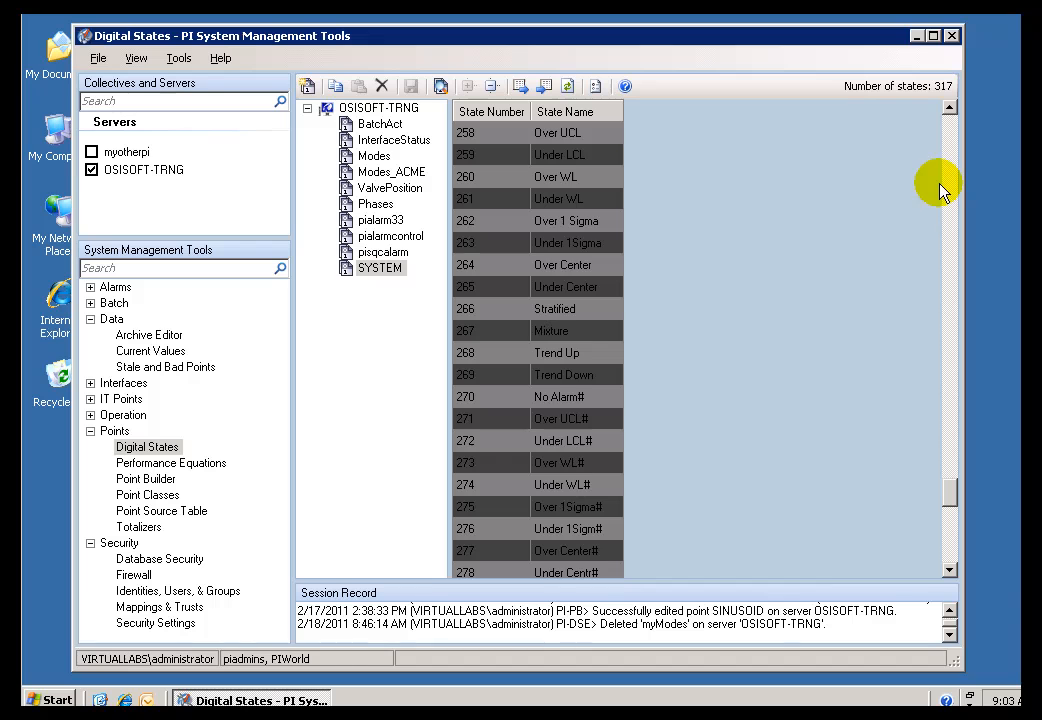
scroll(up, 3)
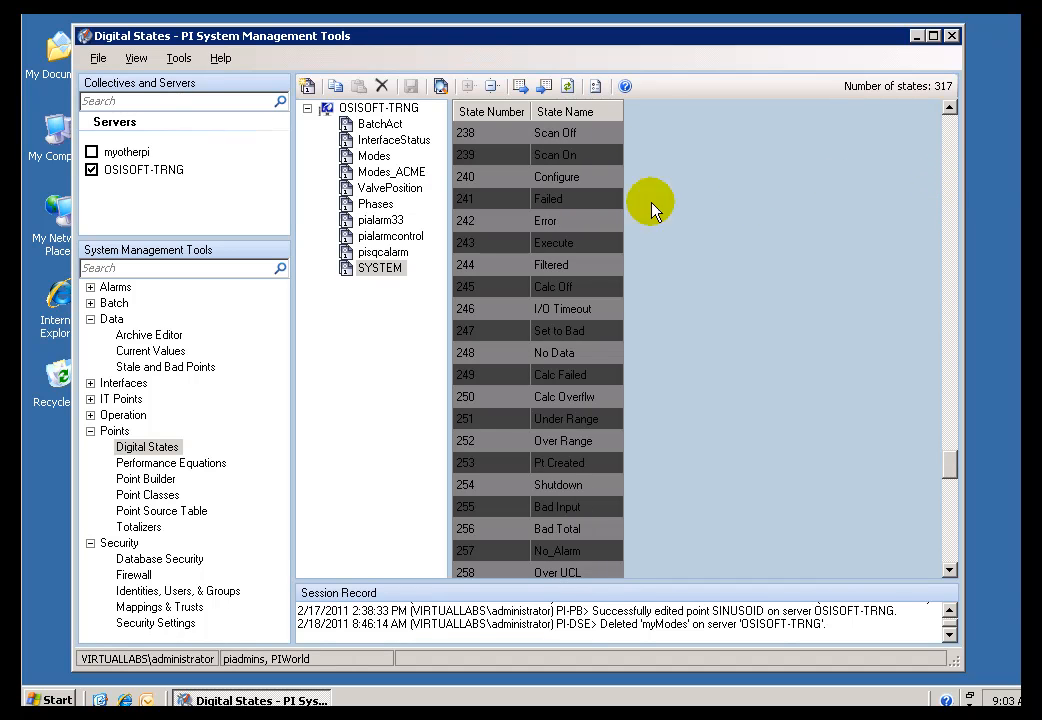
click(577, 154)
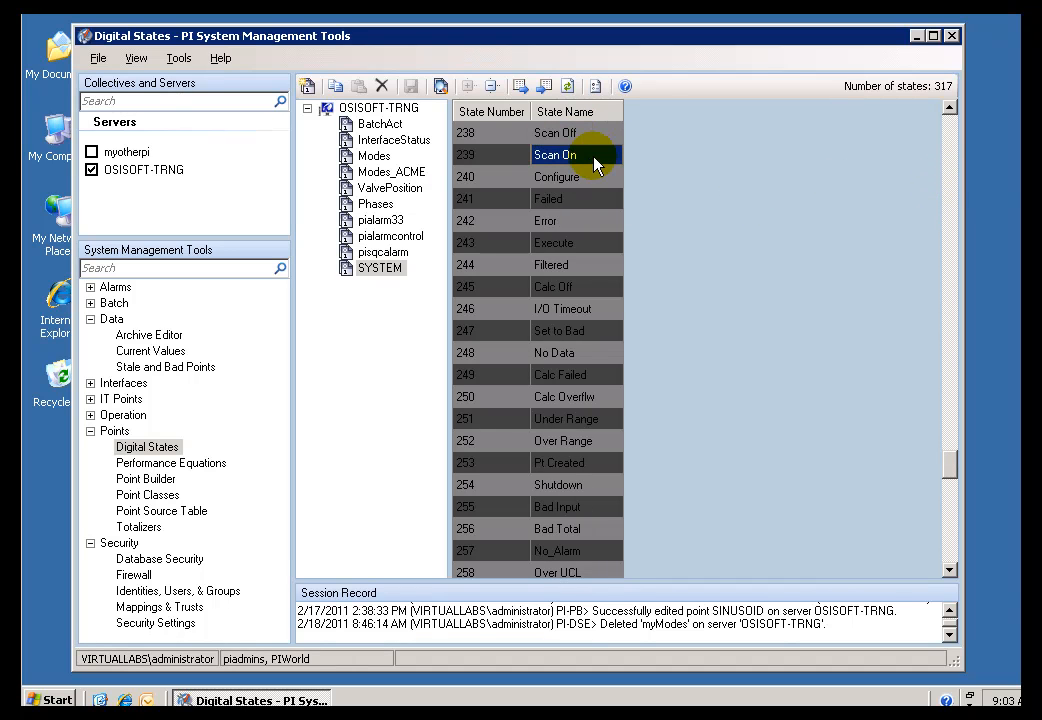
mouse_move(590, 242)
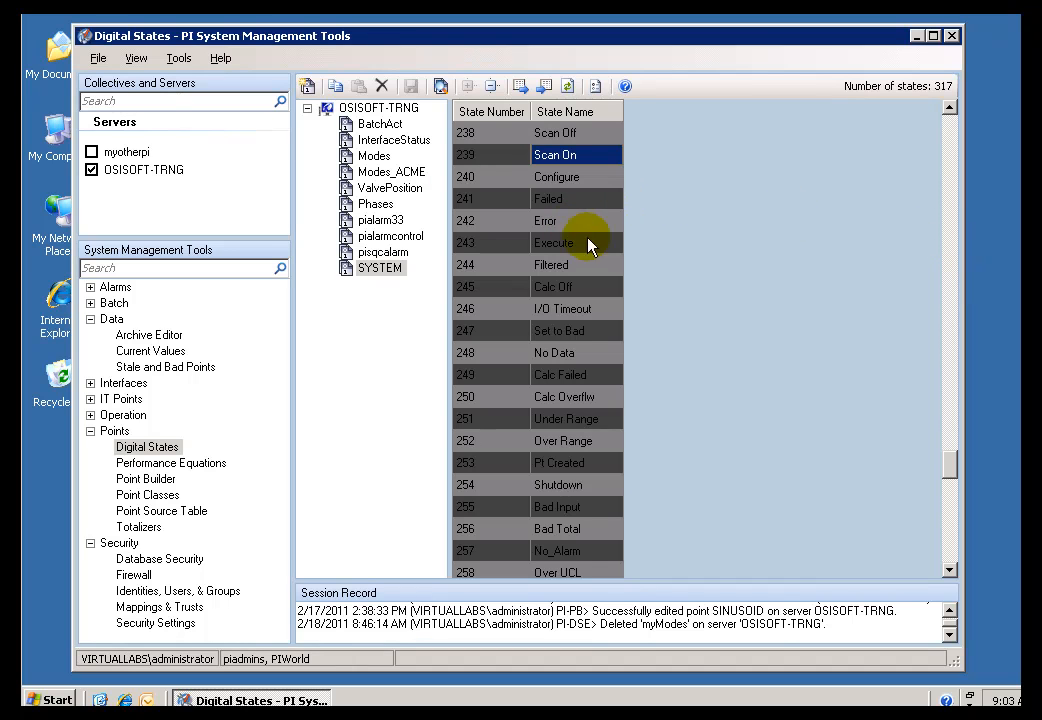
click(577, 264)
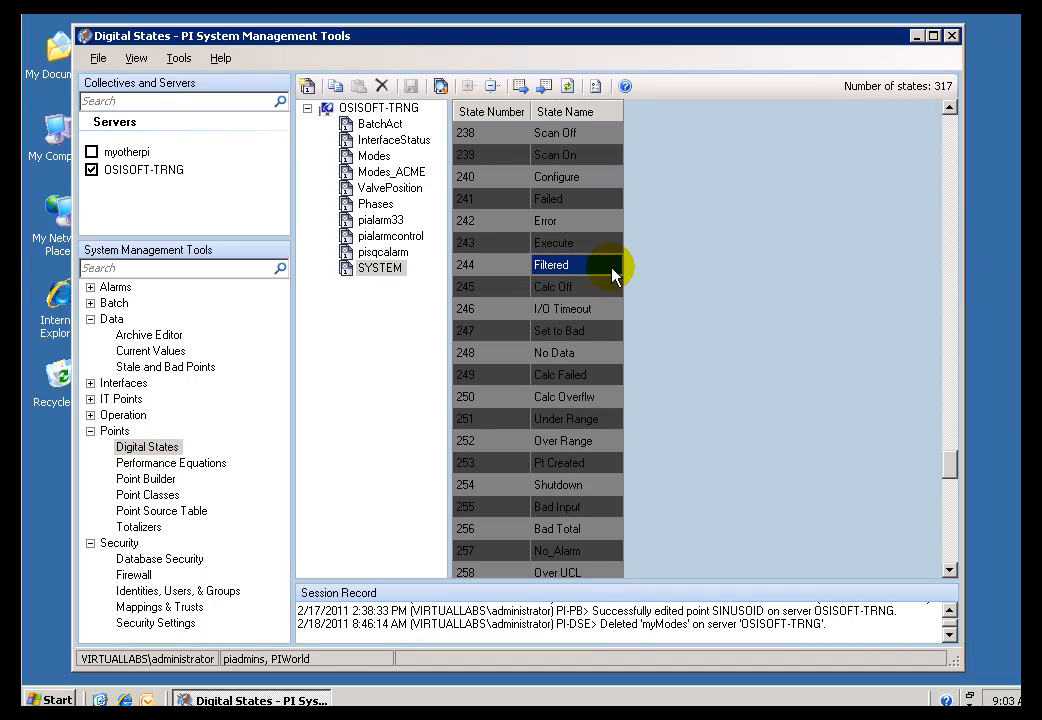
click(575, 286)
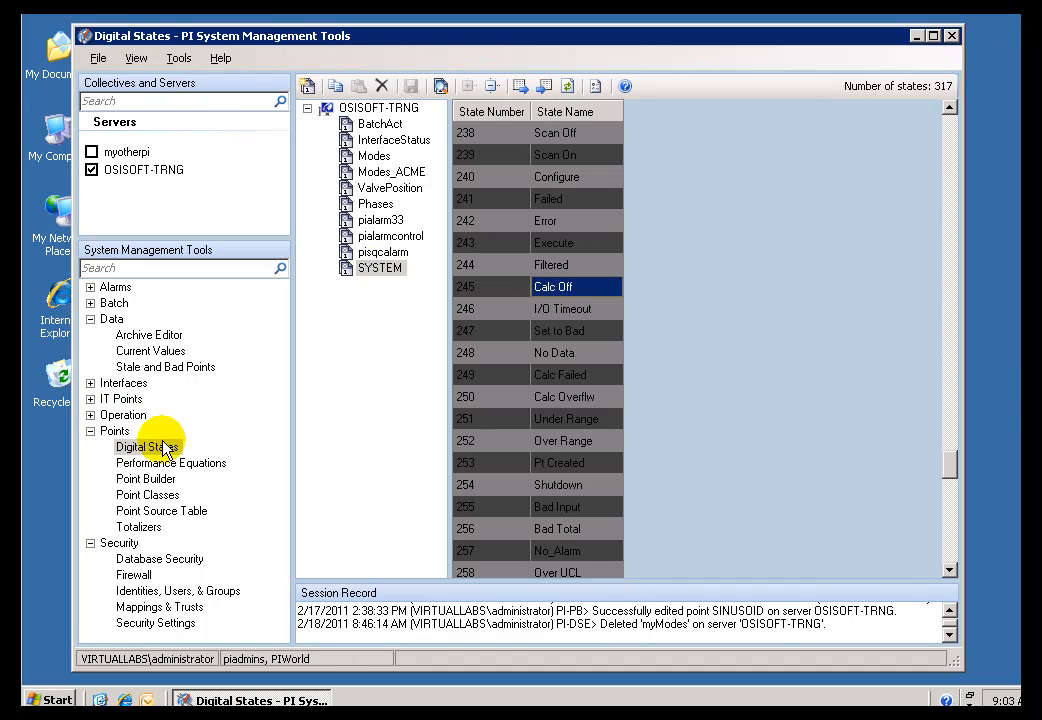
mouse_move(165, 366)
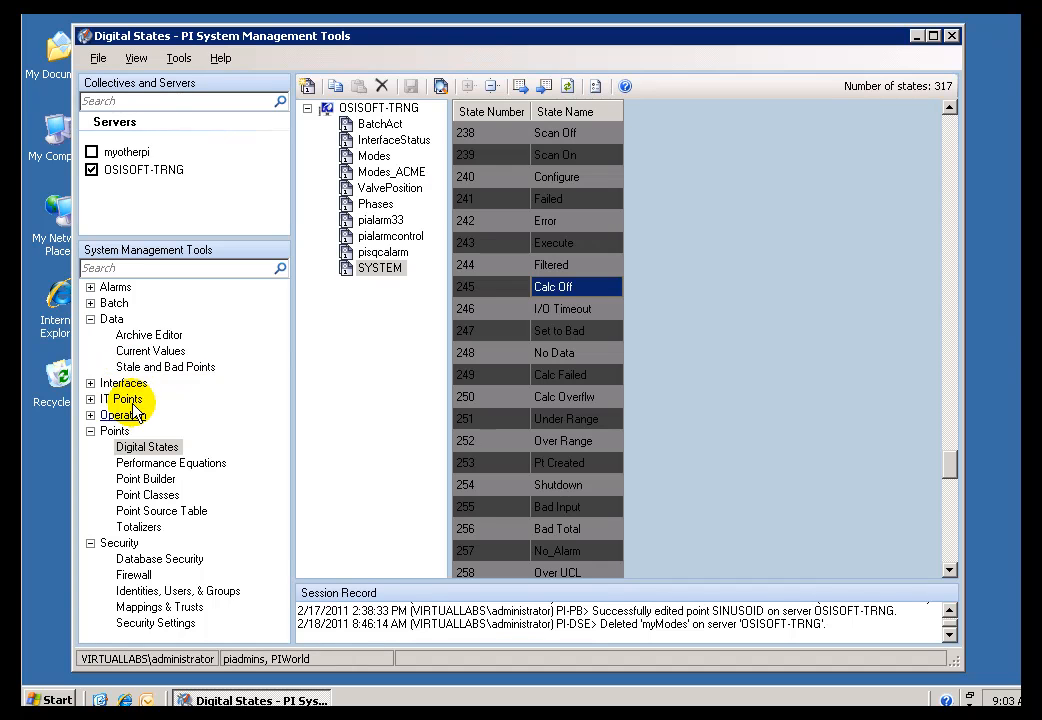
Open the Archive Editor on the CDM158 tab to show its archived events
click(149, 335)
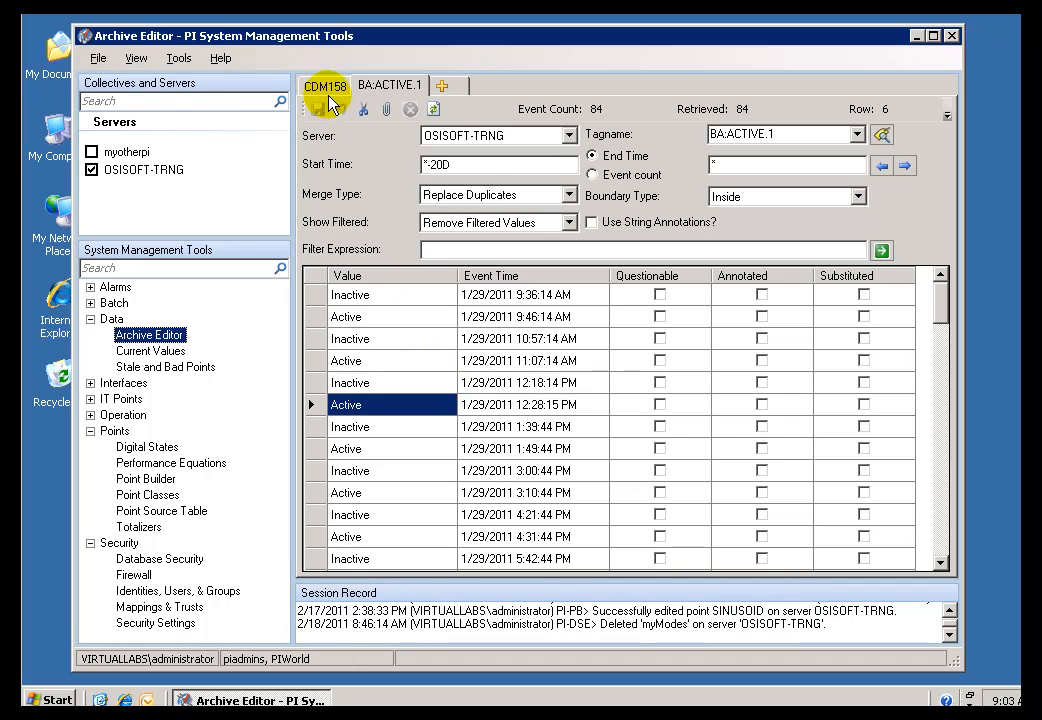
click(324, 85)
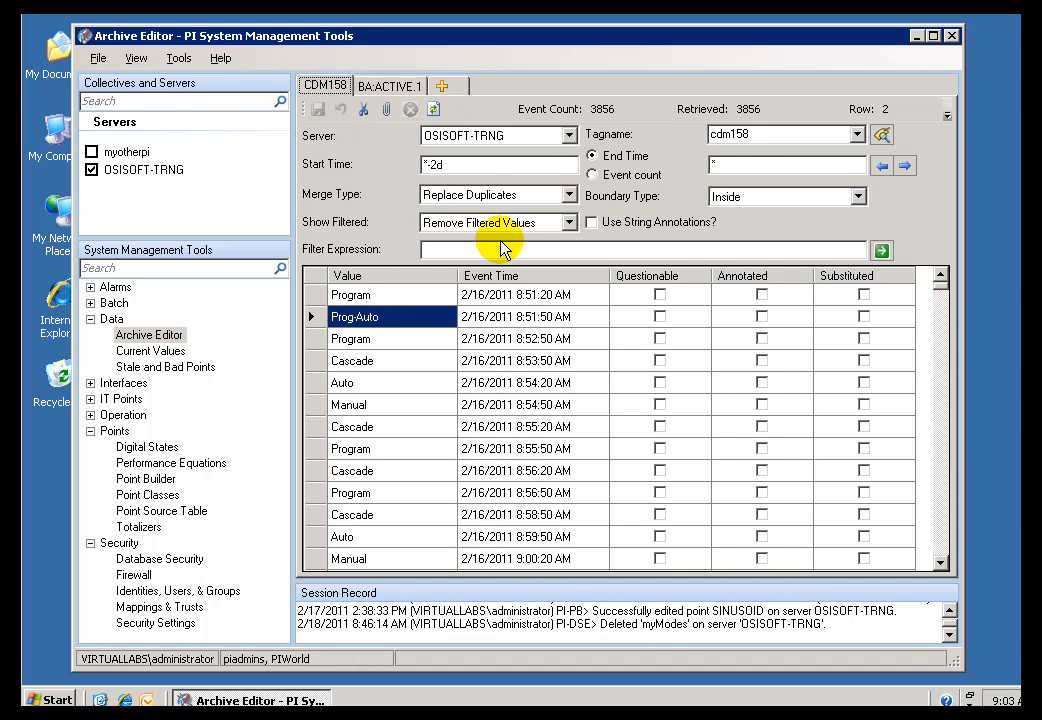
mouse_move(383, 316)
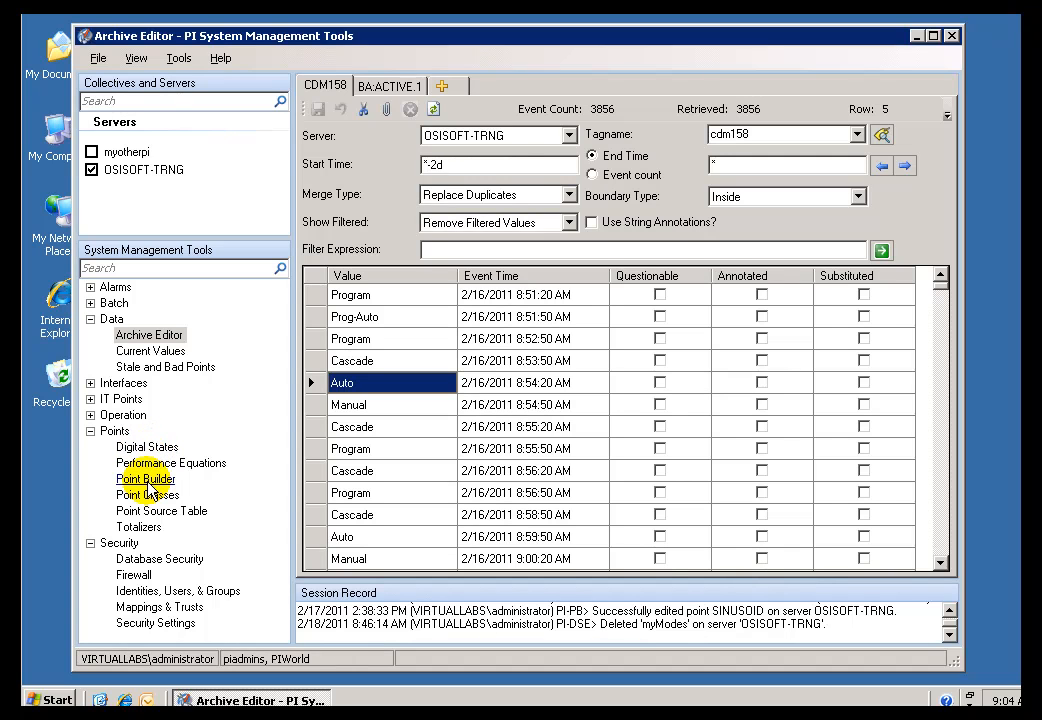
Open CDM158 in Point Builder and check that its digital set remains Modes
click(145, 478)
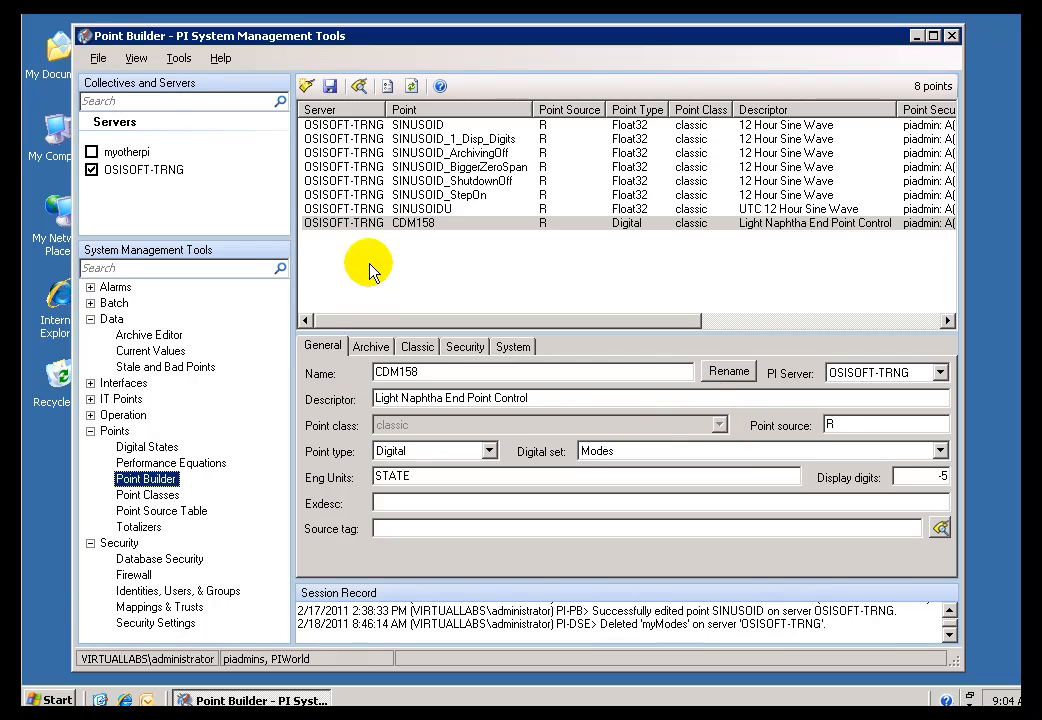
click(937, 450)
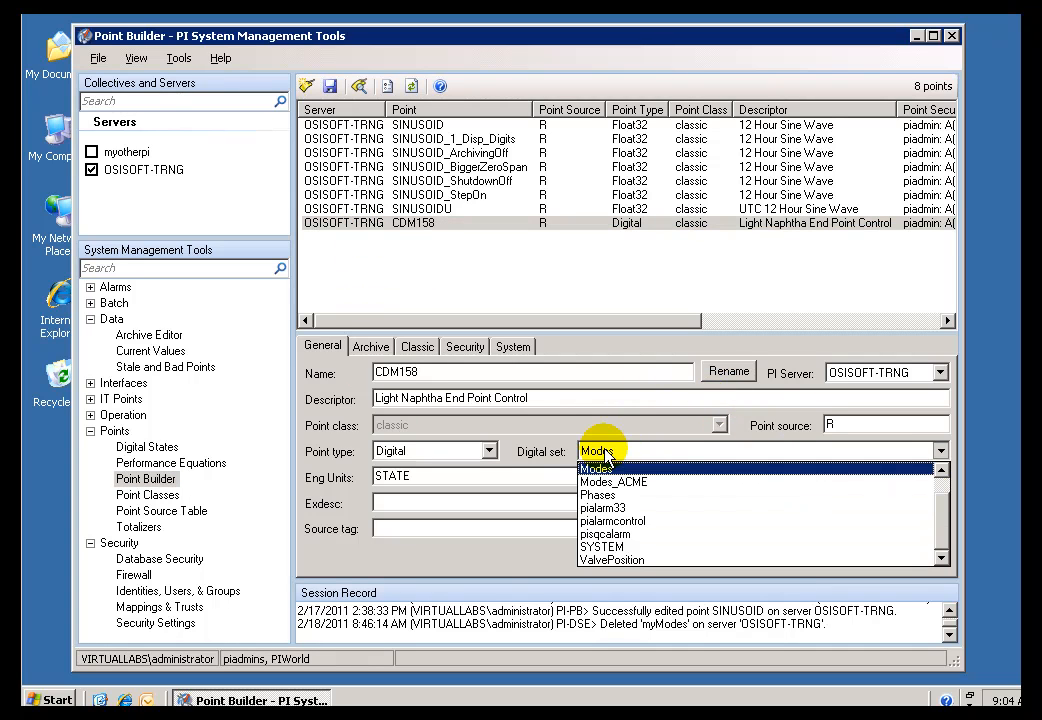
click(596, 468)
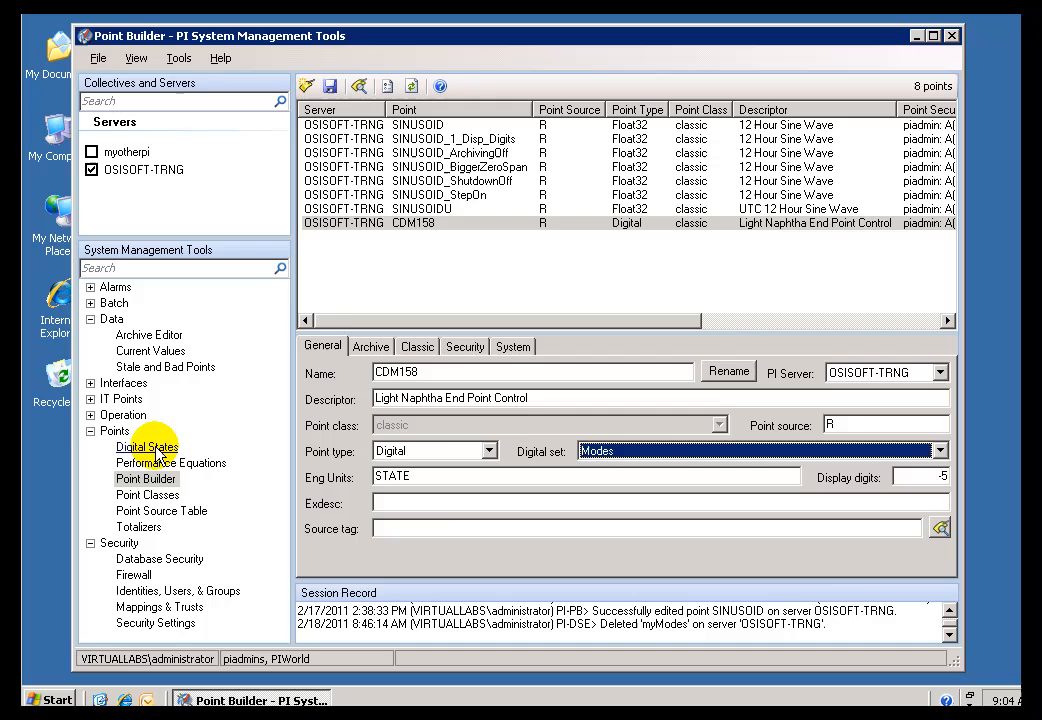
Select the Modes set in Digital States and change state 1 from Auto to Otto
click(147, 446)
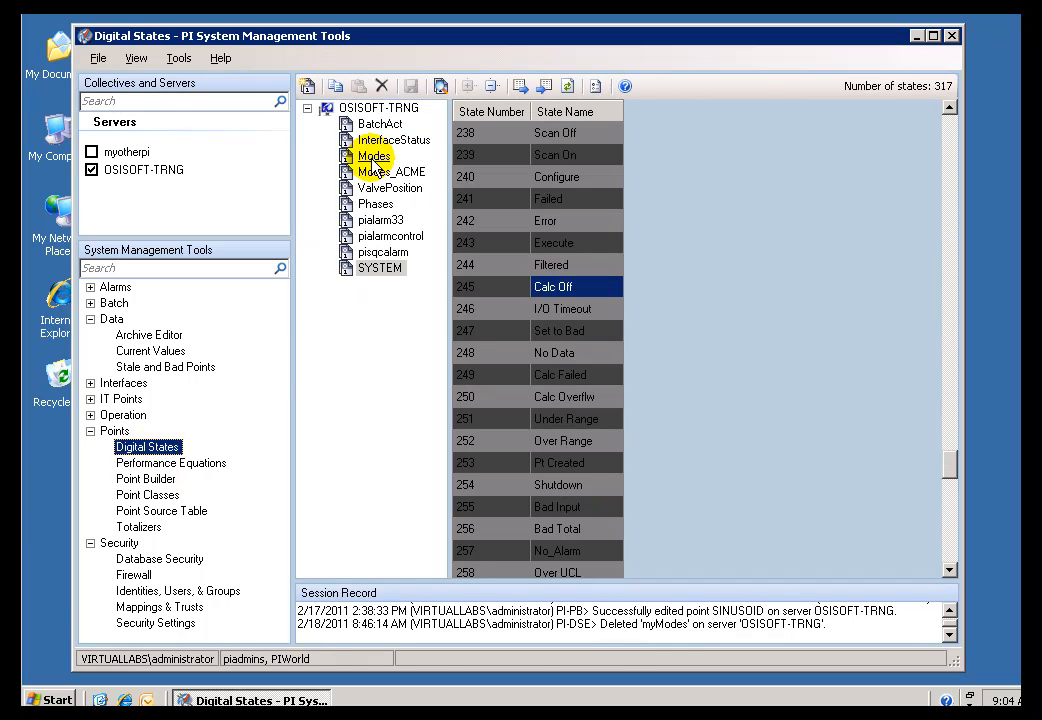
click(373, 156)
text(o)
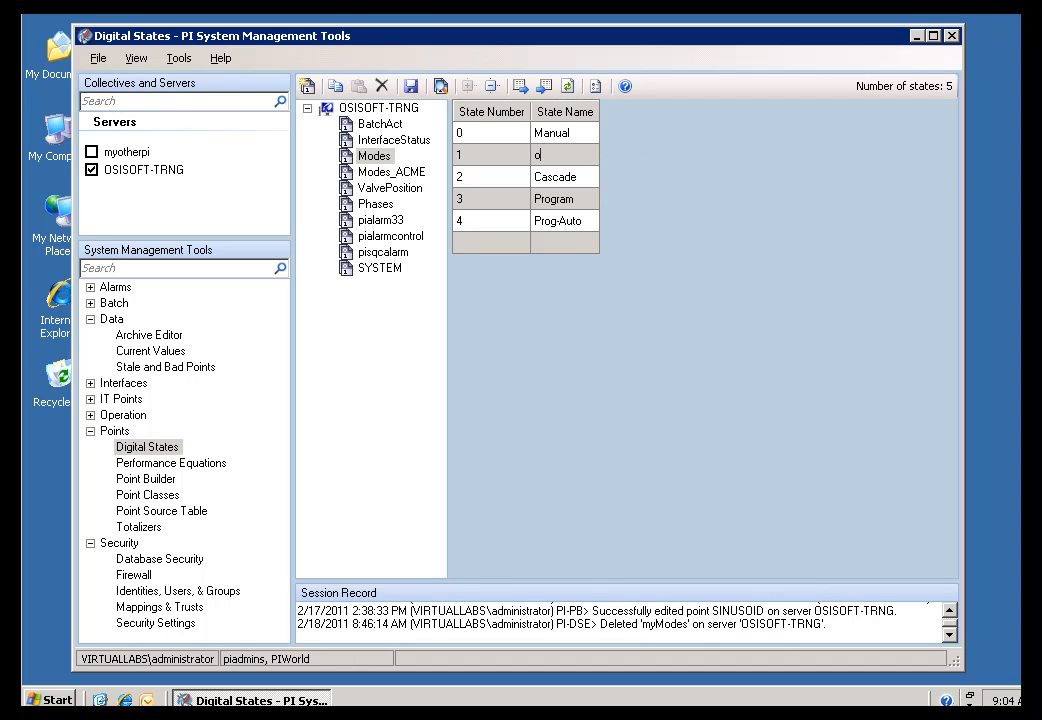
text(tto)
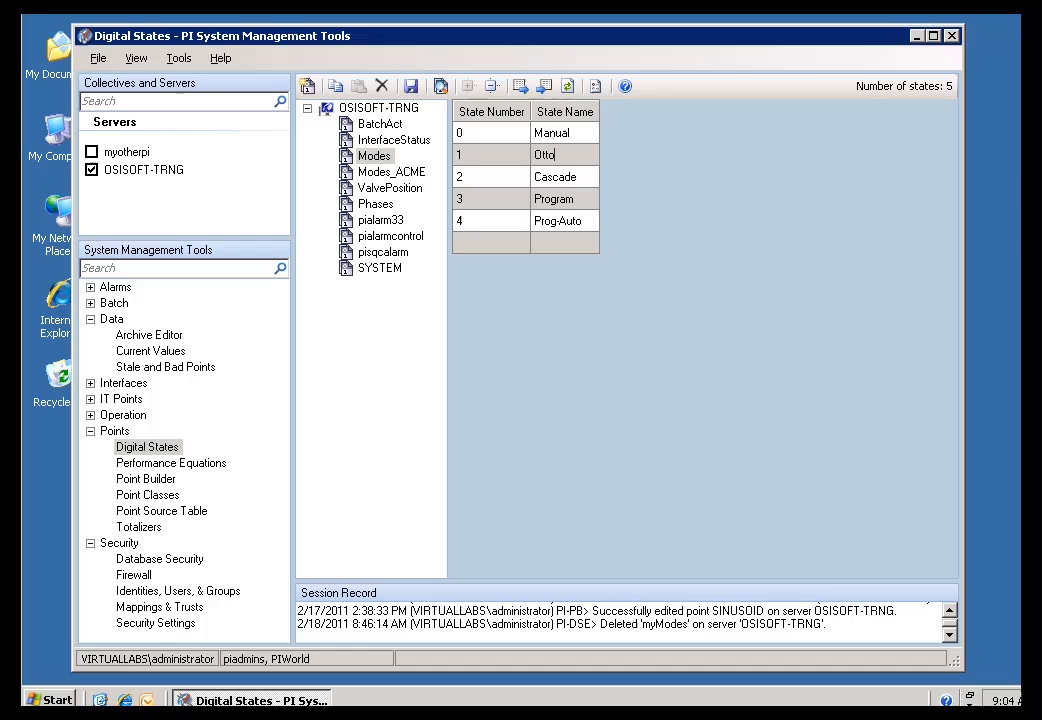
click(411, 85)
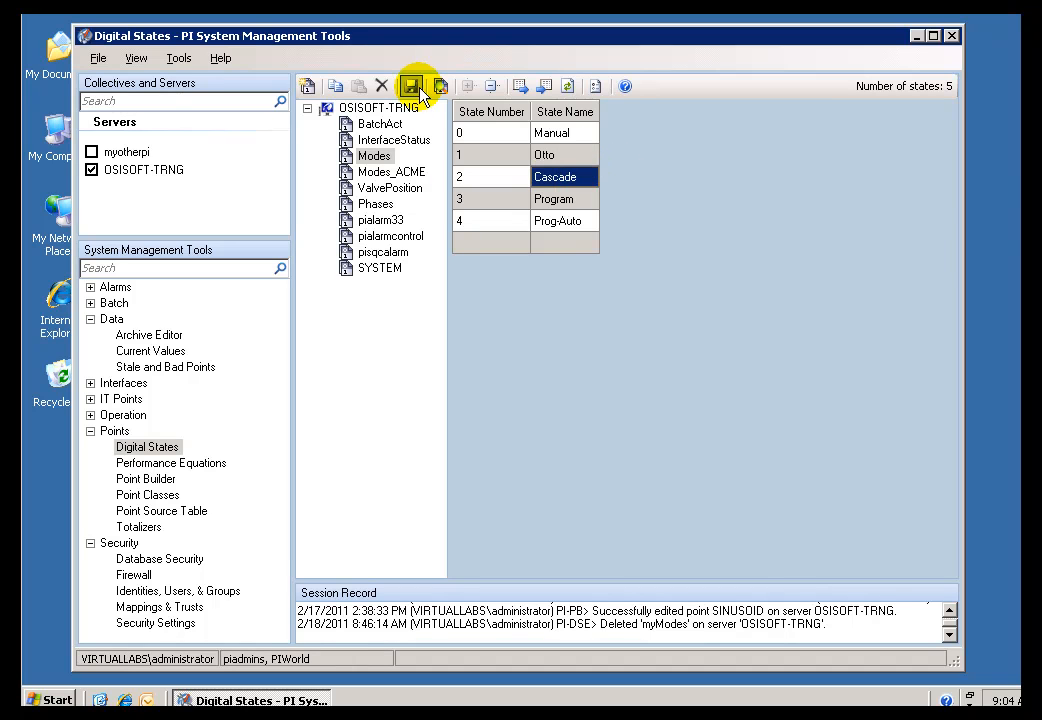
mouse_move(235, 297)
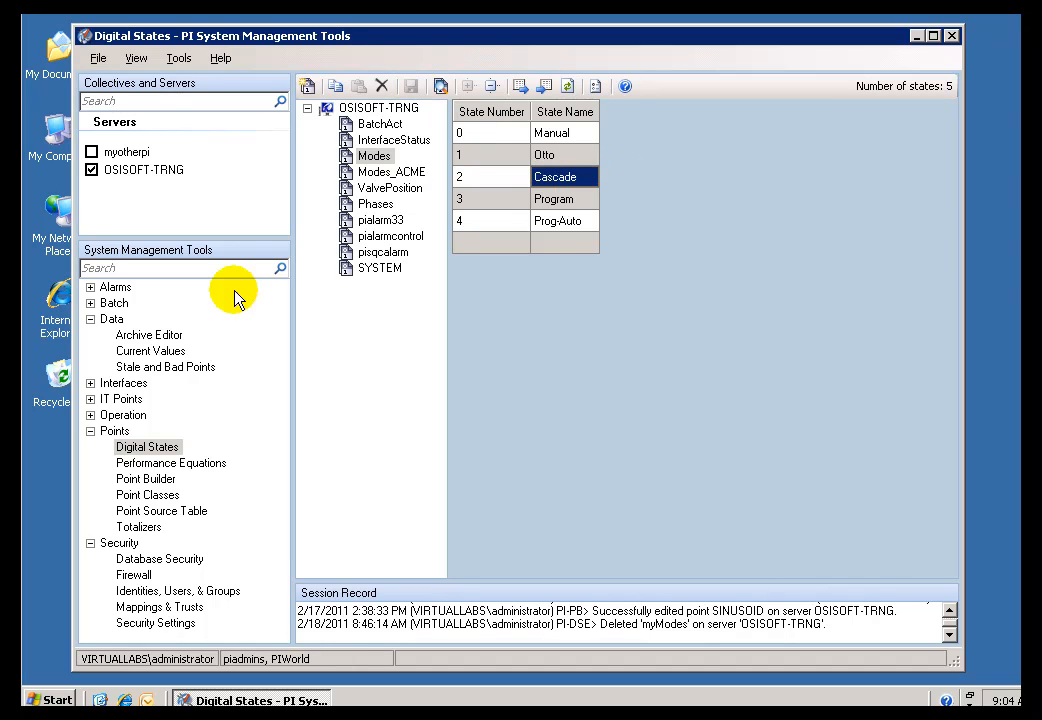
Refresh CDM158's archived events in Archive Editor and browse the entries now showing Otto
click(148, 334)
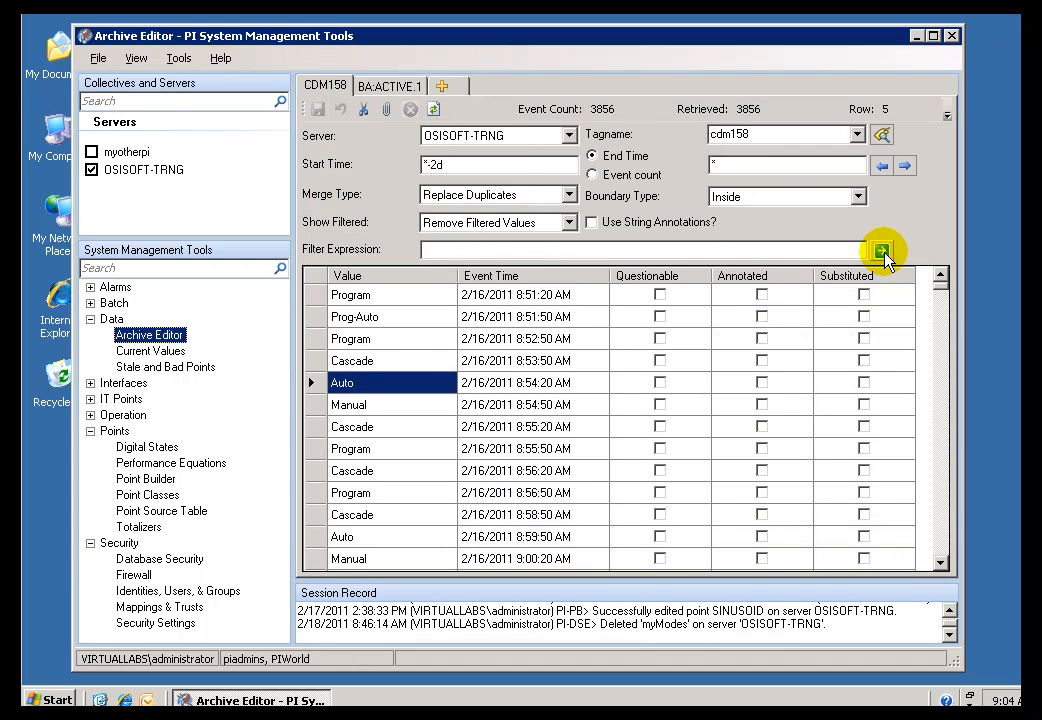
click(881, 250)
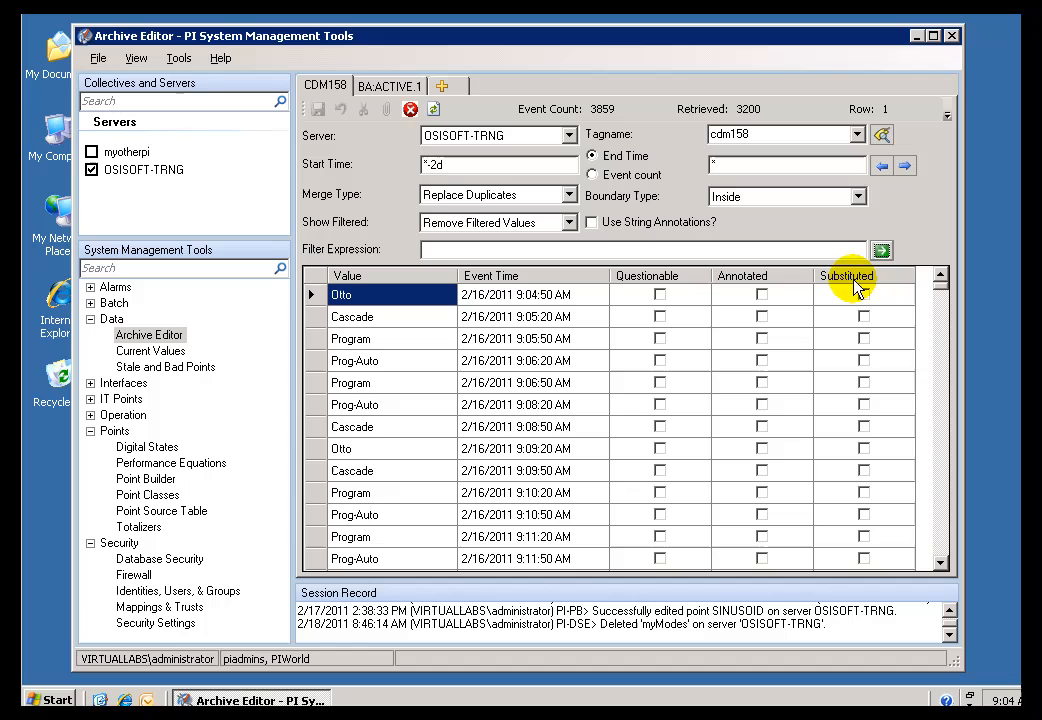
click(390, 448)
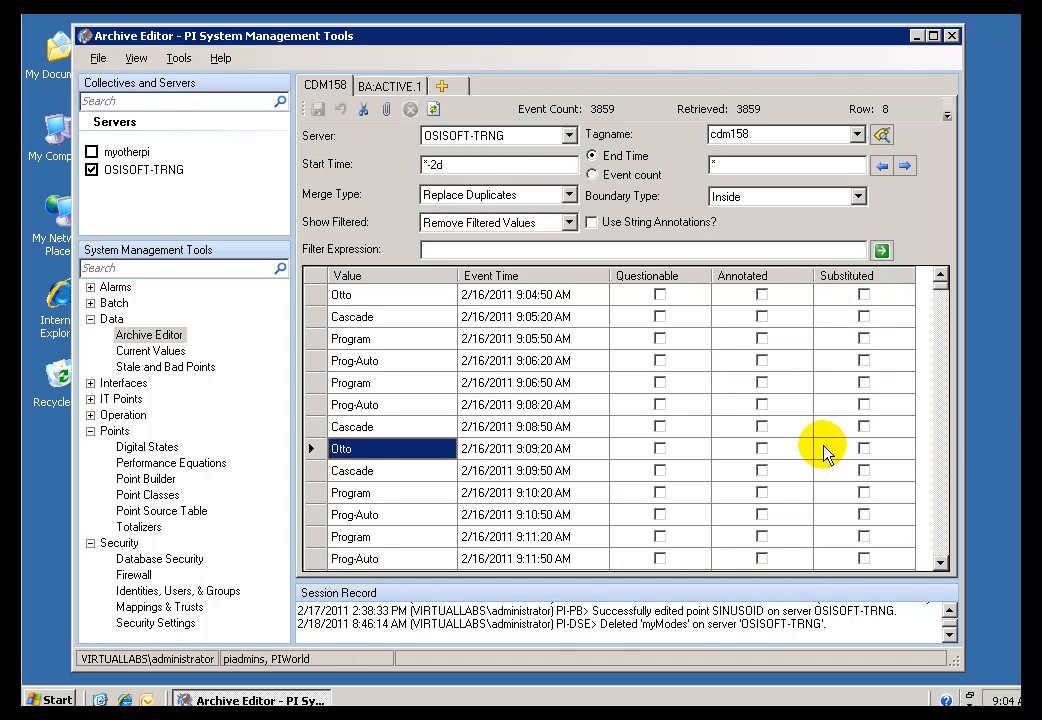
scroll(down, 3)
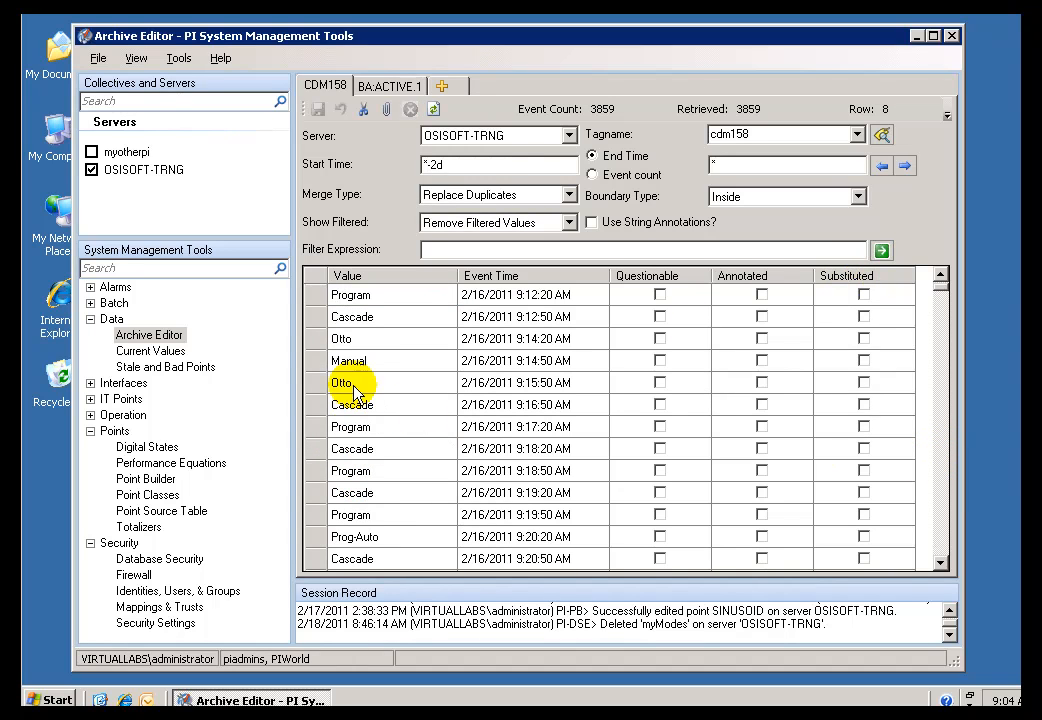
click(341, 382)
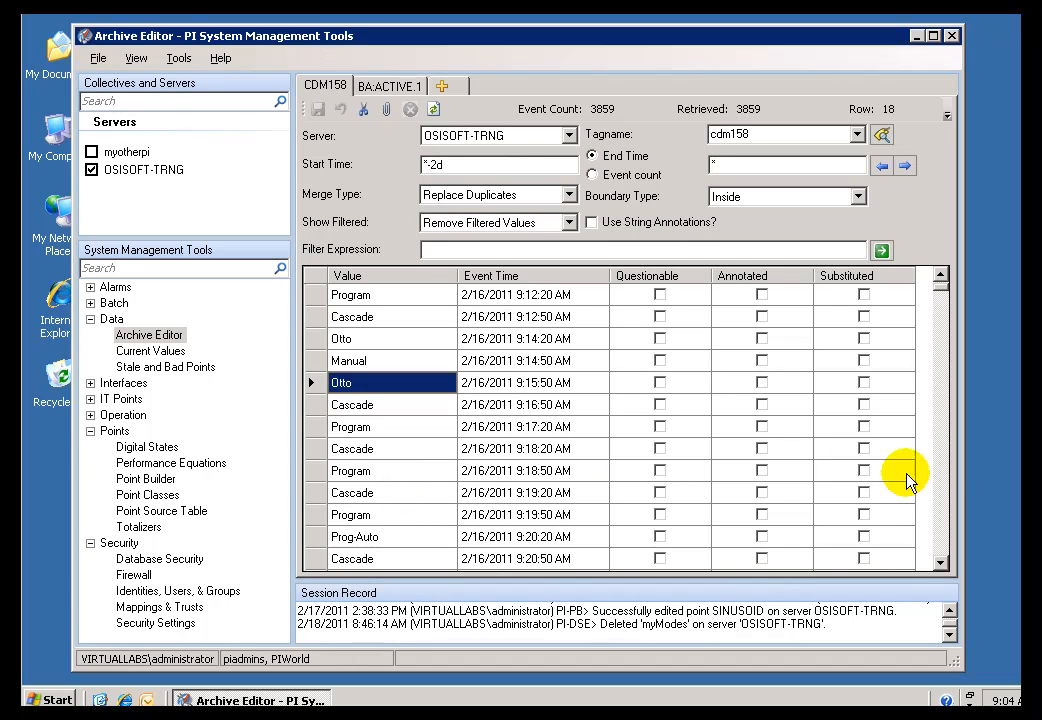
scroll(down, 3)
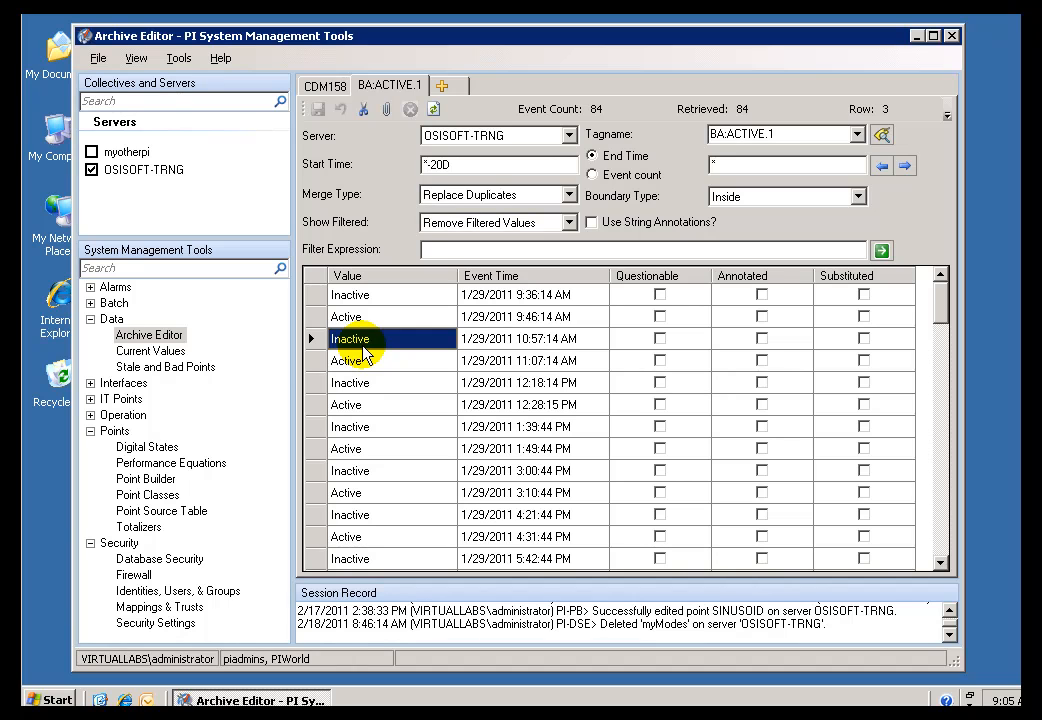
mouse_move(147, 446)
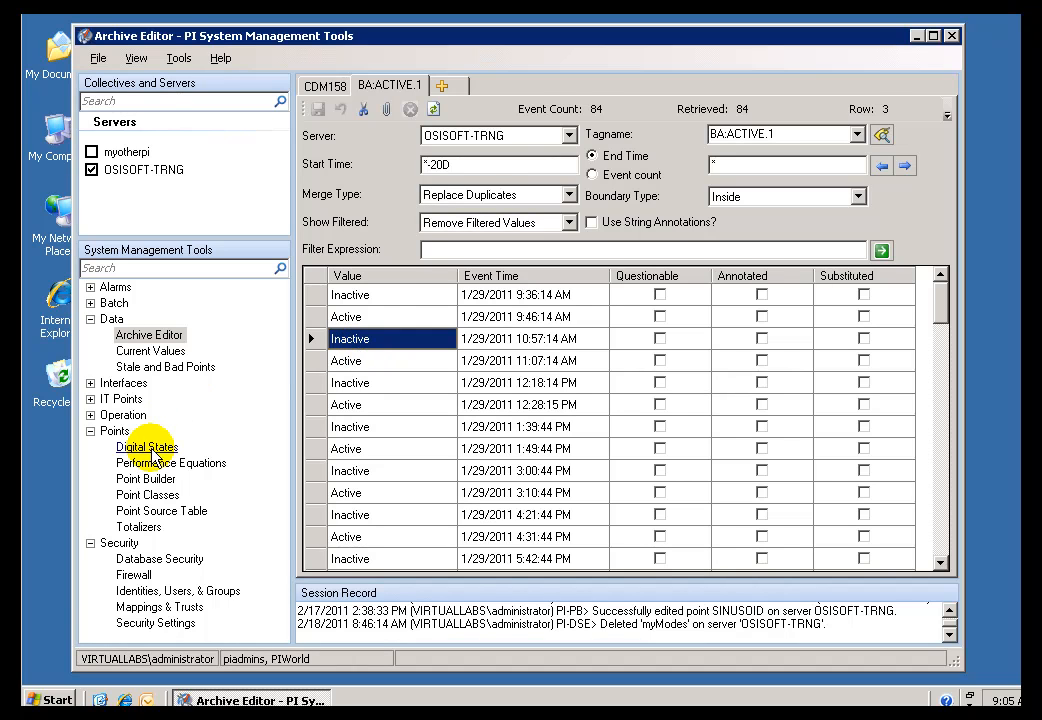
Open Digital States and select the Active state of the BatchAct set
click(147, 446)
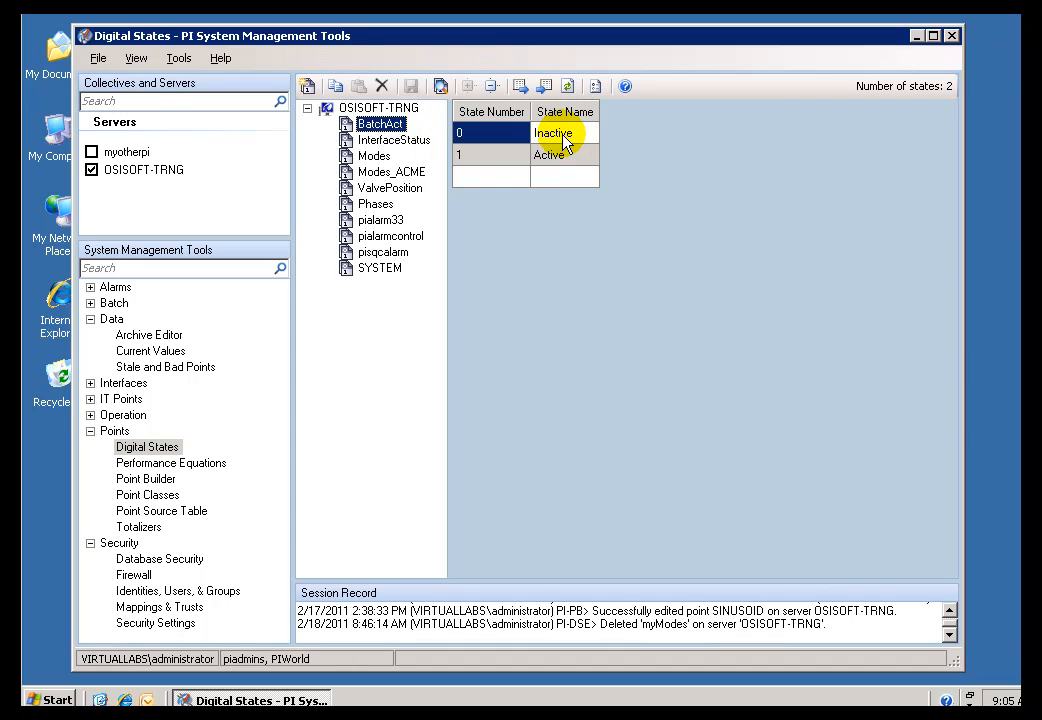
click(548, 154)
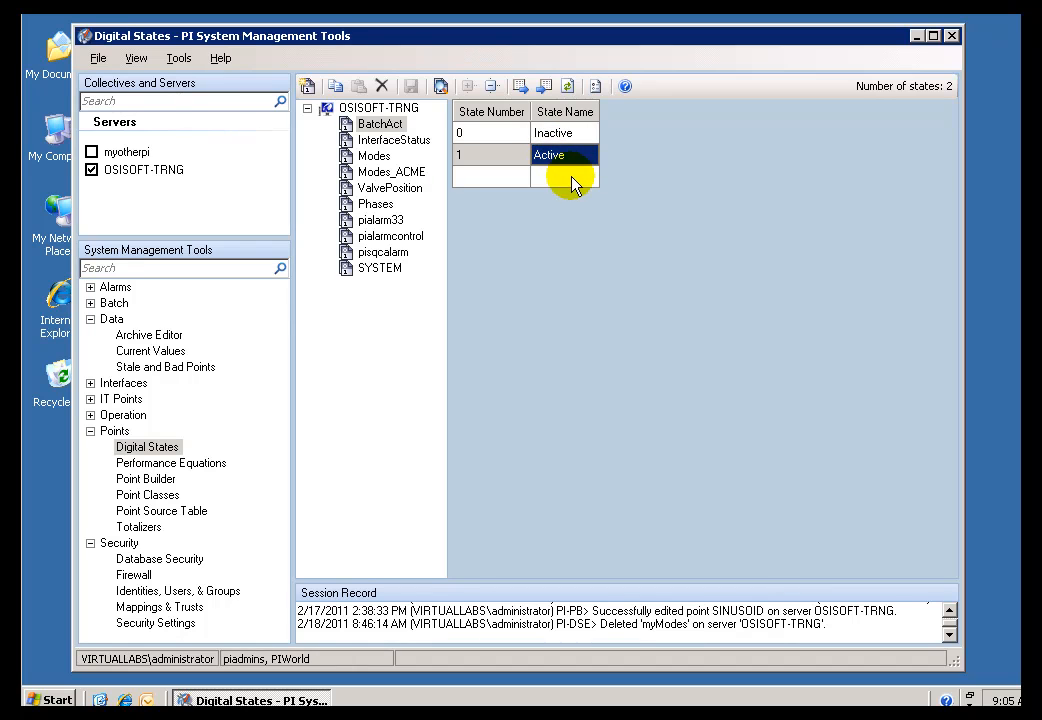
mouse_move(148, 340)
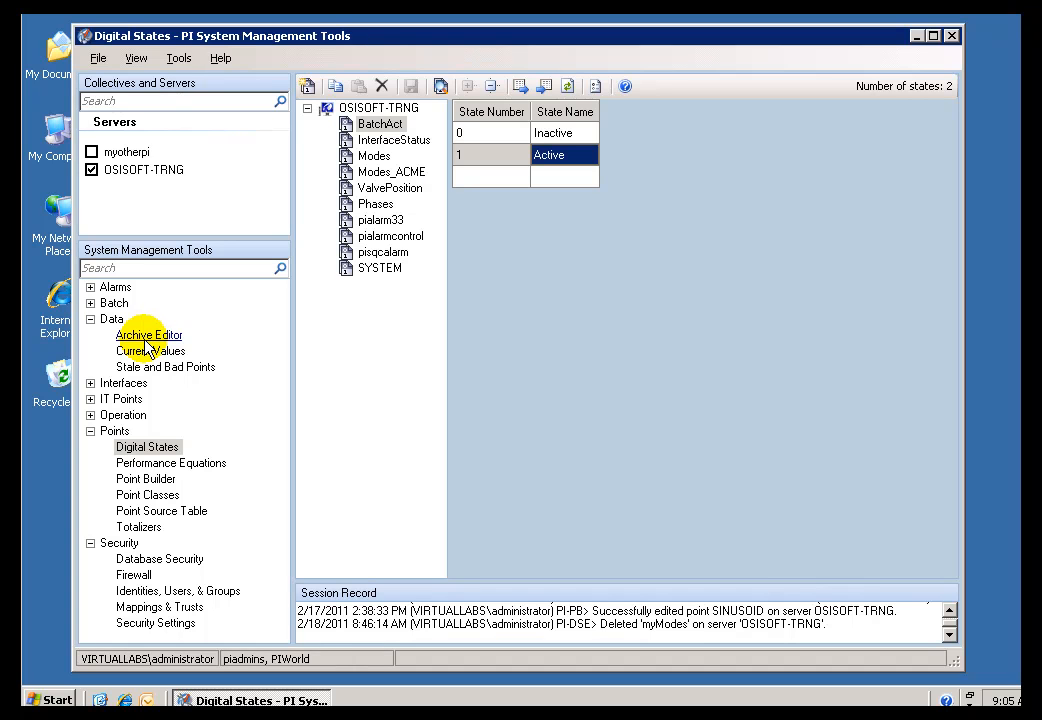
mouse_move(150, 463)
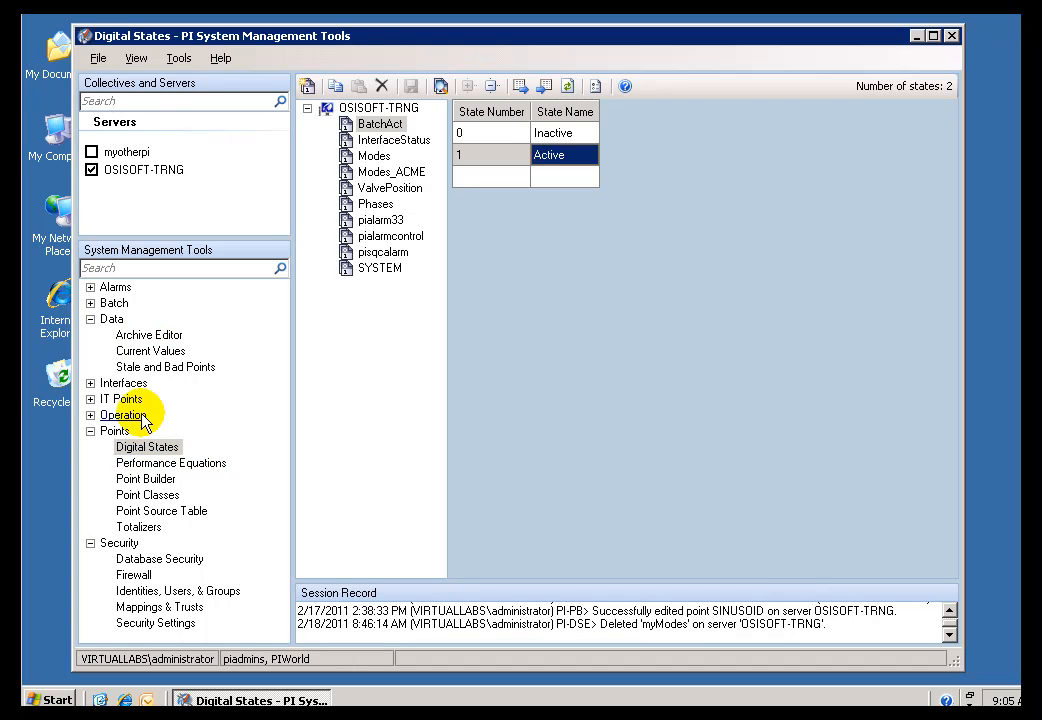
Reopen CDM158 in Point Builder, keep Modes as its digital set, and view Digital States
click(148, 334)
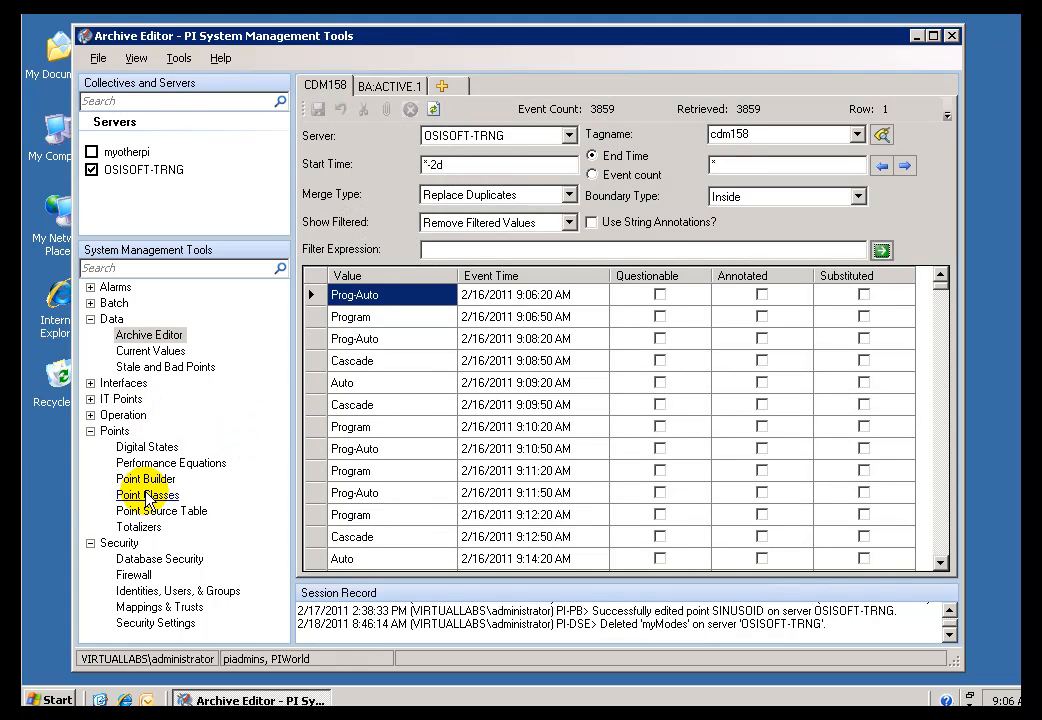
mouse_move(145, 479)
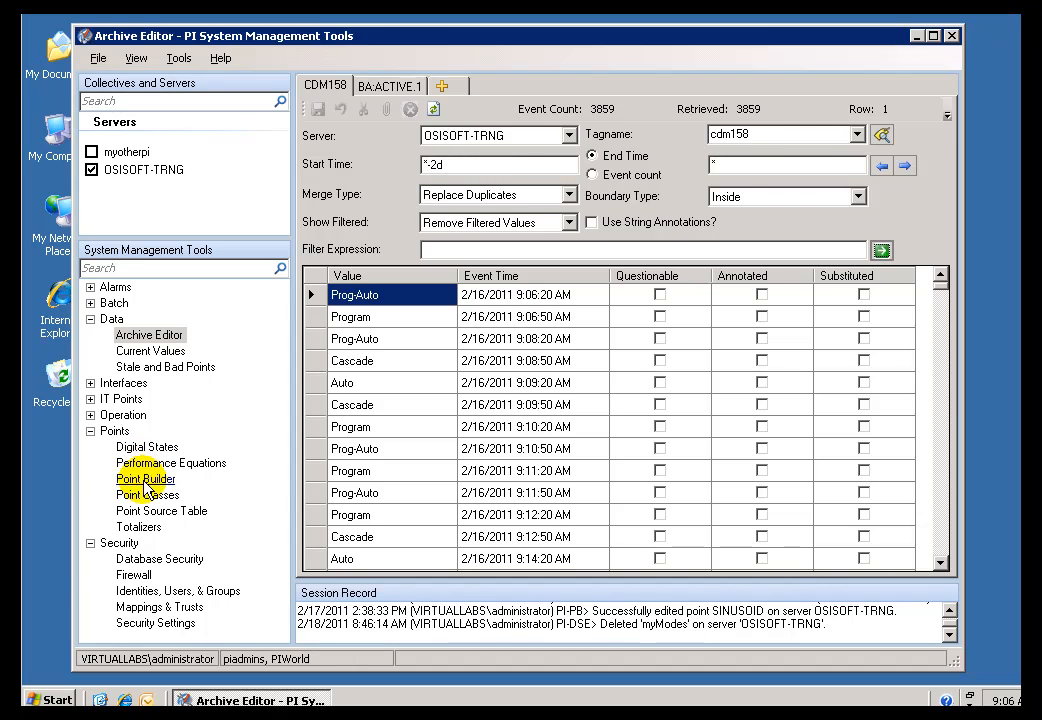
click(145, 478)
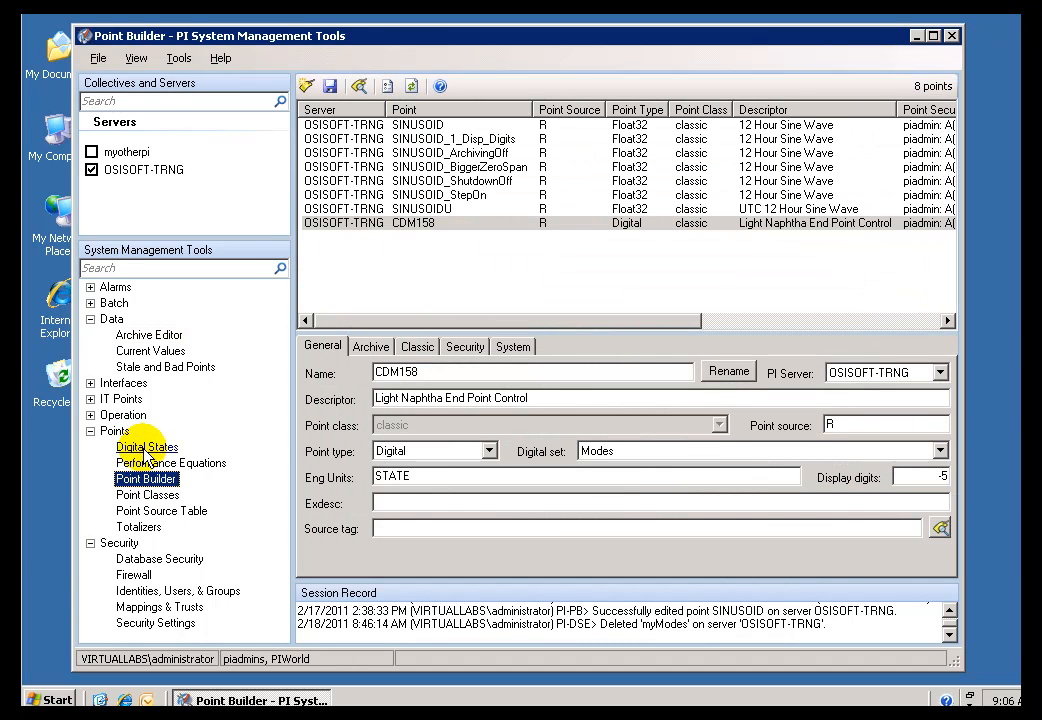
click(936, 450)
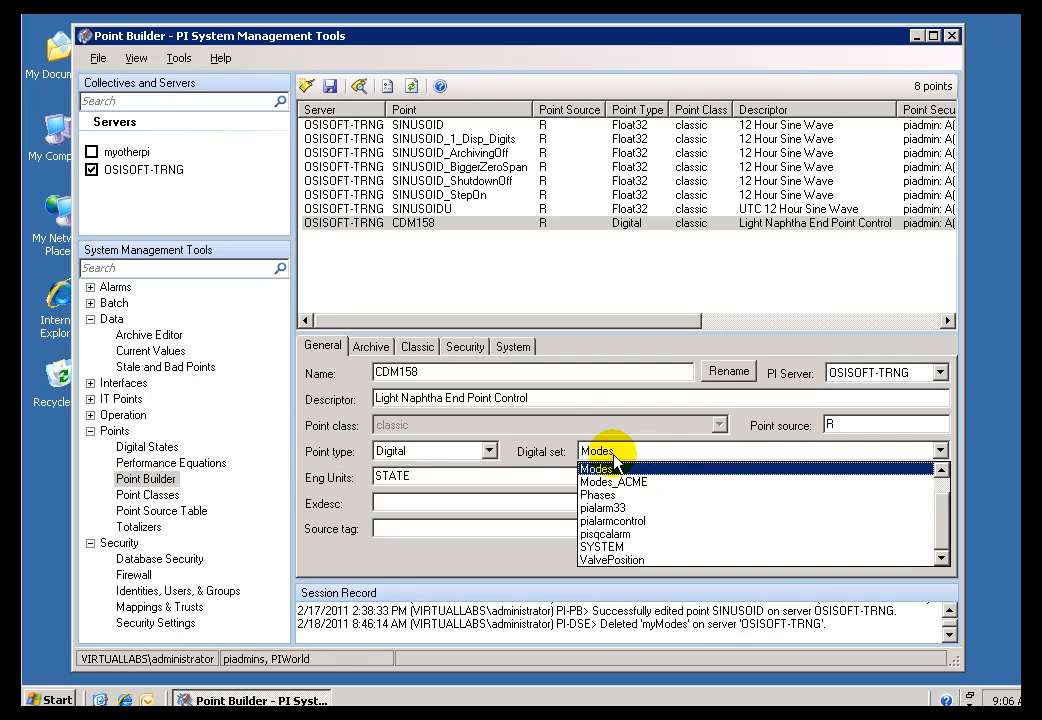
click(597, 468)
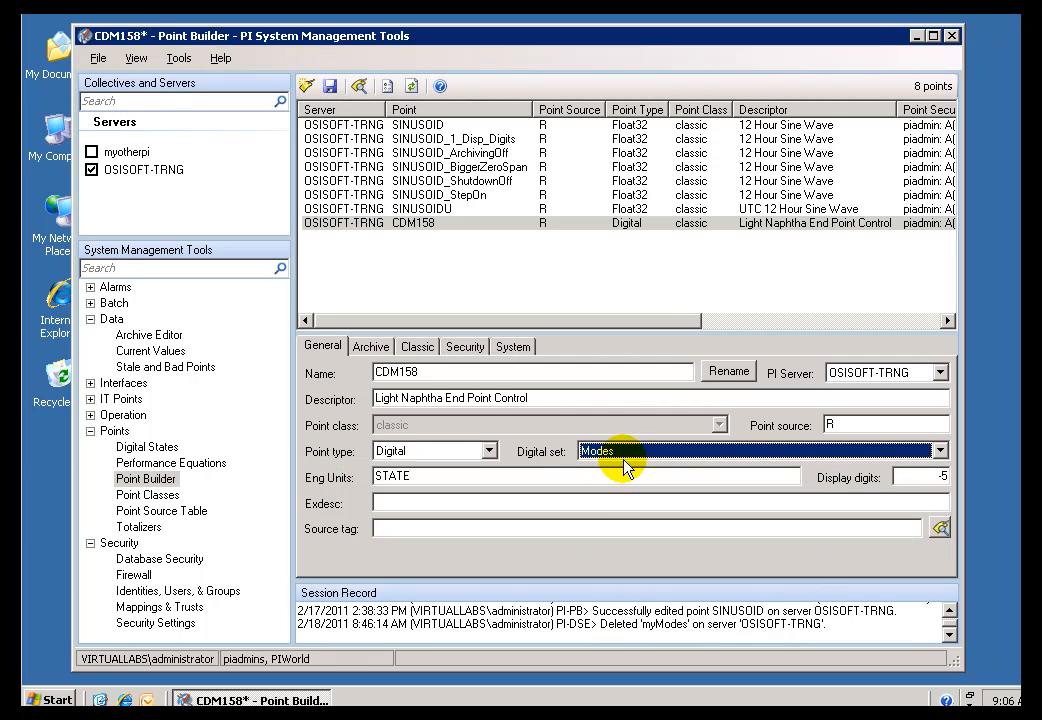
click(937, 451)
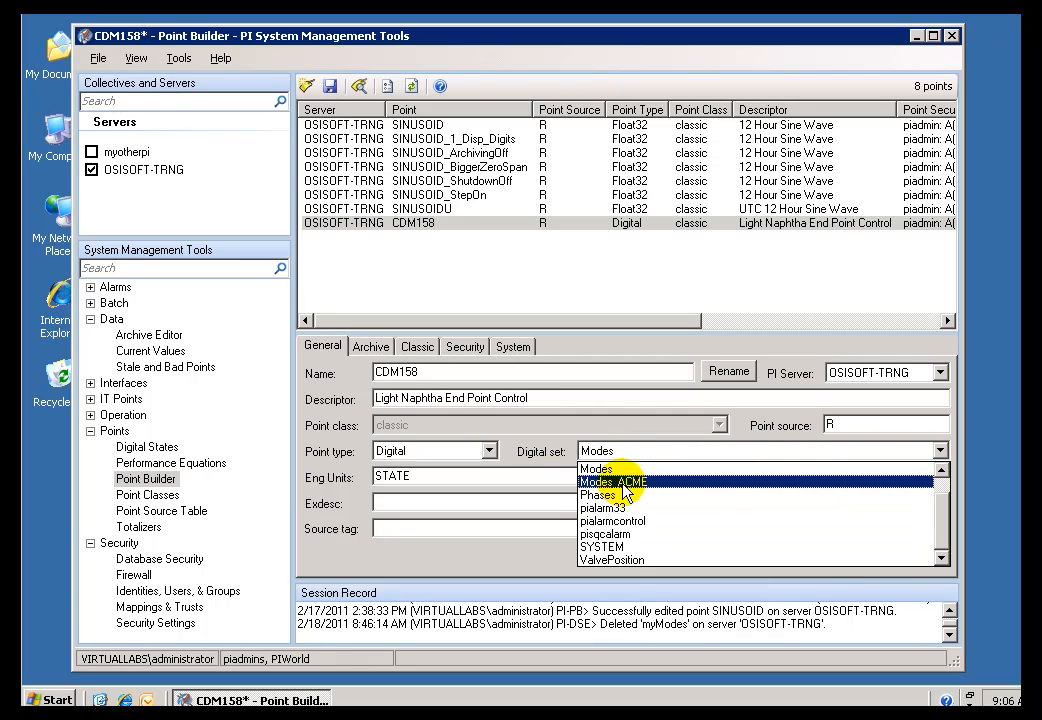
mouse_move(597, 469)
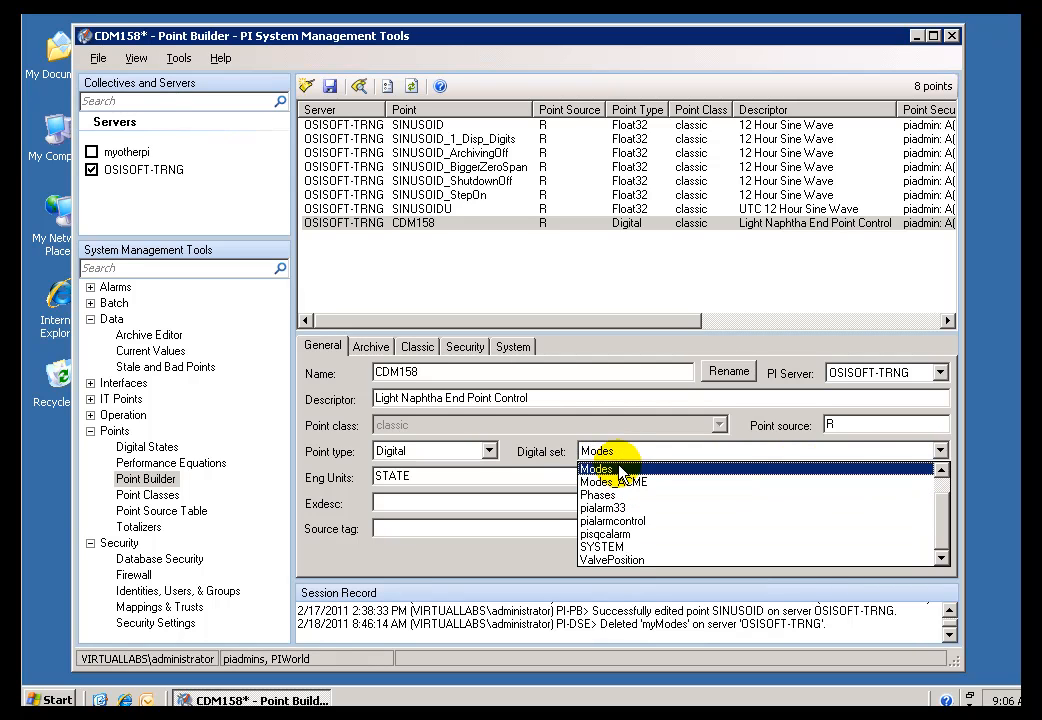
click(597, 468)
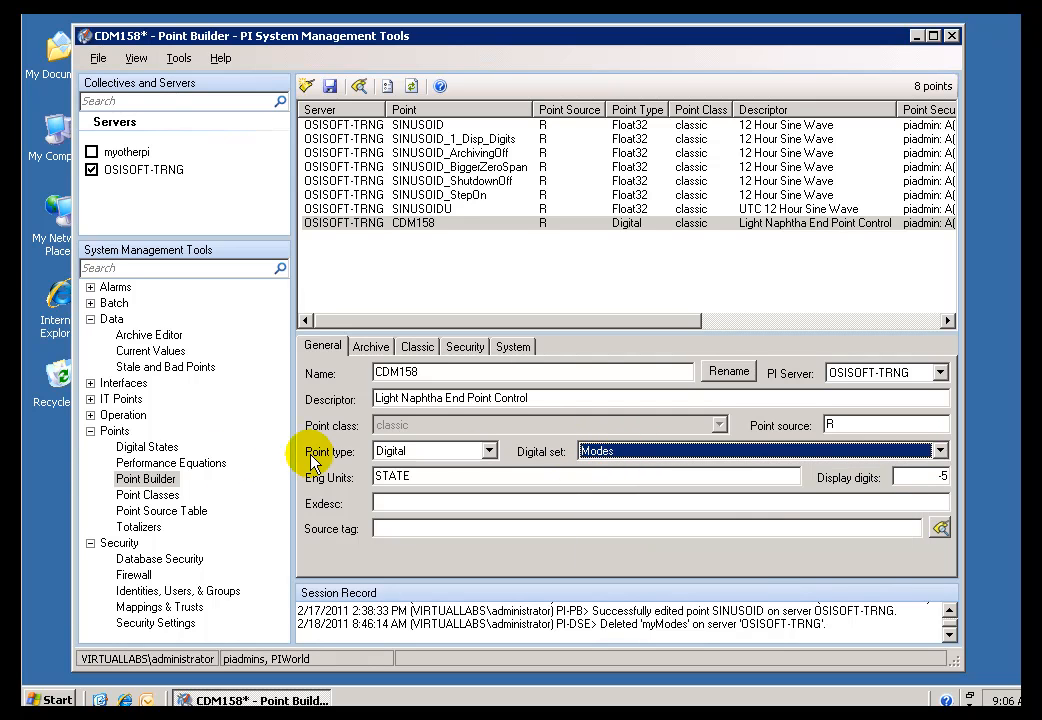
click(147, 446)
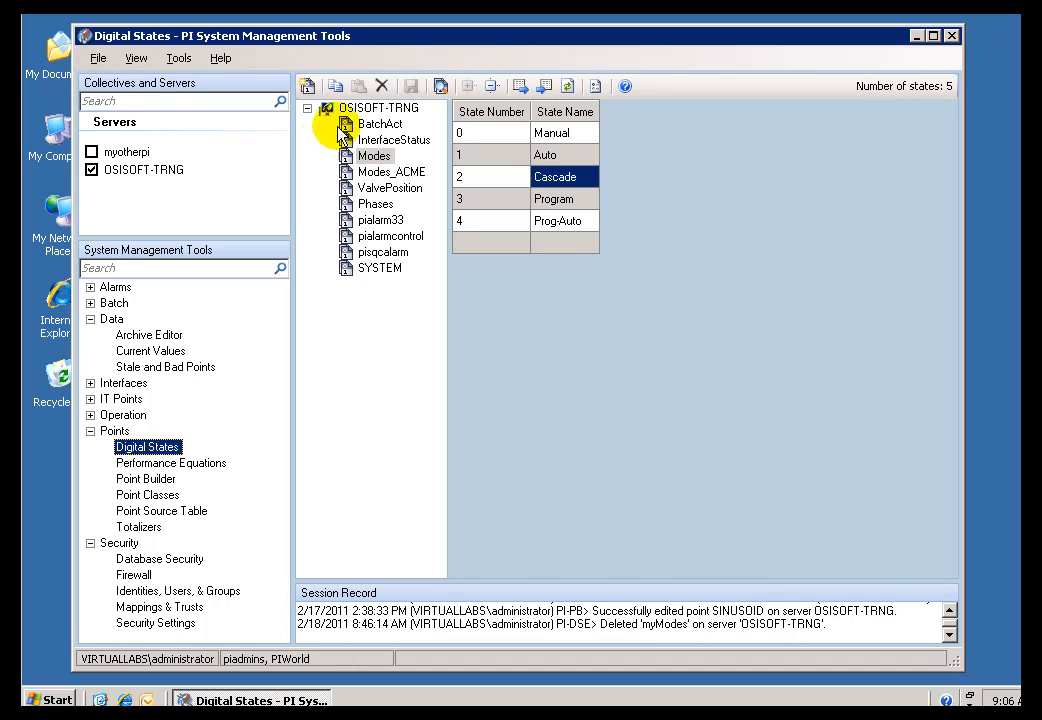
mouse_move(410, 267)
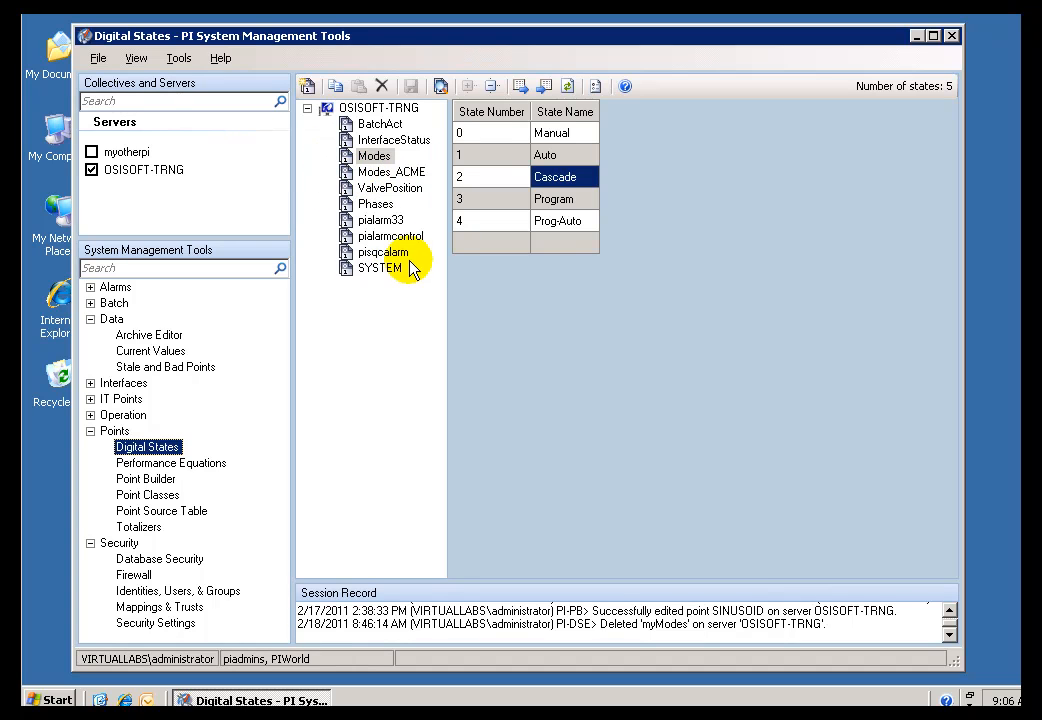
mouse_move(380, 123)
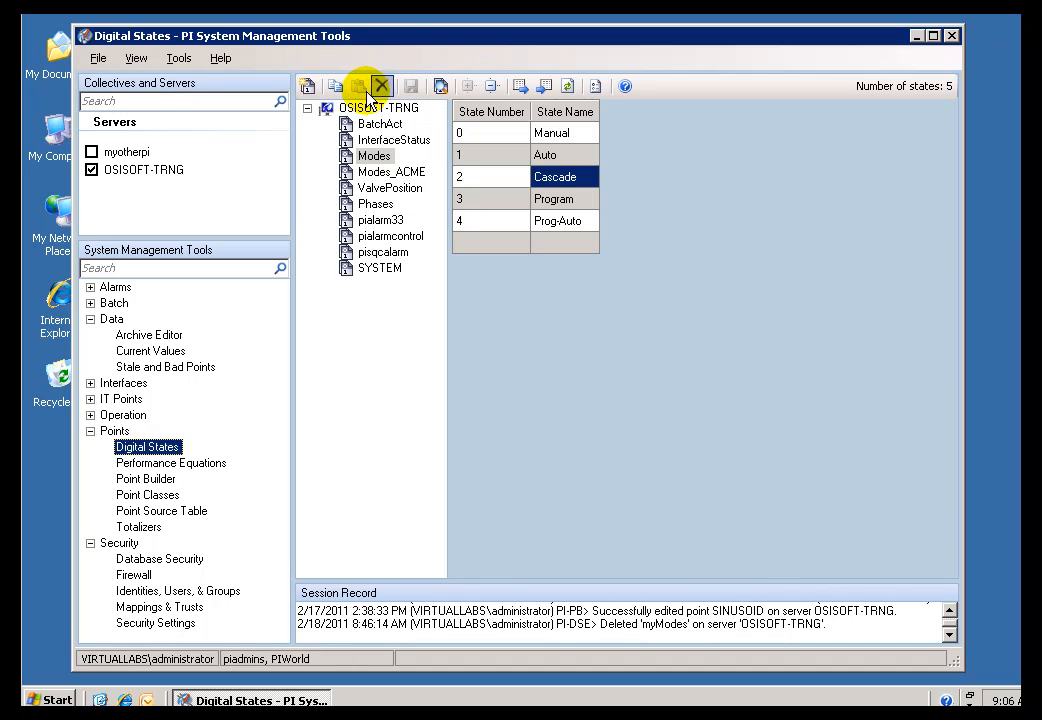
mouse_move(307, 86)
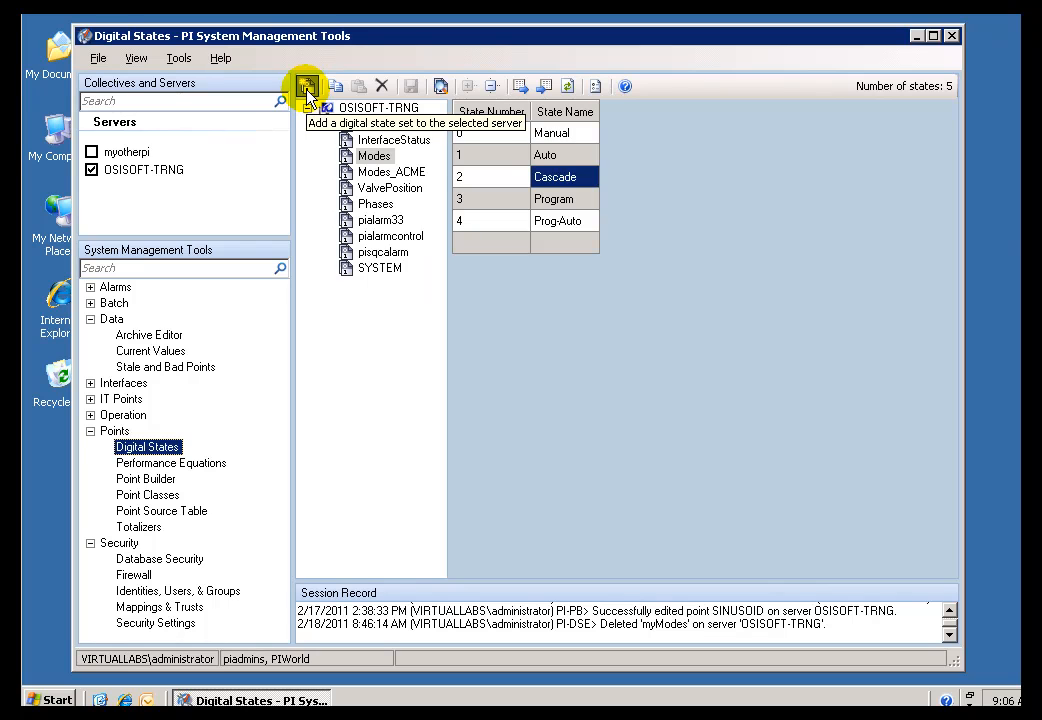
Add a new digital state set named Modes_2 and confirm saving it
click(306, 85)
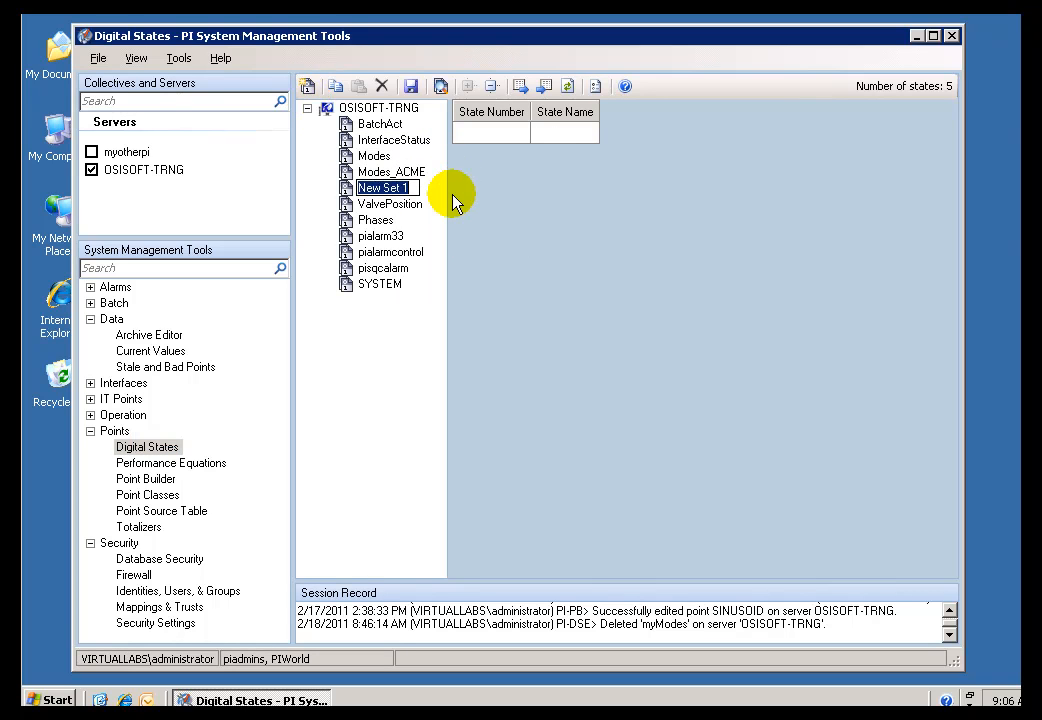
text(Modes)
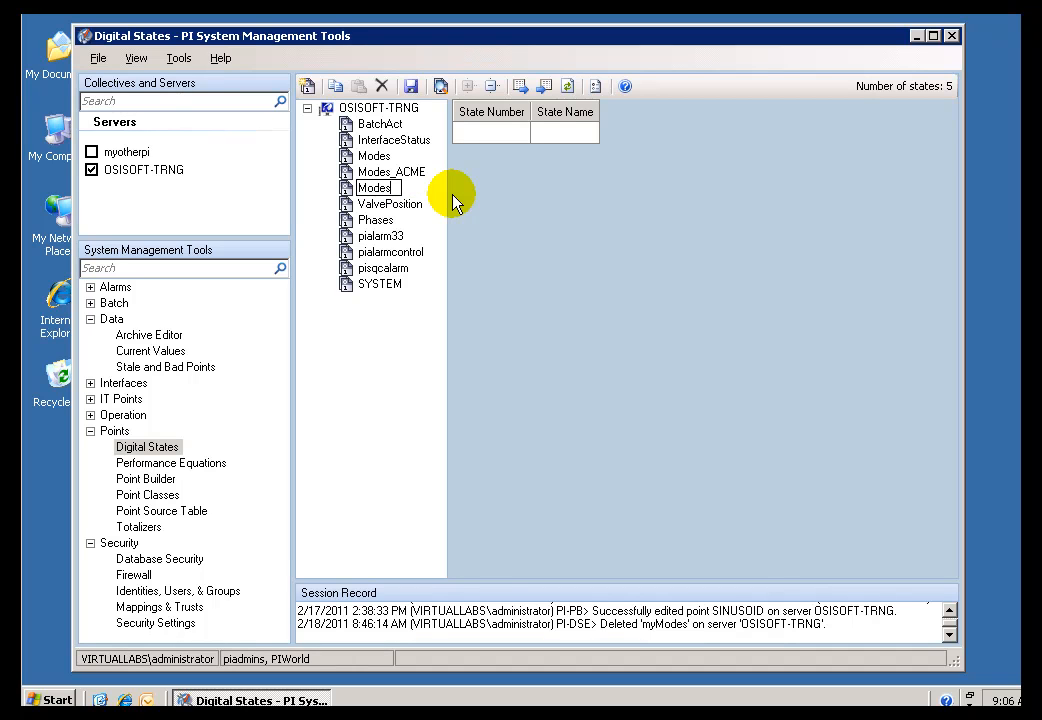
text(_2)
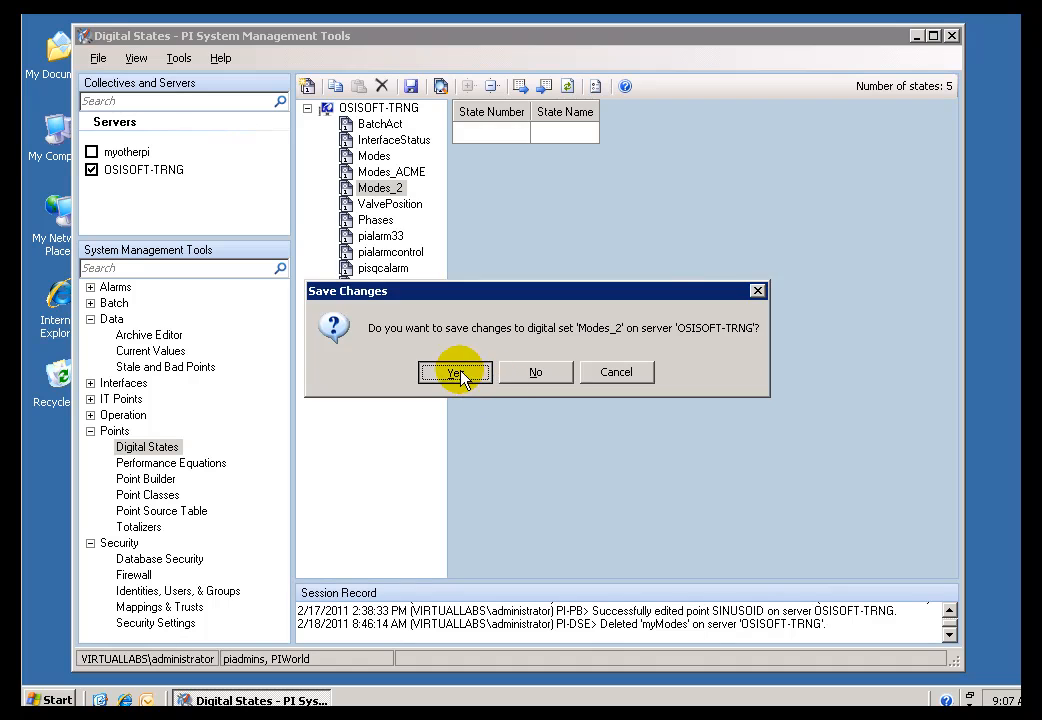
click(455, 372)
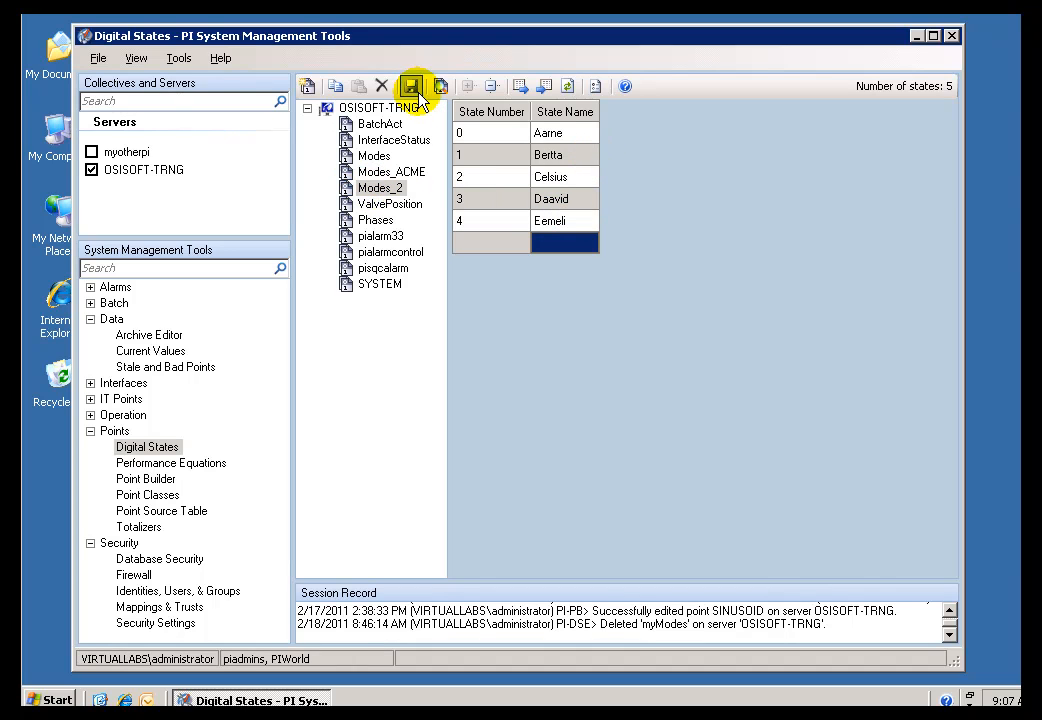
mouse_move(413, 86)
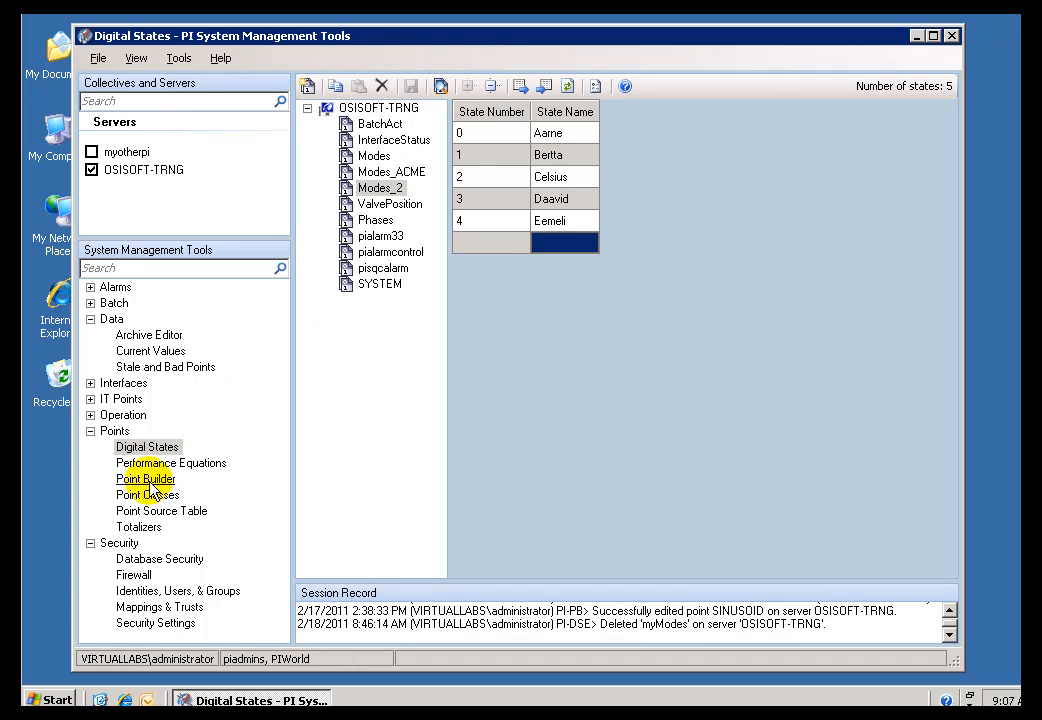
Choose Modes_2 as CDM158's digital set in Point Builder and save the point
click(145, 478)
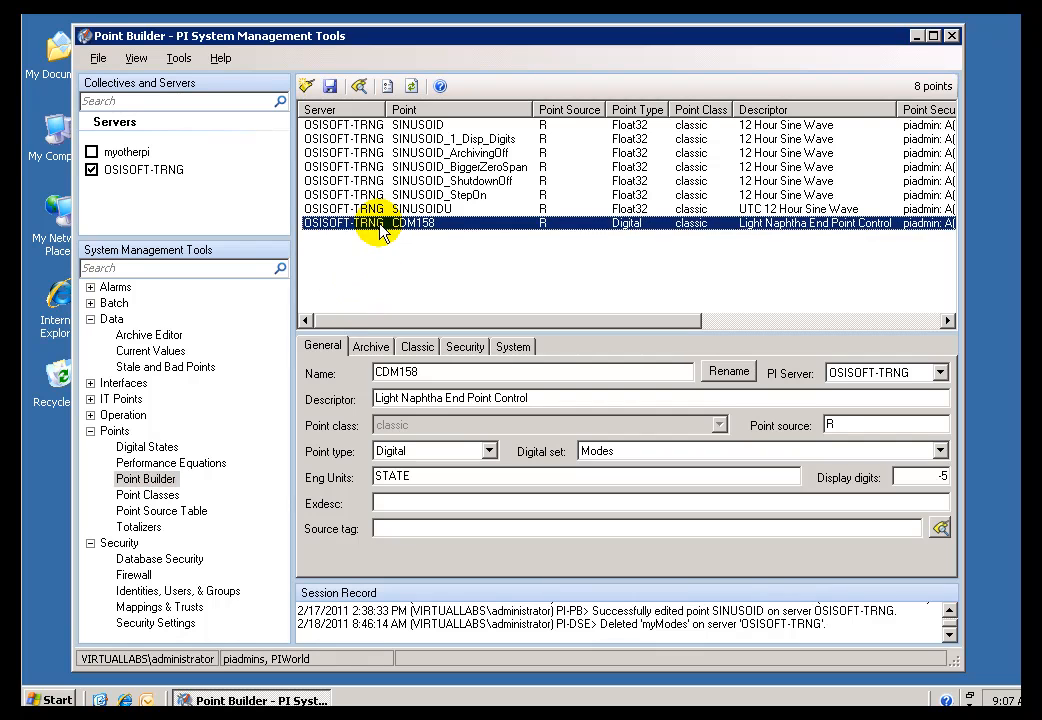
click(938, 451)
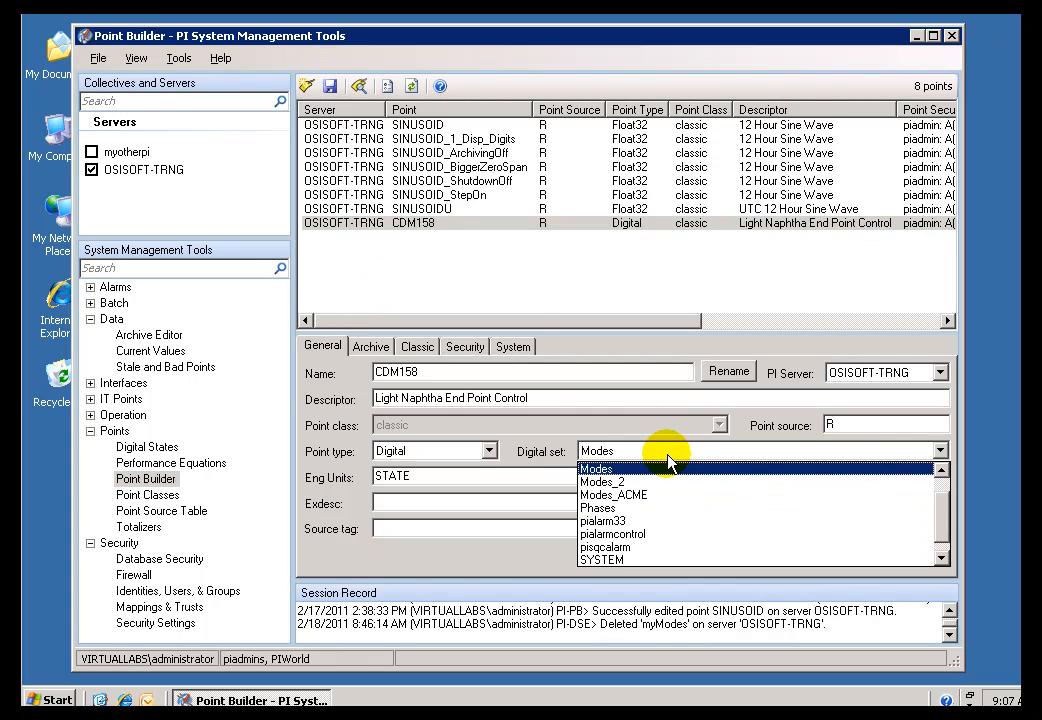
click(602, 481)
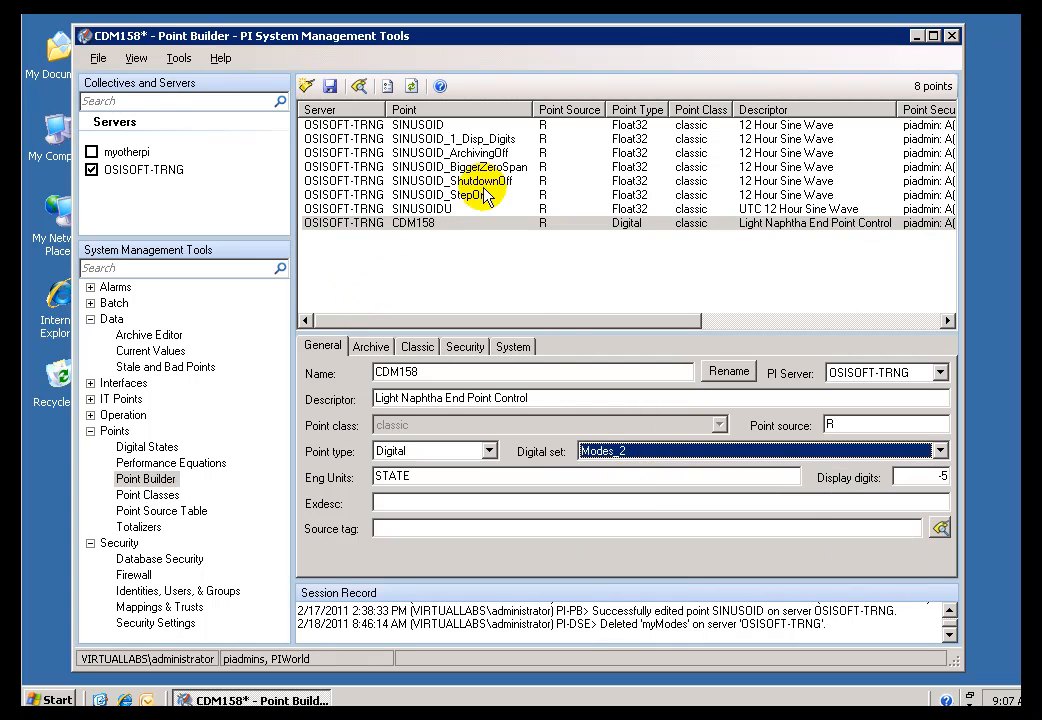
click(330, 85)
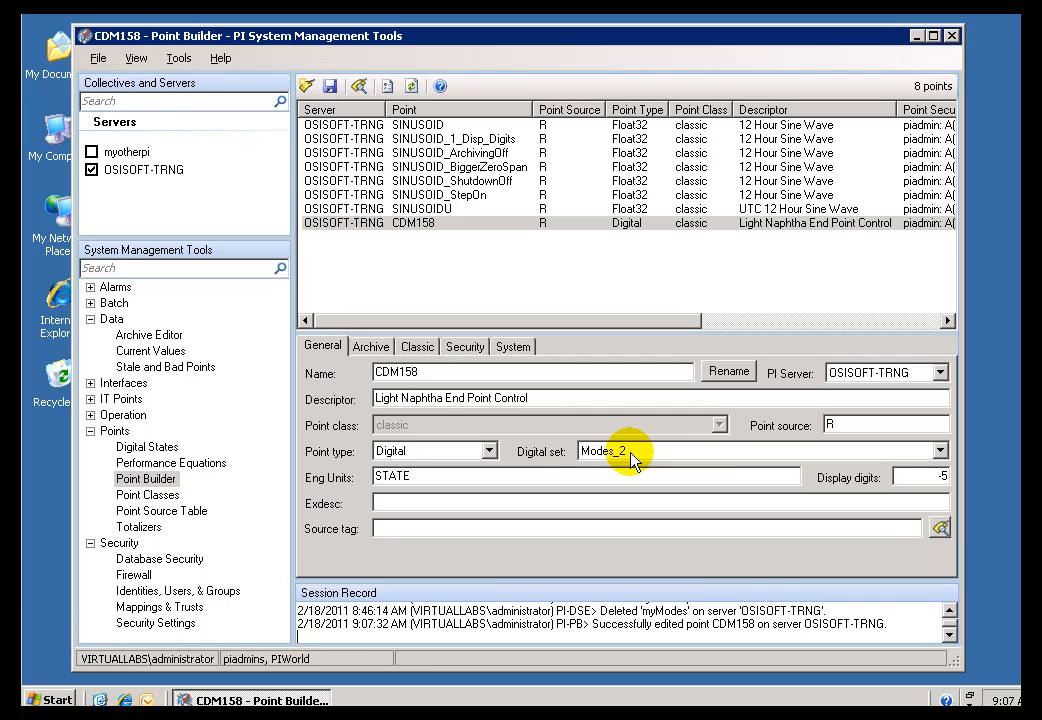
mouse_move(148, 340)
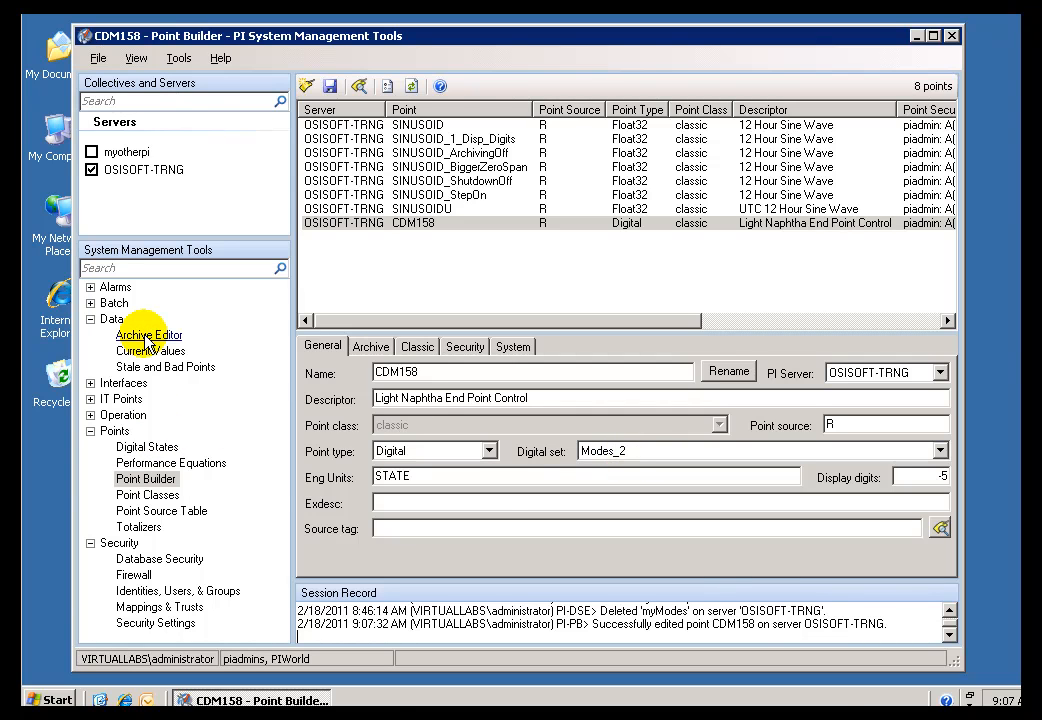
Retrieve CDM158's last two hours of archive and compare new Bertta/Aarne events with older Cascade
click(149, 334)
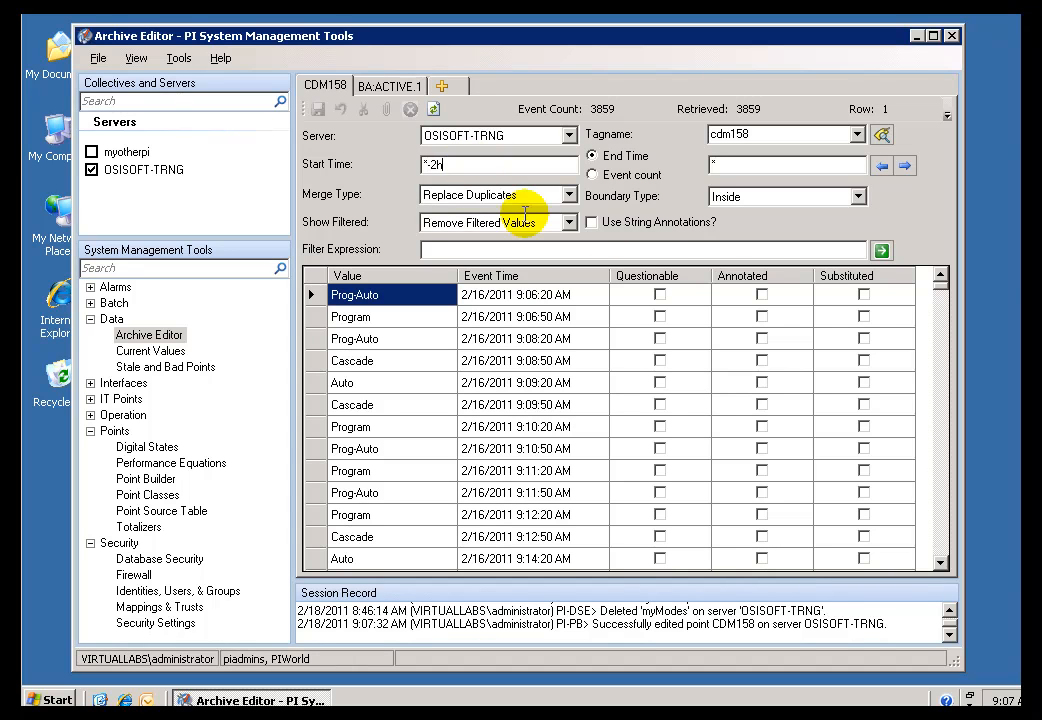
click(881, 250)
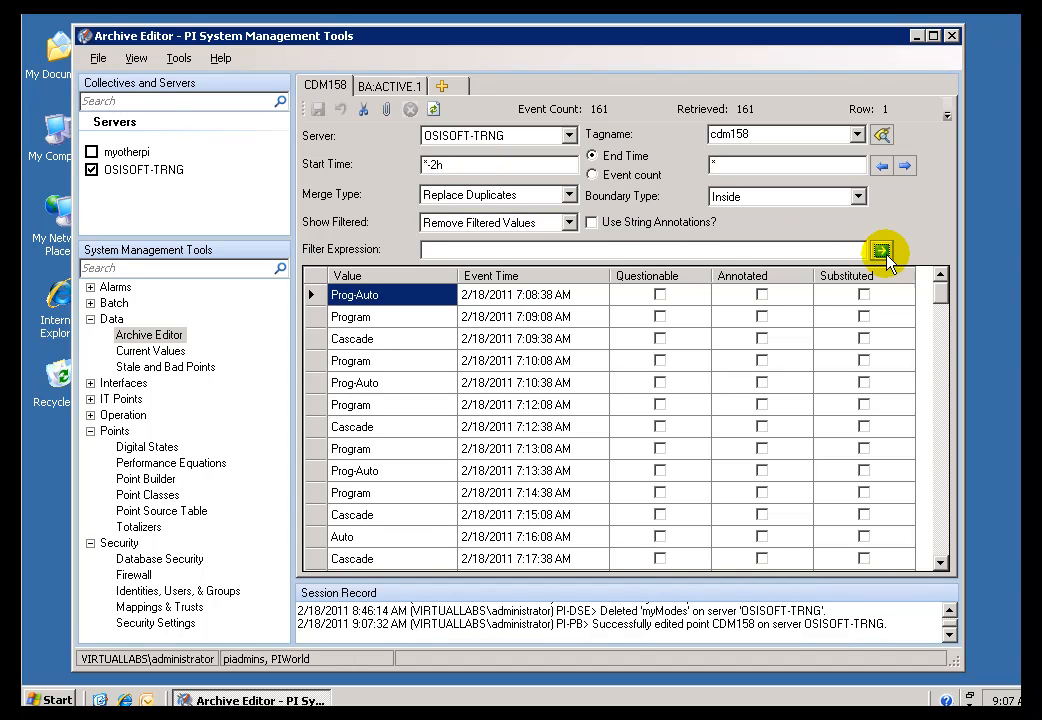
mouse_move(930, 420)
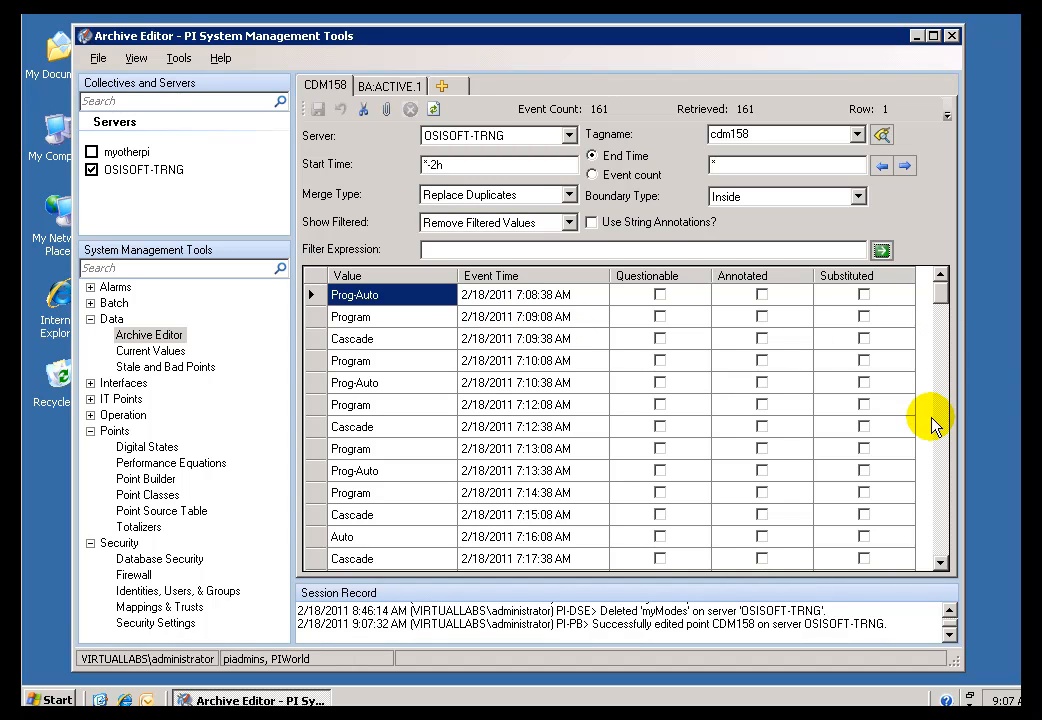
mouse_move(938, 430)
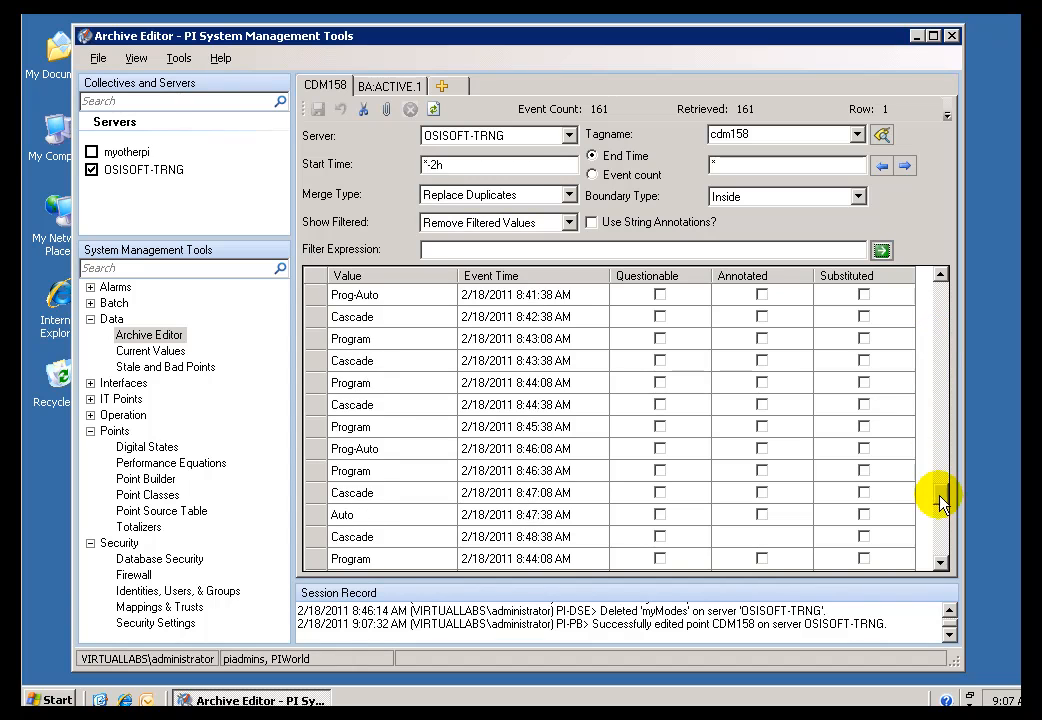
scroll(down, 3)
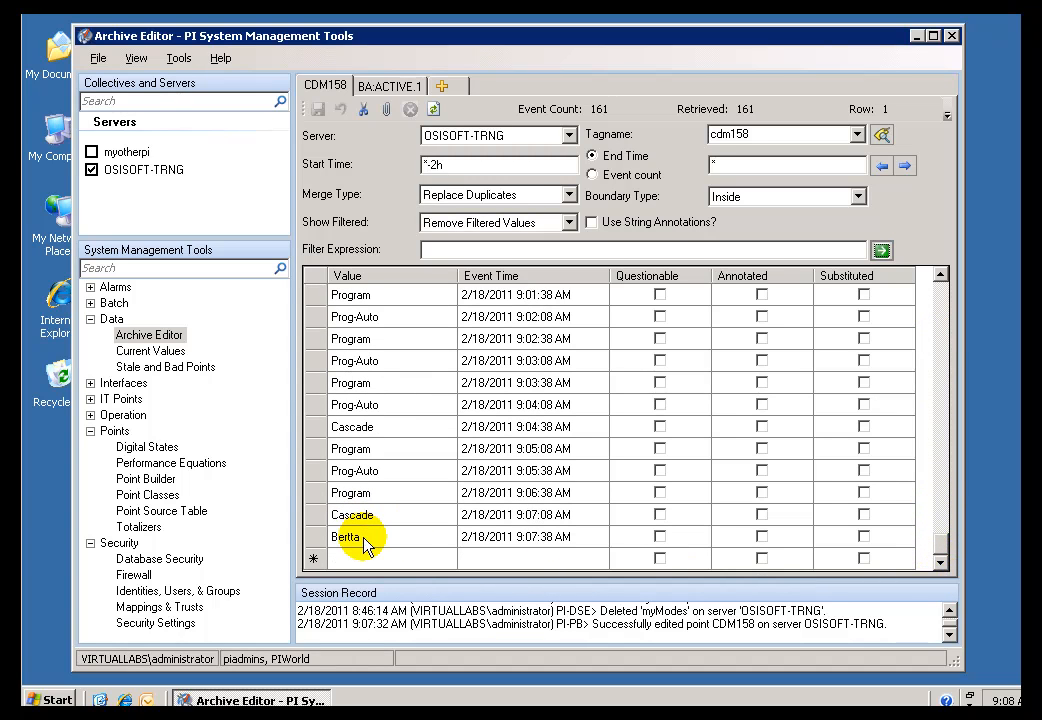
click(345, 536)
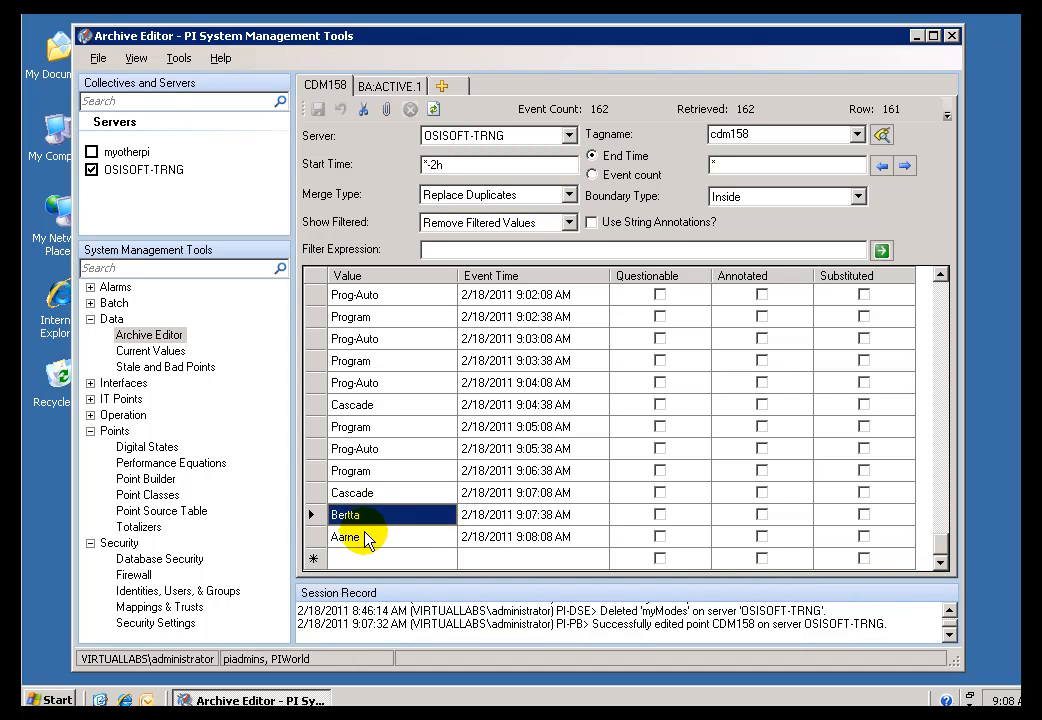
click(345, 537)
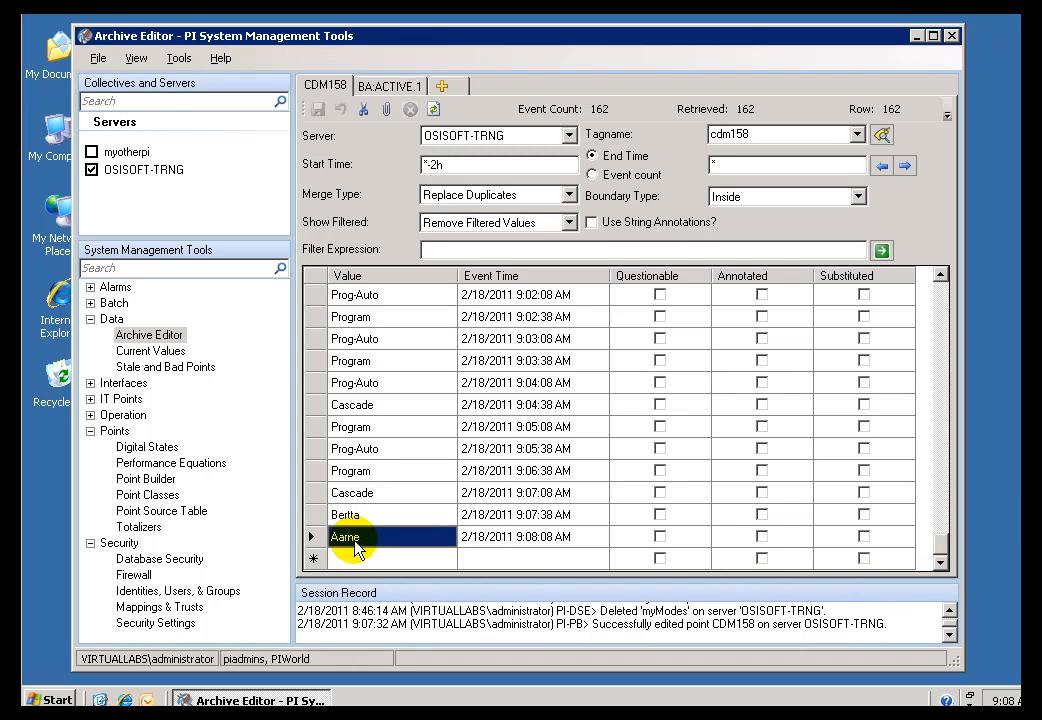
click(352, 492)
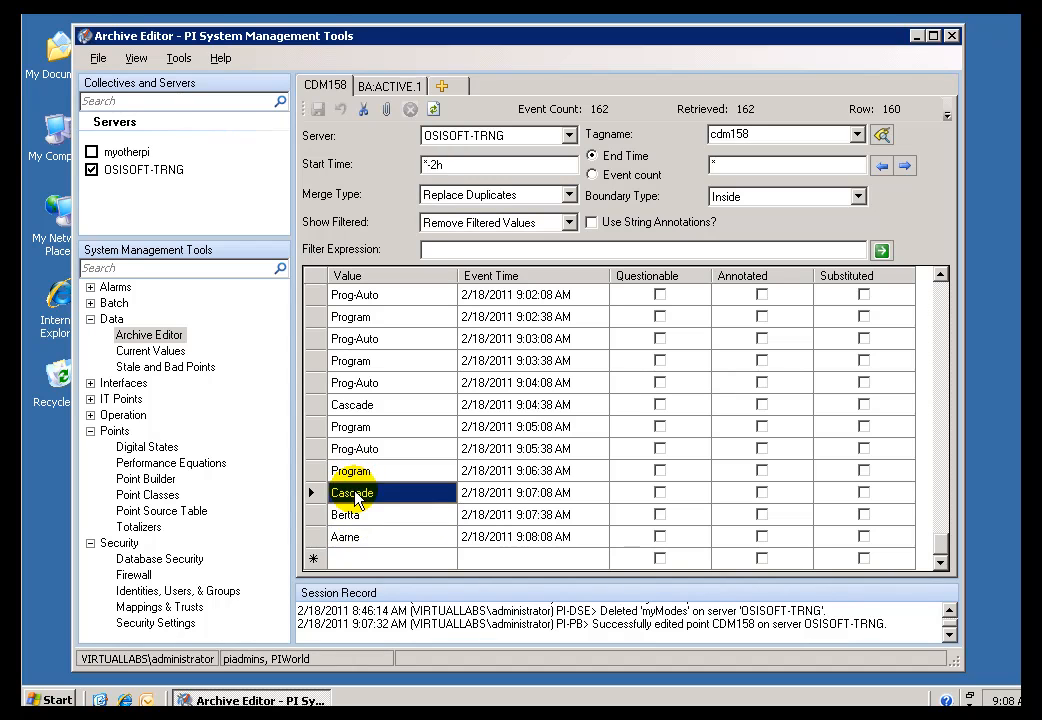
click(345, 537)
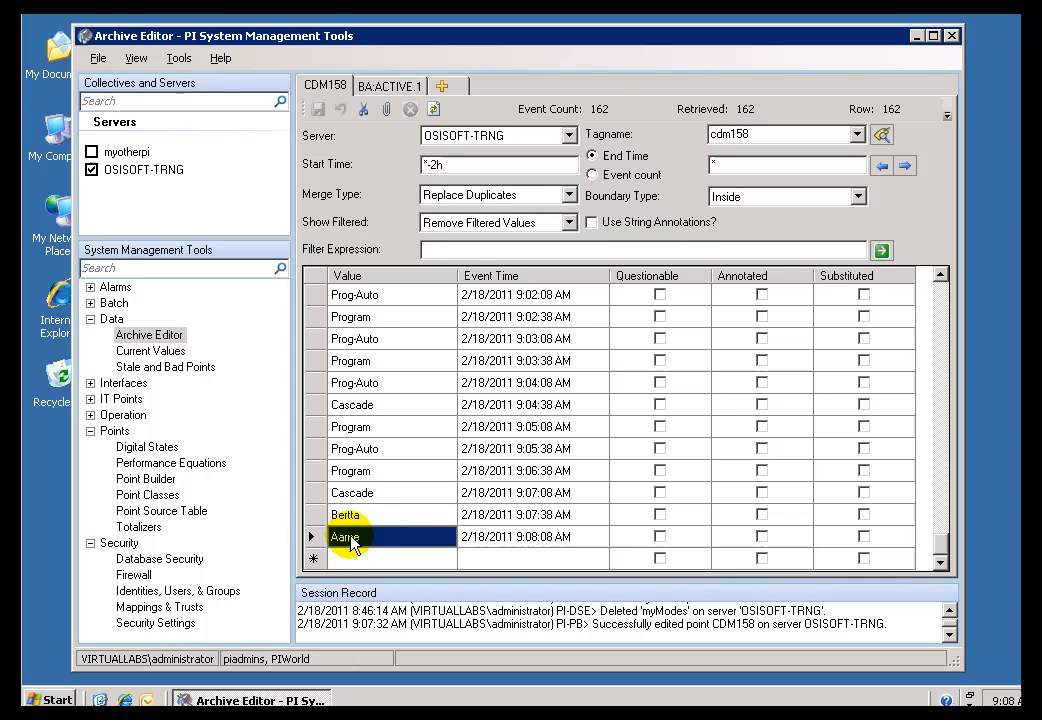